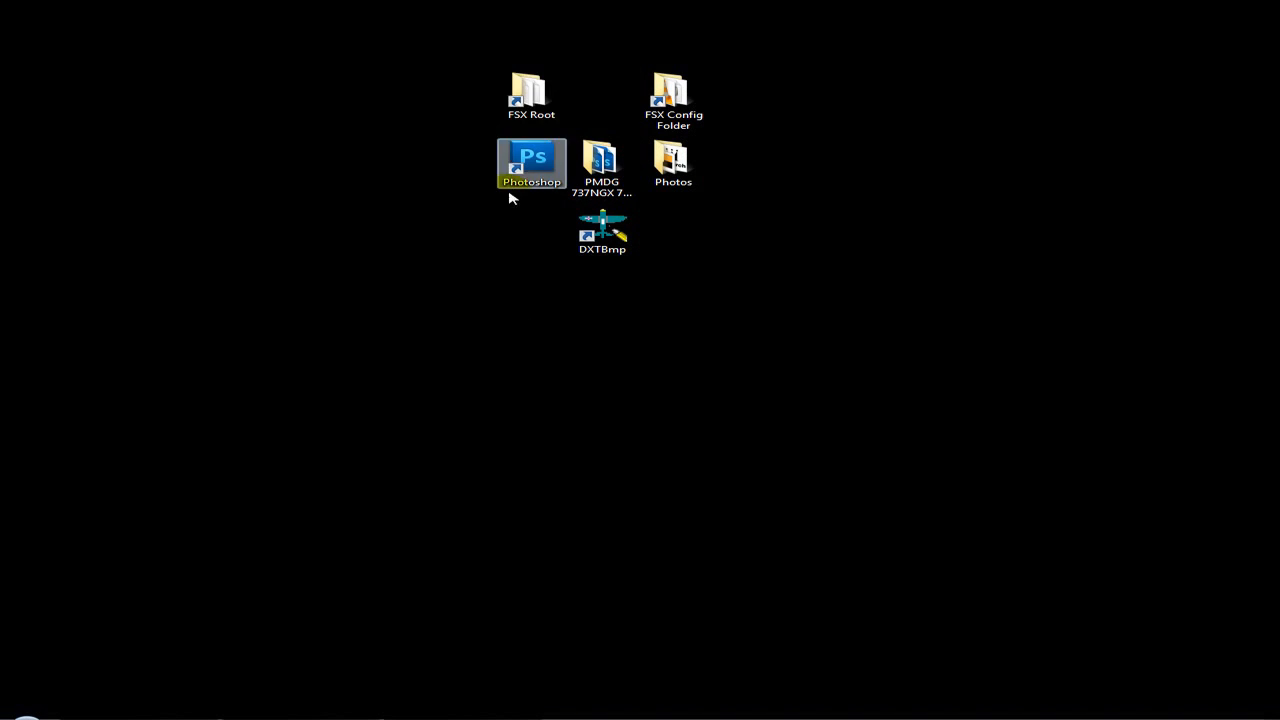
# - Navigate from FSX Root into SimObjects and then the Airplanes folder
pyautogui.doubleClick(532, 90)
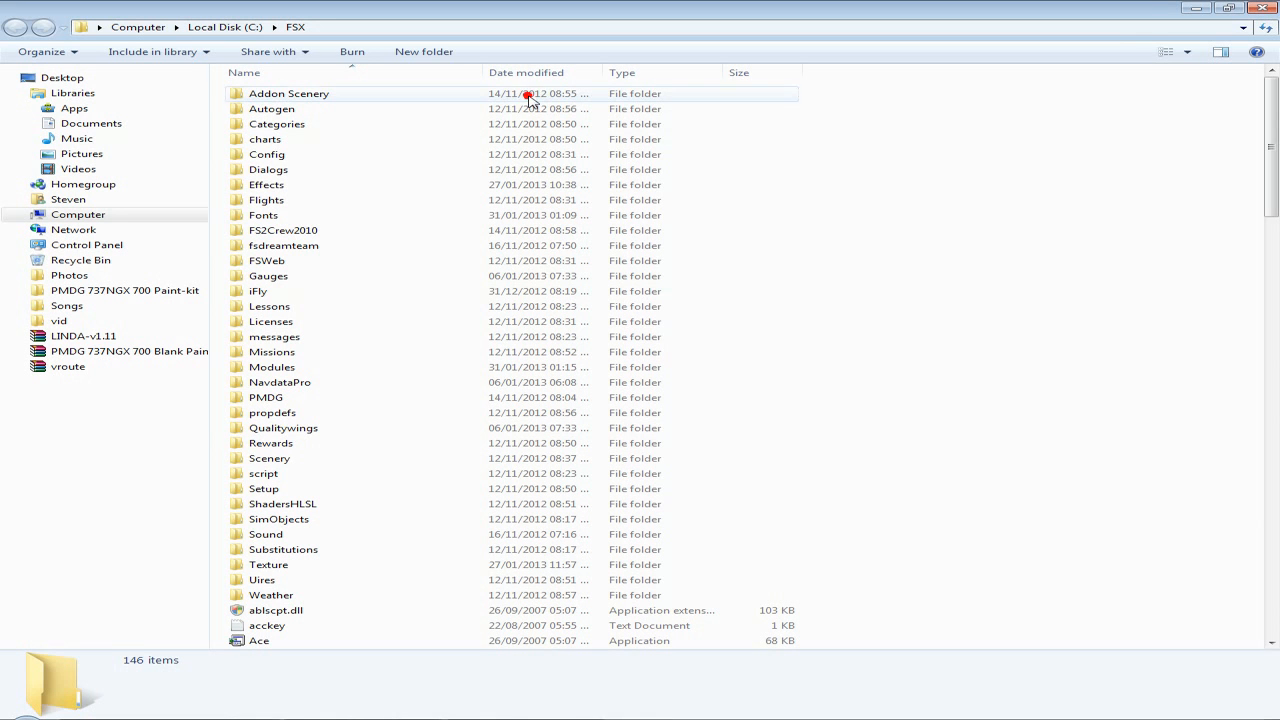
pyautogui.click(280, 520)
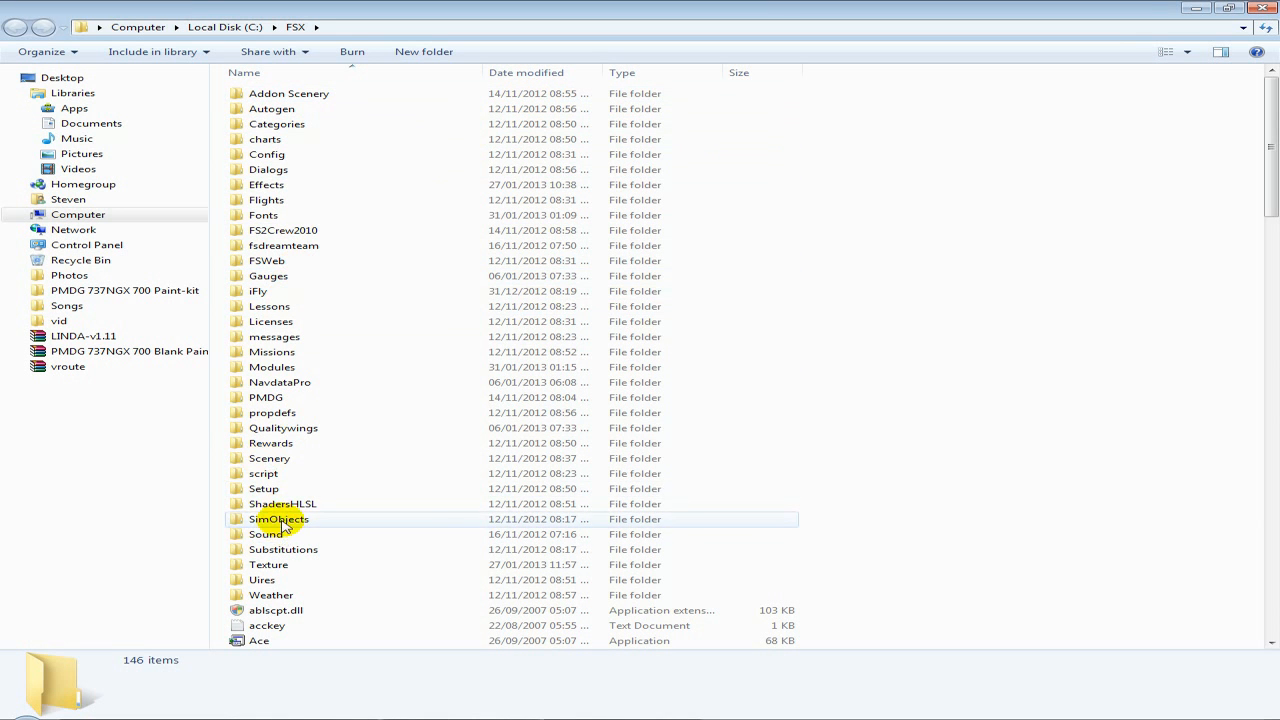
pyautogui.doubleClick(278, 520)
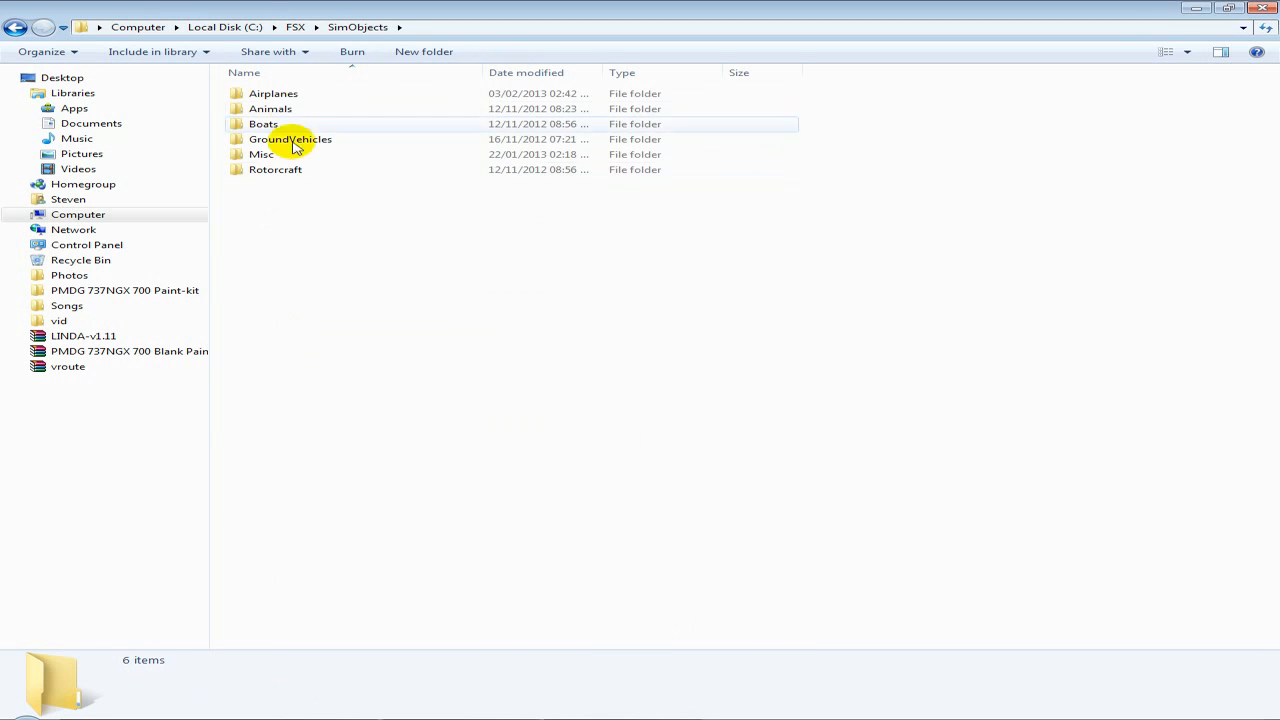
pyautogui.doubleClick(272, 94)
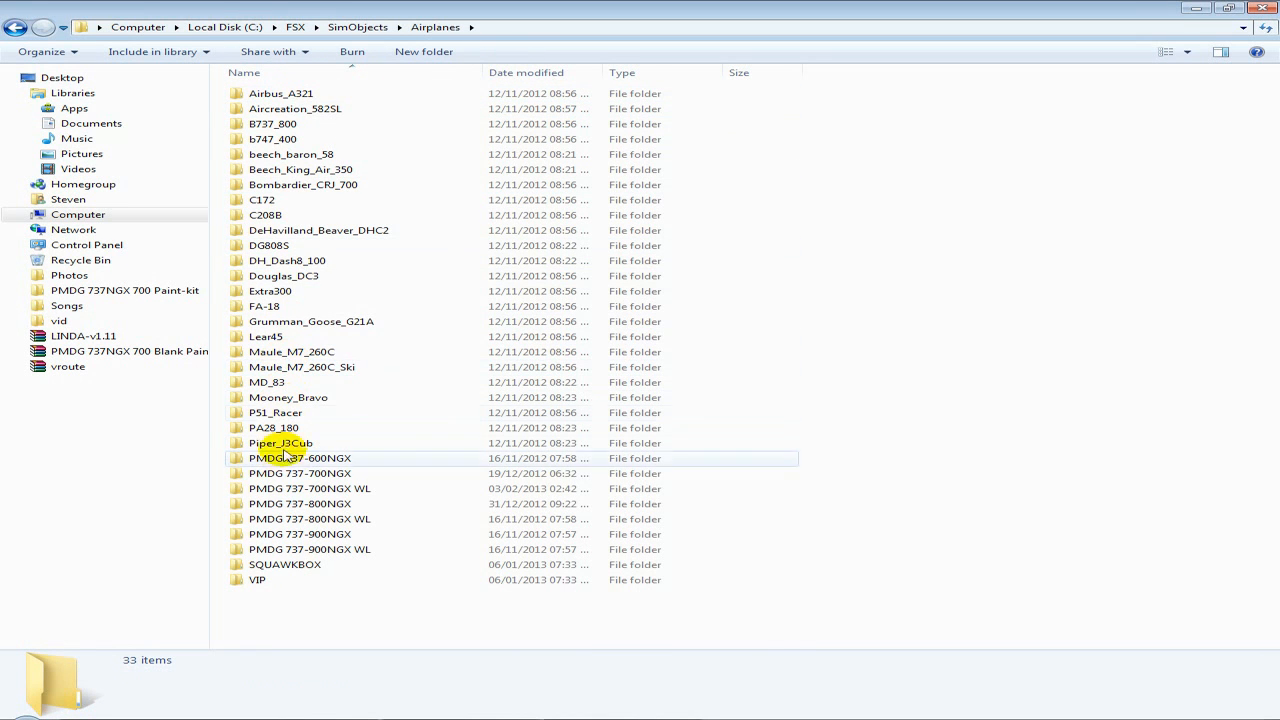
# - Enter the PMDG 737-700NGX WL folder and select texture.PMDG
pyautogui.click(300, 472)
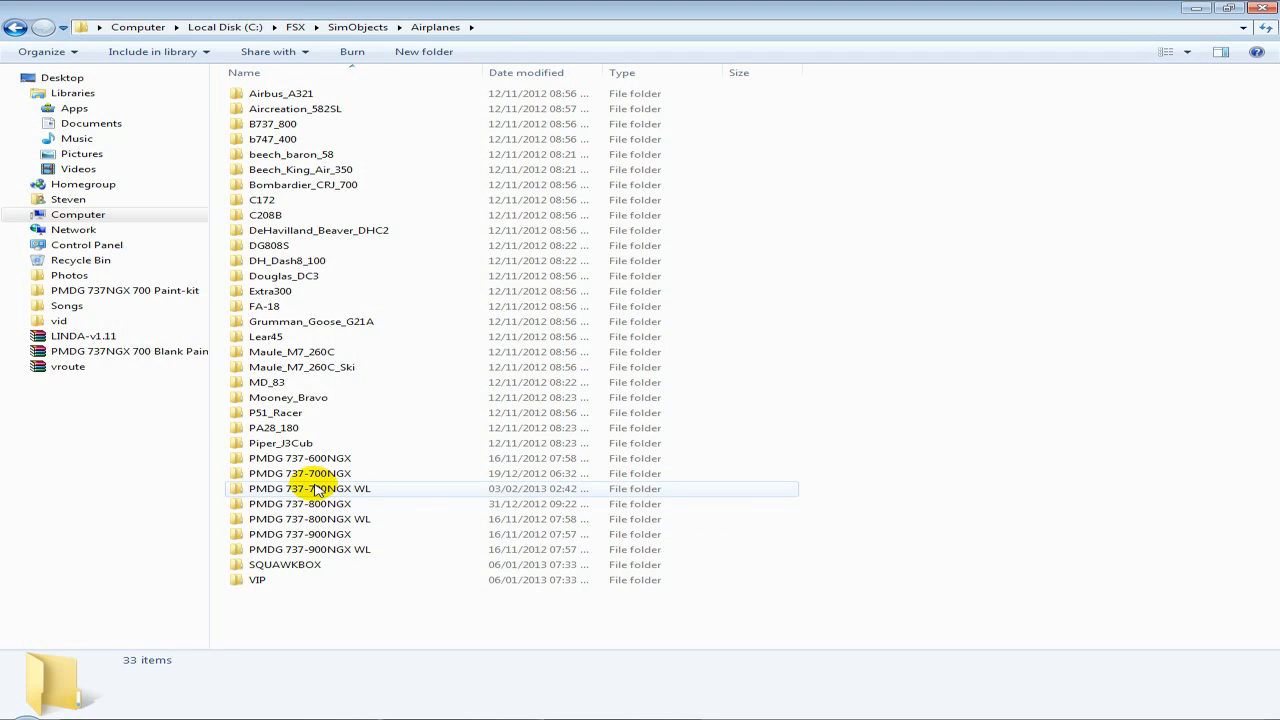
pyautogui.click(310, 488)
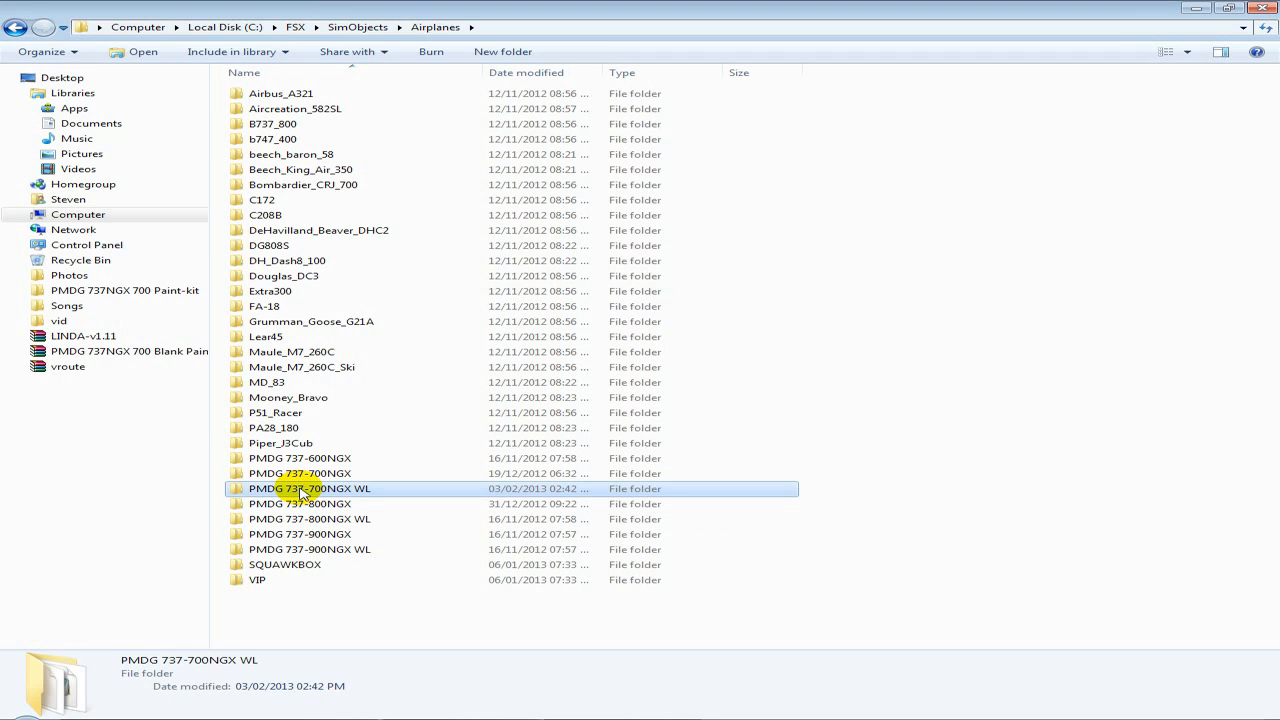
pyautogui.doubleClick(310, 488)
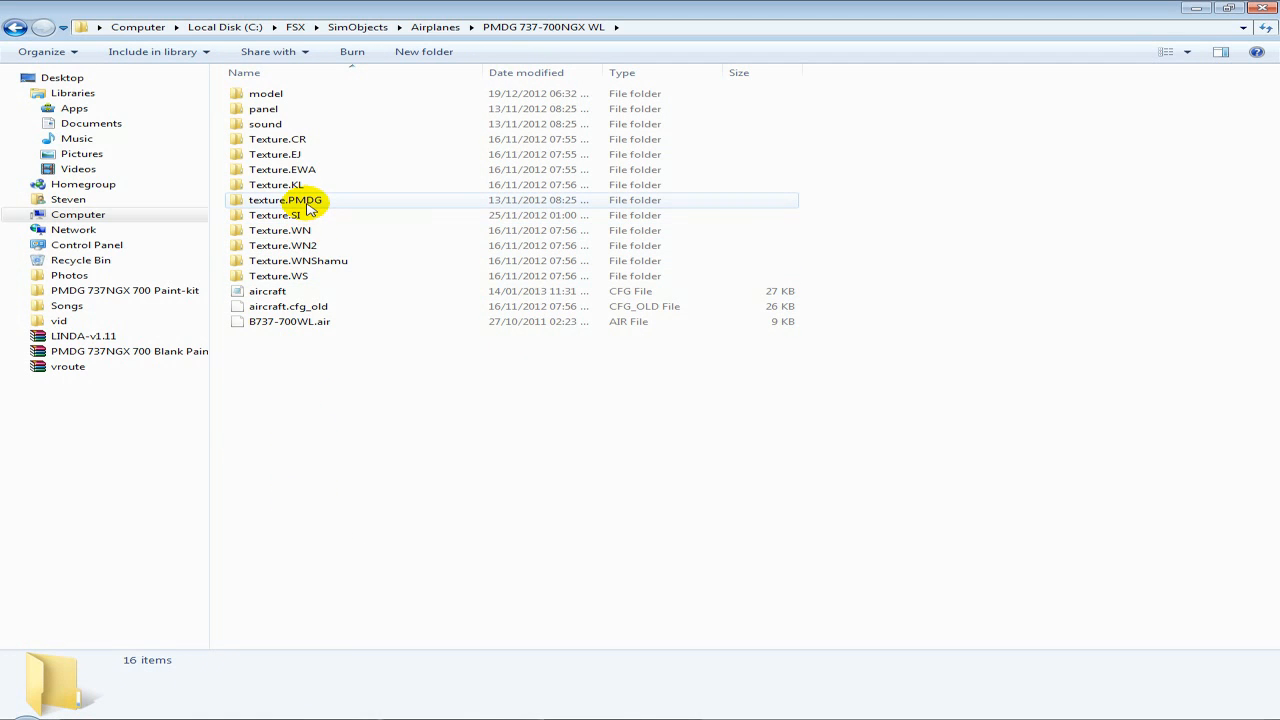
pyautogui.click(290, 200)
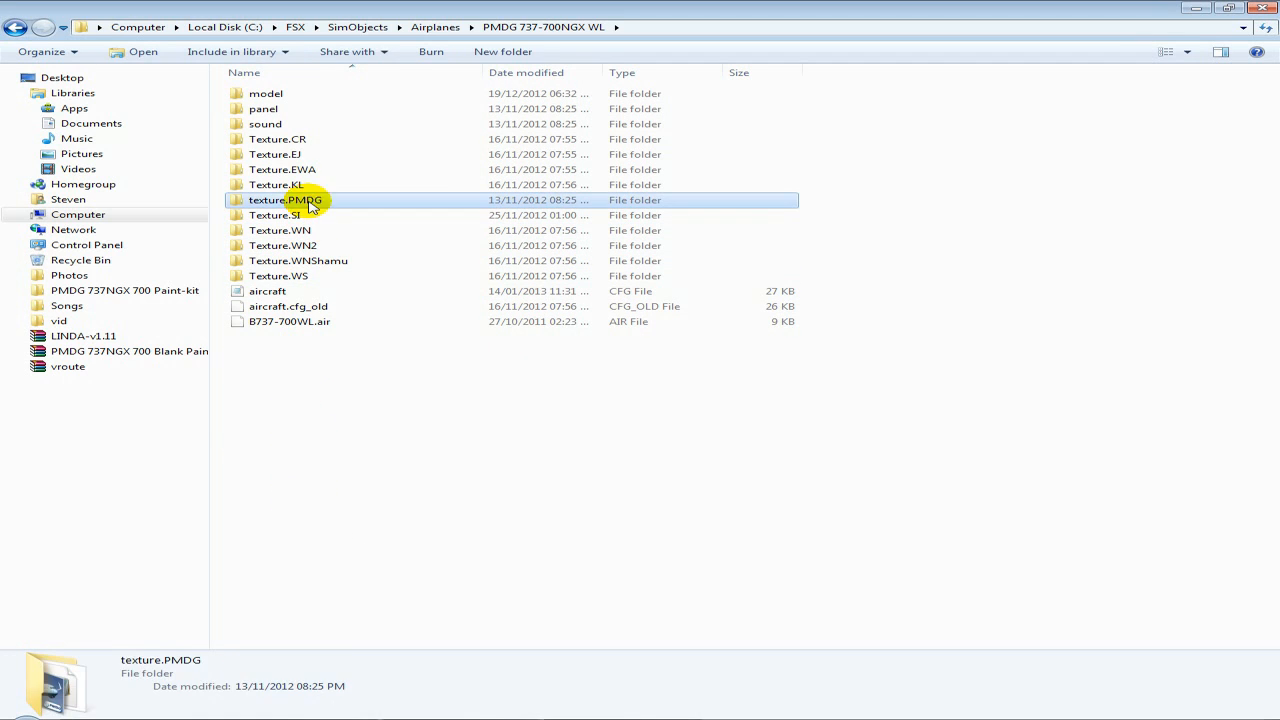
pyautogui.moveTo(324, 204)
pyautogui.write('texture.MON')
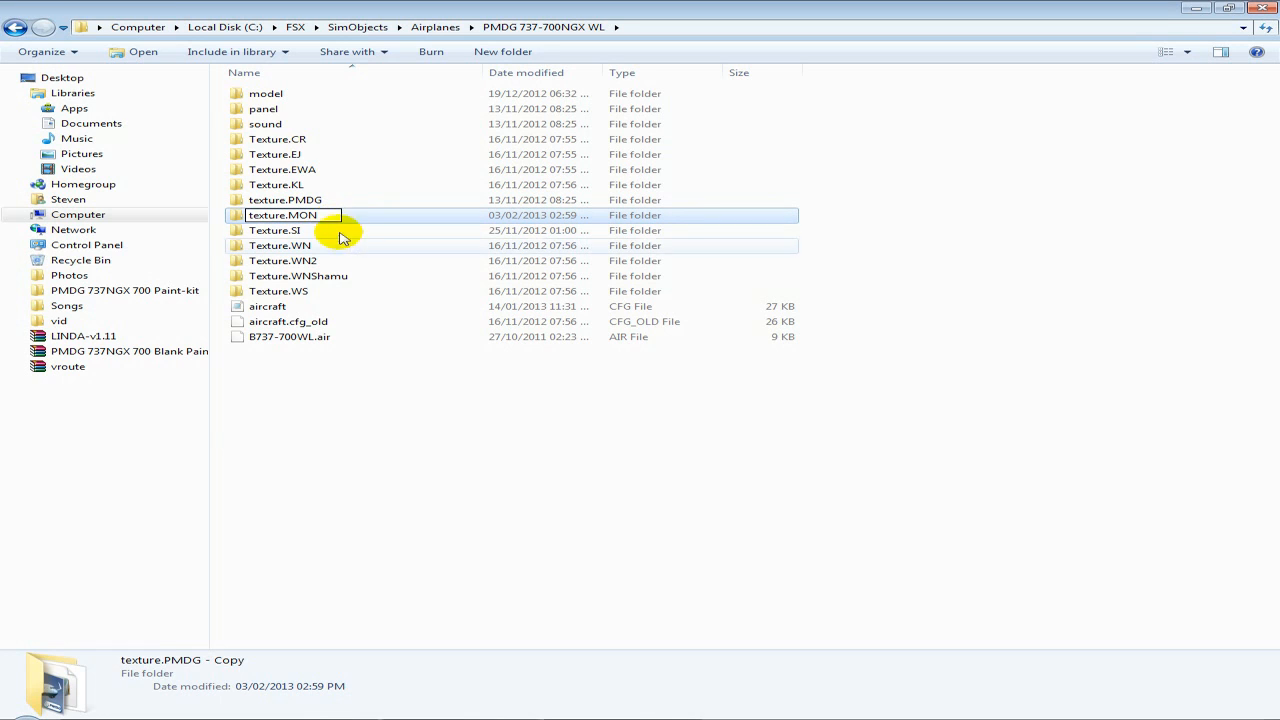
# - Confirm the copied folder's name as Texture.MON and enter it
pyautogui.click(258, 216)
pyautogui.write('T')
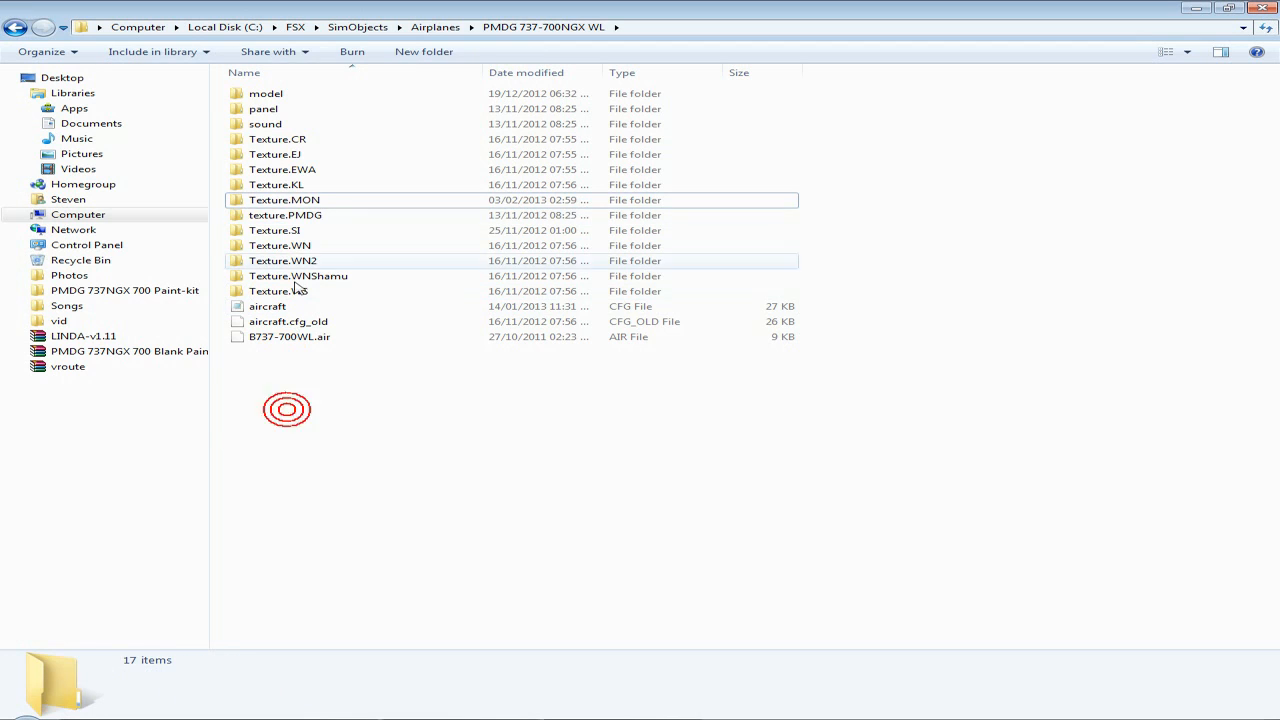
pyautogui.doubleClick(284, 200)
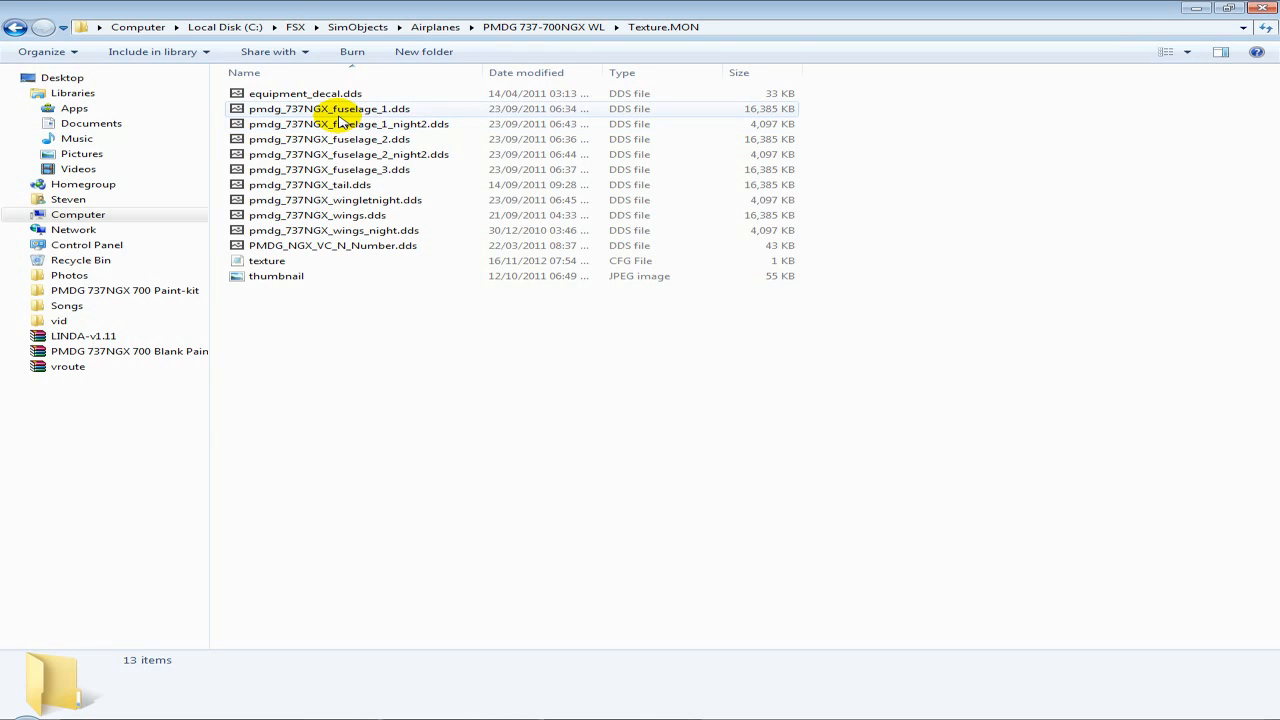
# - Load pmdg_737NGX_fuselage_1.dds into Photoshop beside the fuselage master PSD
pyautogui.click(340, 108)
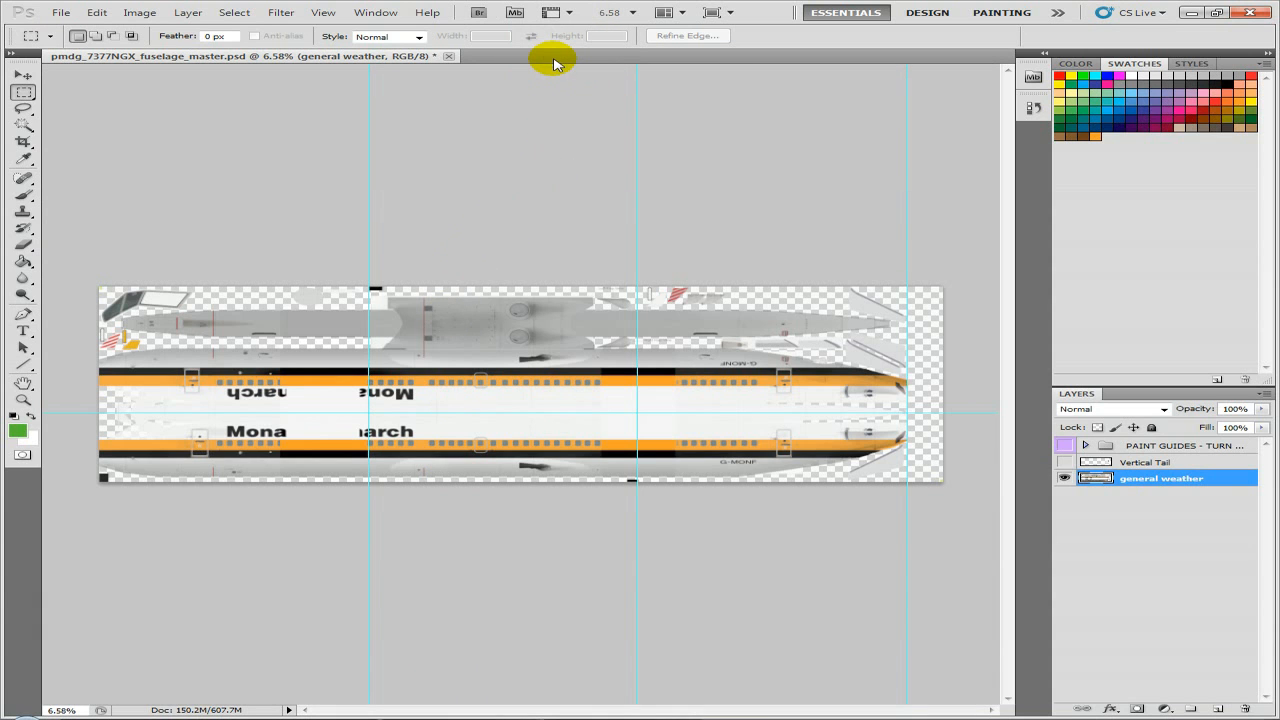
# - Bring the pmdg_737NGX_fuselage_1.dds document to the front
pyautogui.click(596, 56)
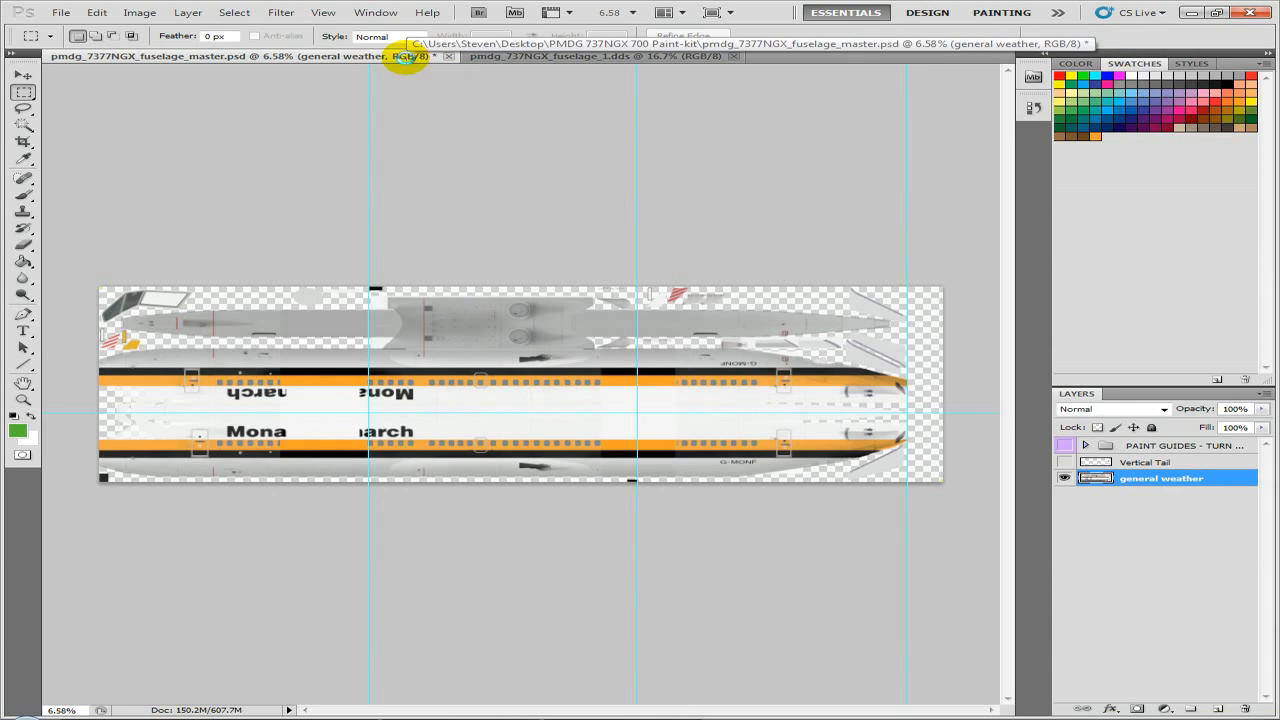
pyautogui.moveTo(424, 96)
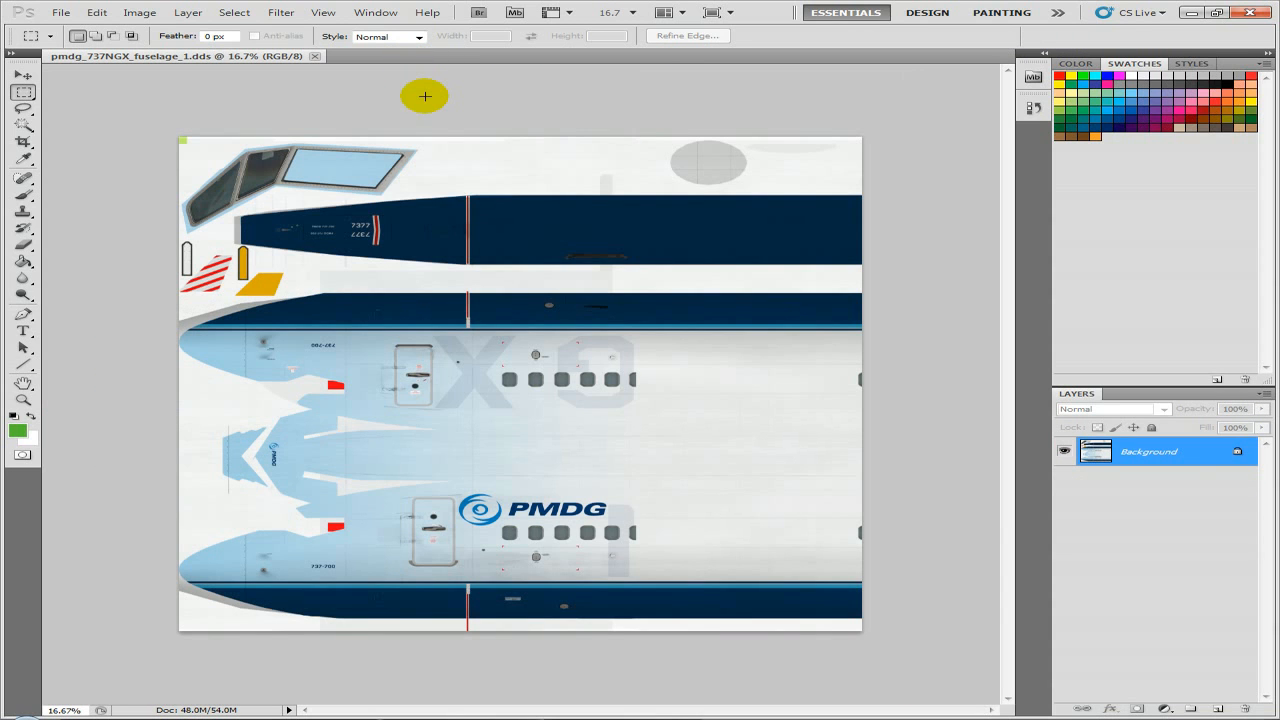
pyautogui.moveTo(192, 70)
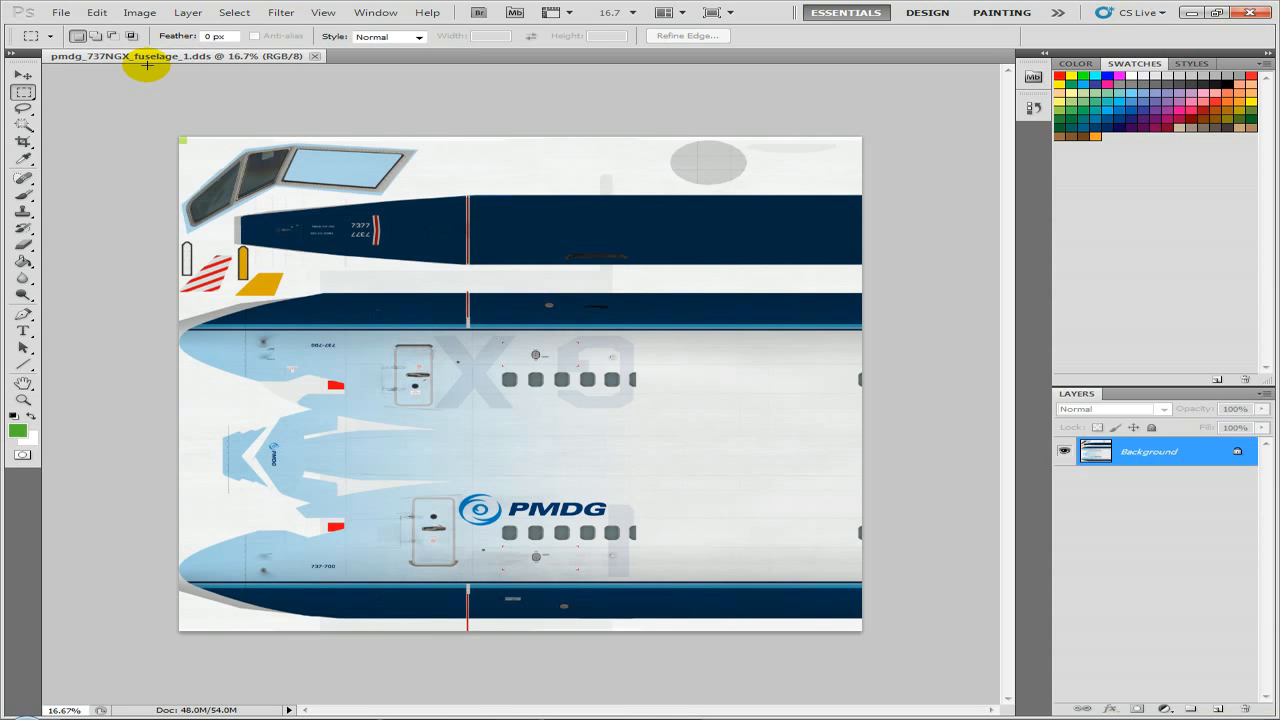
pyautogui.moveTo(224, 116)
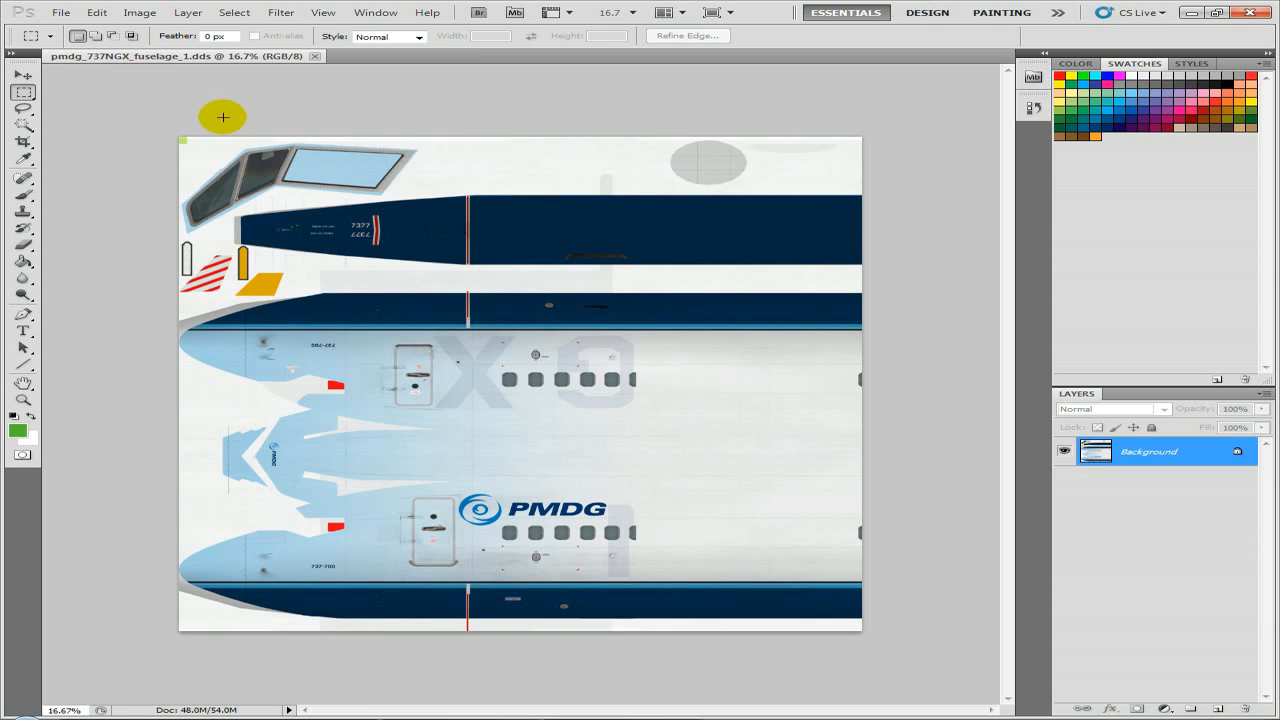
pyautogui.moveTo(172, 112)
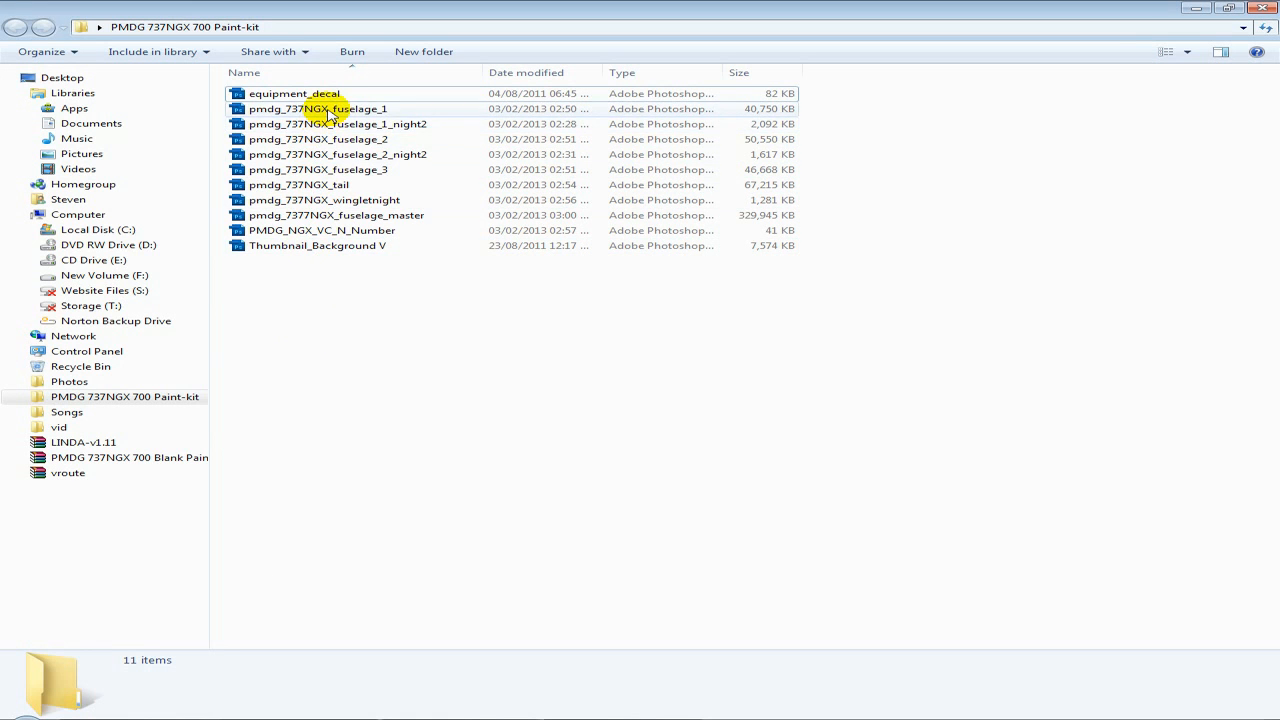
# - Apply the Monarch fuselage_1 paint-kit image to the DDS and save it via the NVIDIA DDS dialog
pyautogui.doubleClick(330, 108)
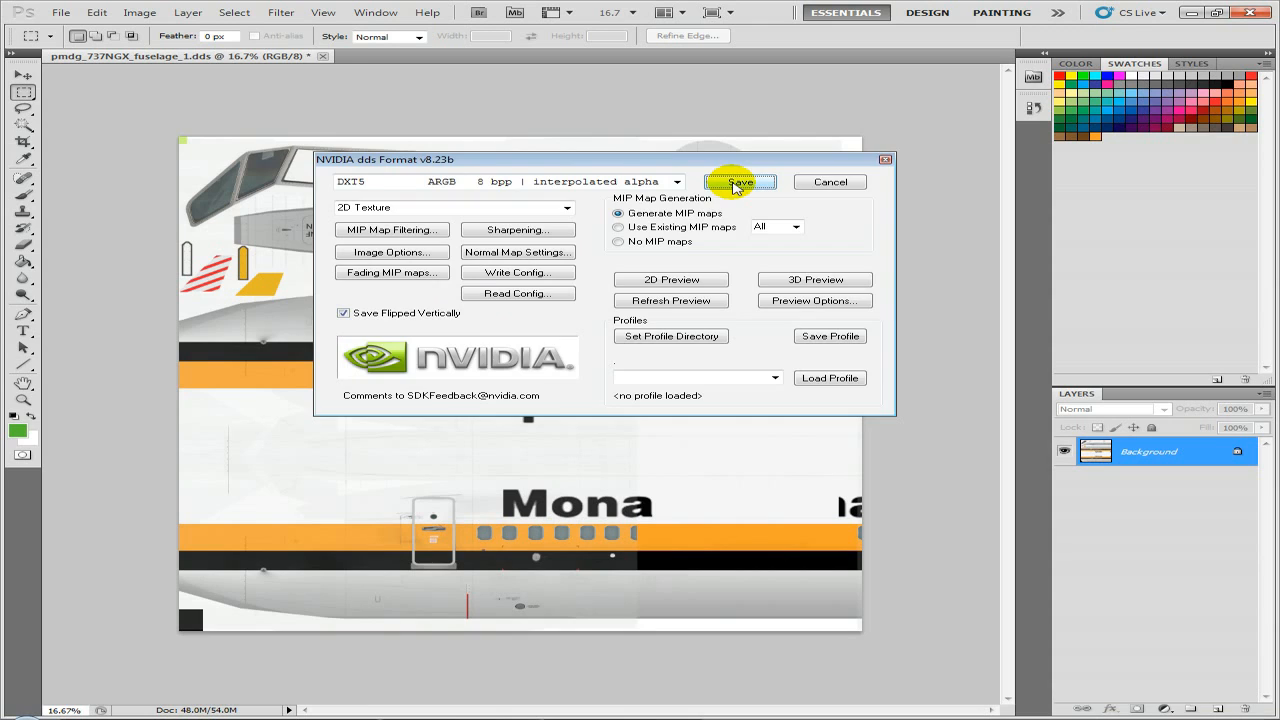
pyautogui.click(740, 180)
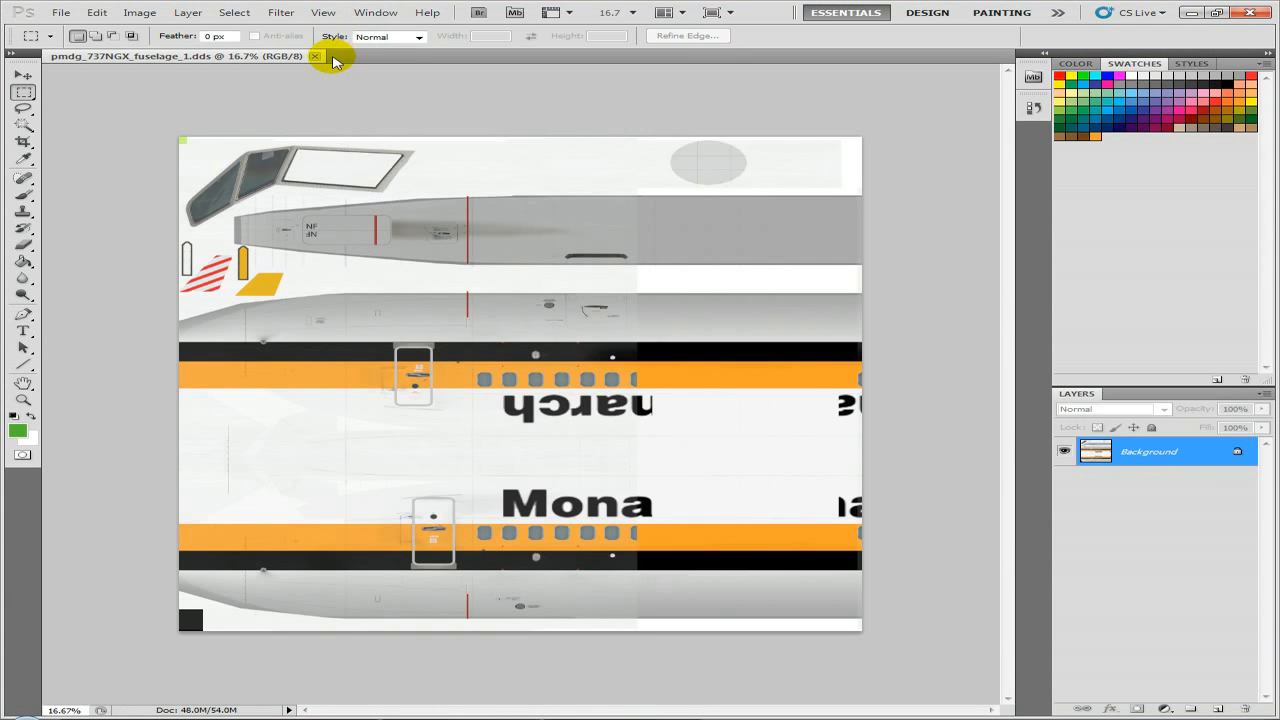
# - Close fuselage_1, apply the Monarch fuselage_2 paint-kit image to fuselage_2.dds and save as DDS
pyautogui.click(316, 56)
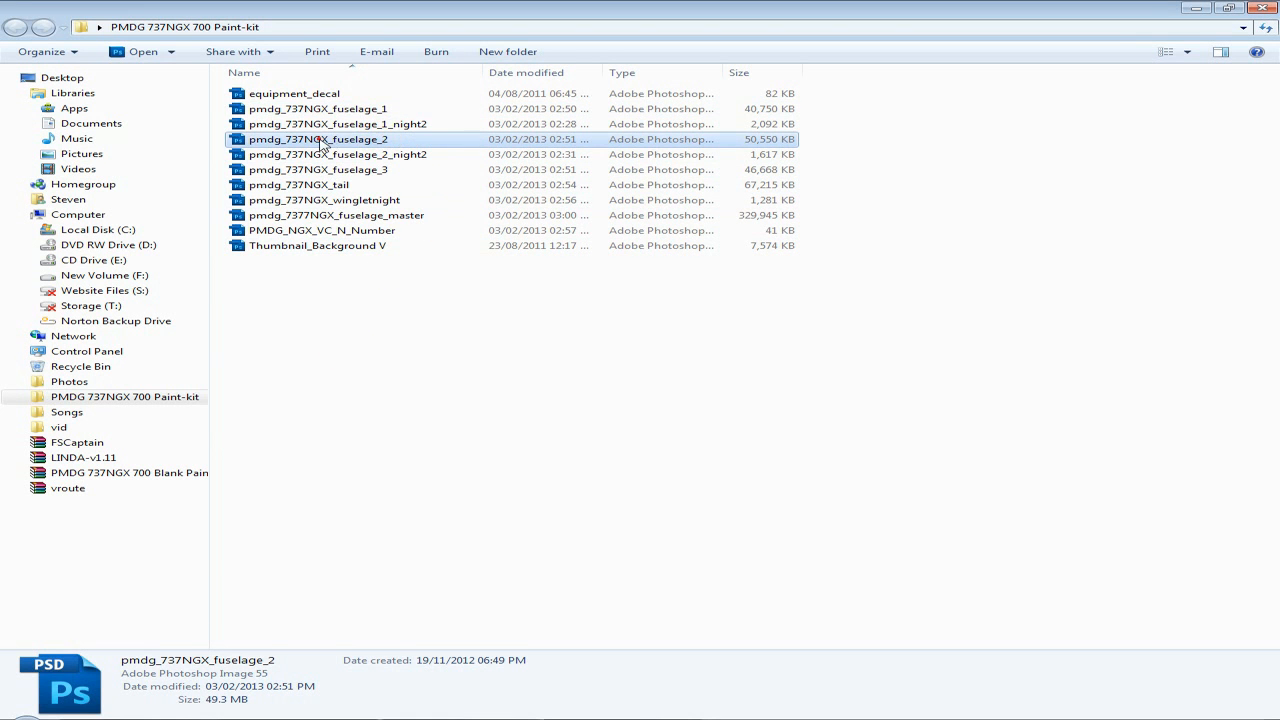
pyautogui.doubleClick(318, 140)
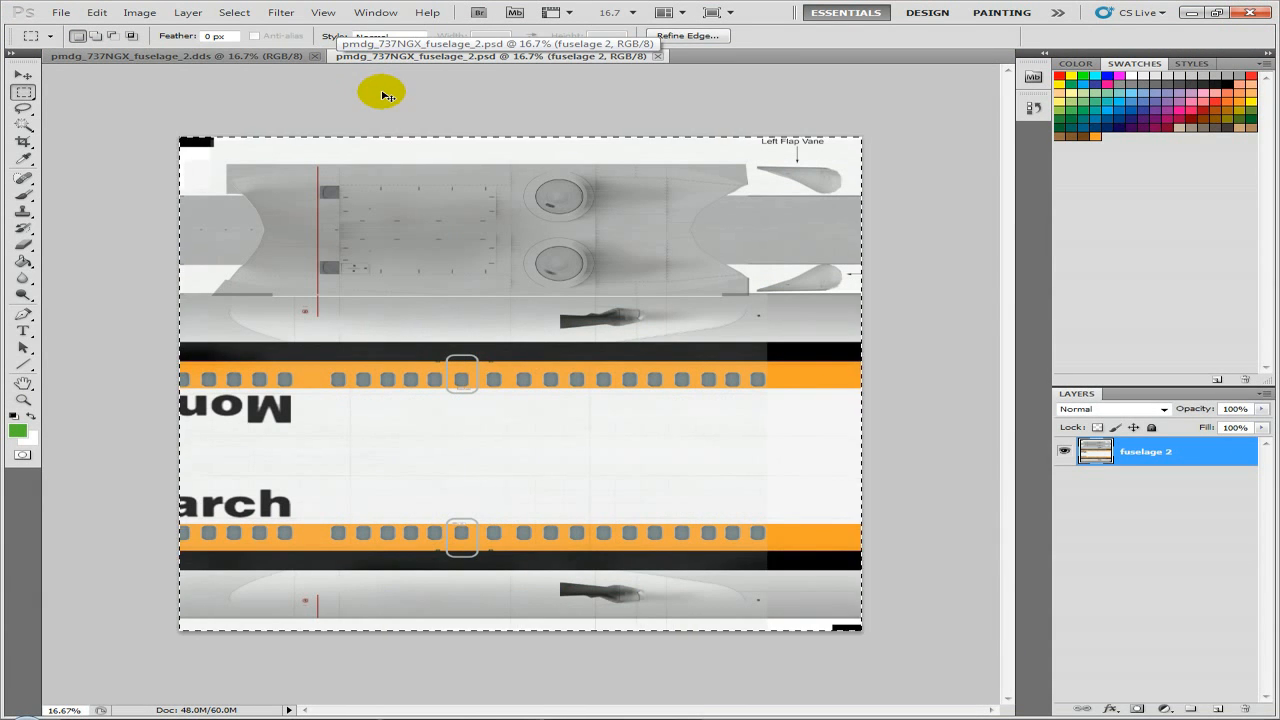
pyautogui.click(176, 56)
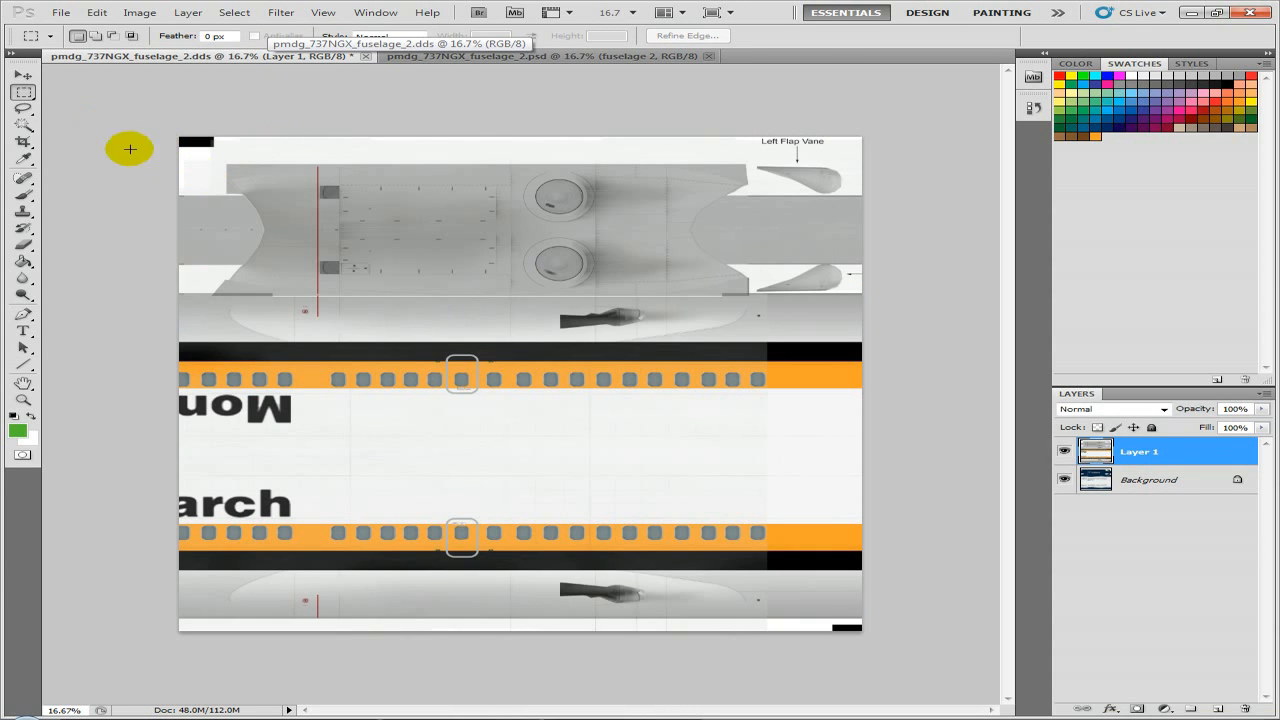
pyautogui.moveTo(982, 366)
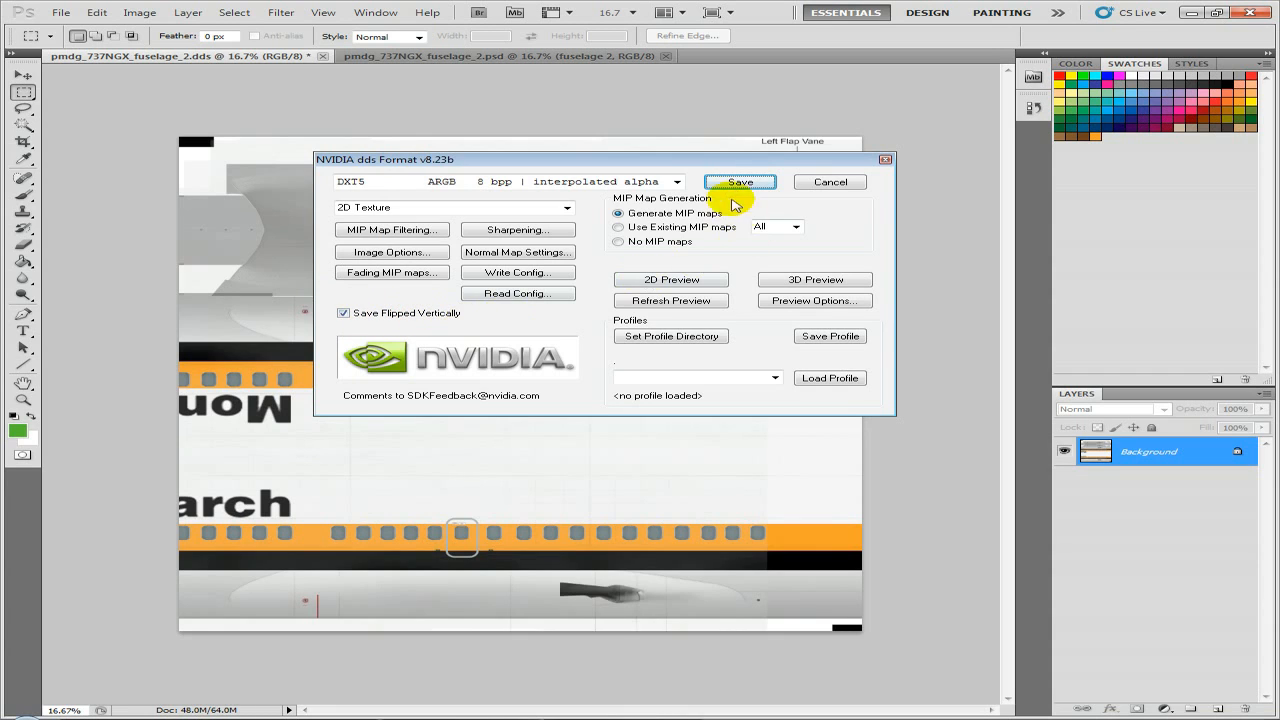
pyautogui.click(740, 182)
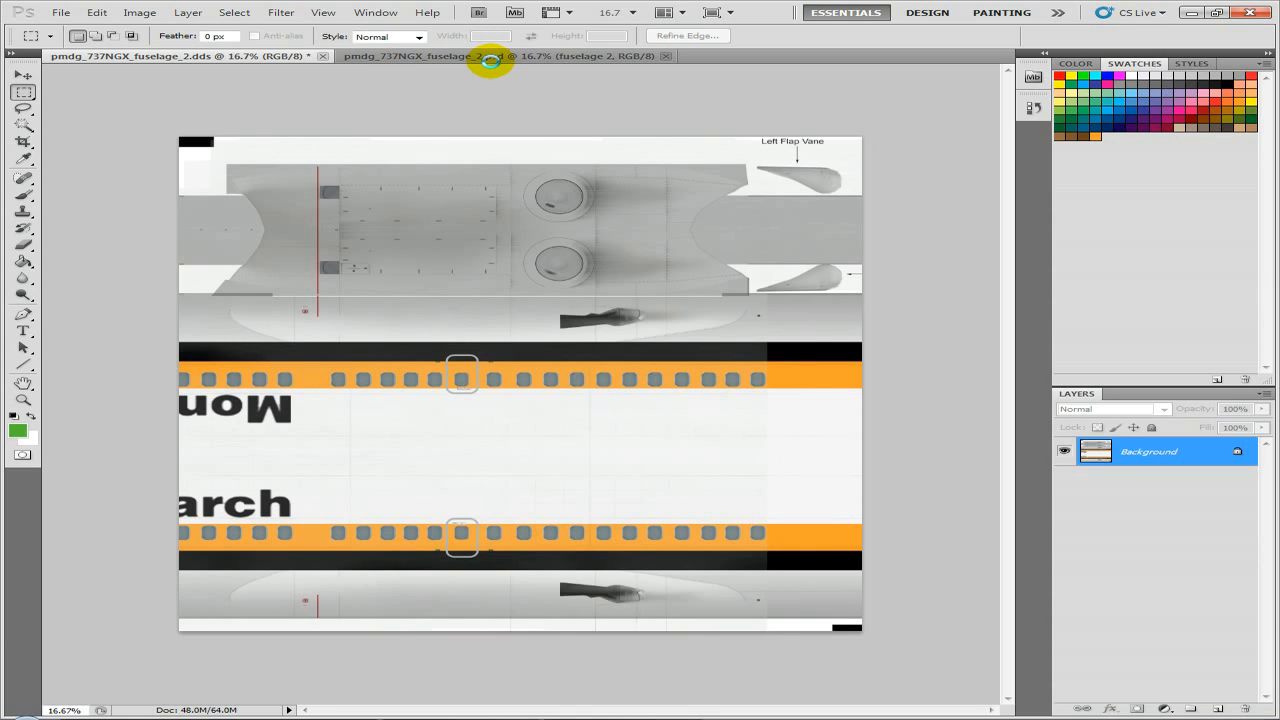
pyautogui.moveTo(490, 56)
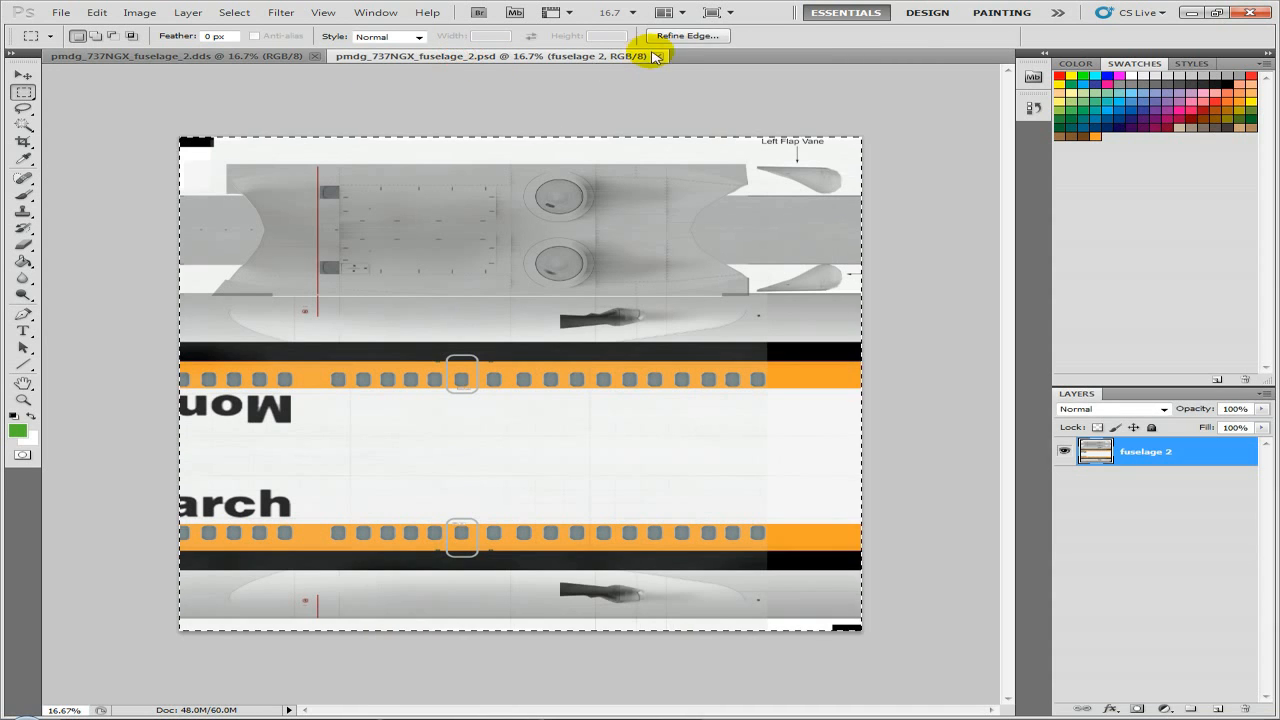
# - Apply the Monarch fuselage_3 paint-kit image to its DDS texture and save it as DXT5 DDS
pyautogui.click(658, 56)
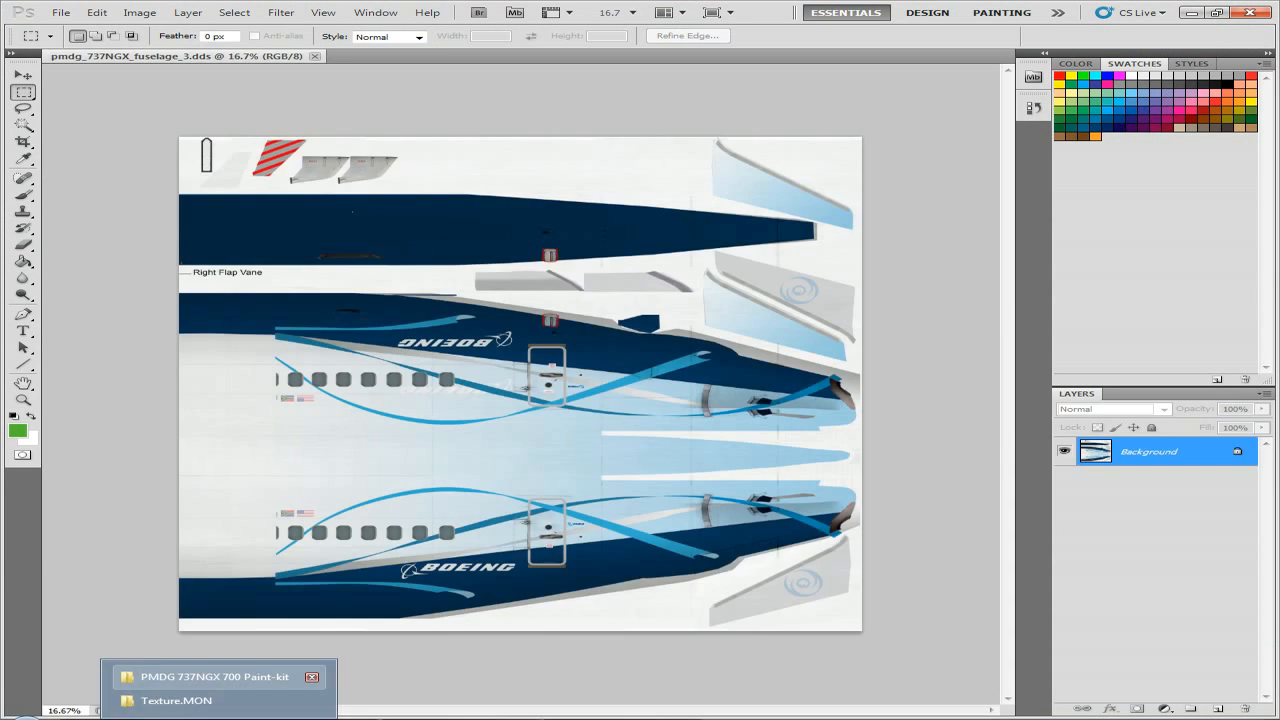
pyautogui.click(216, 676)
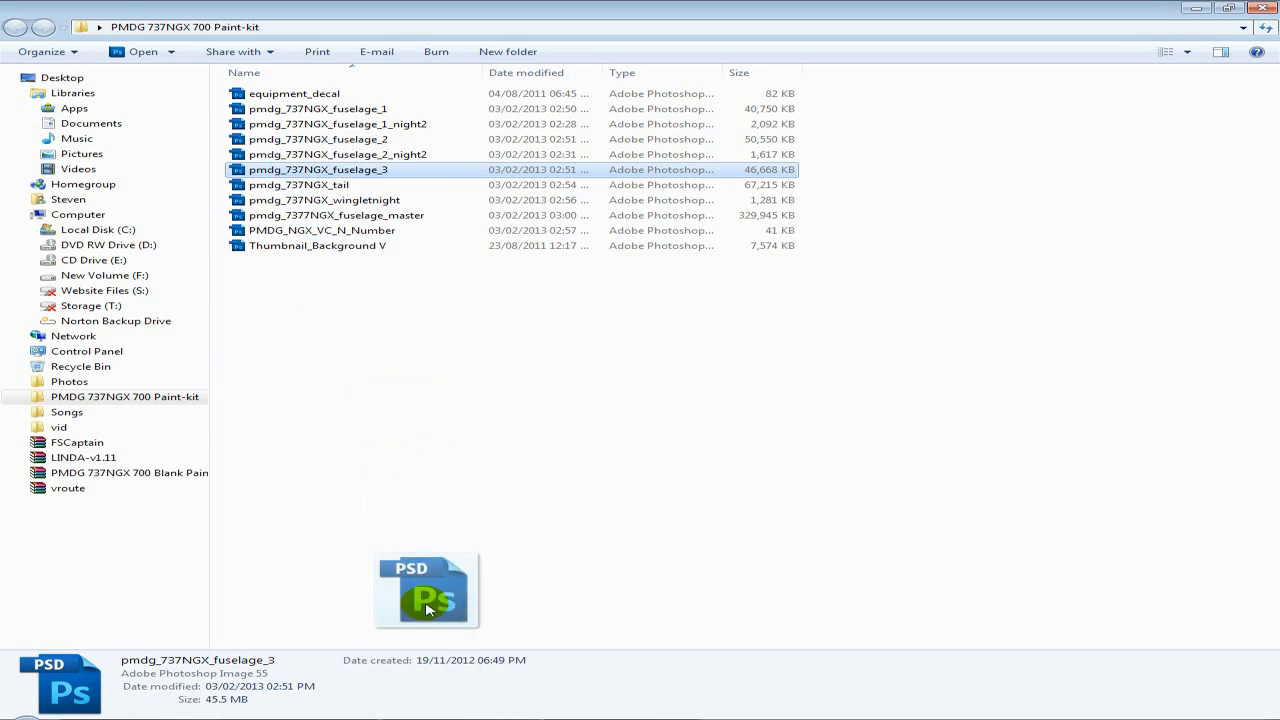
pyautogui.doubleClick(424, 590)
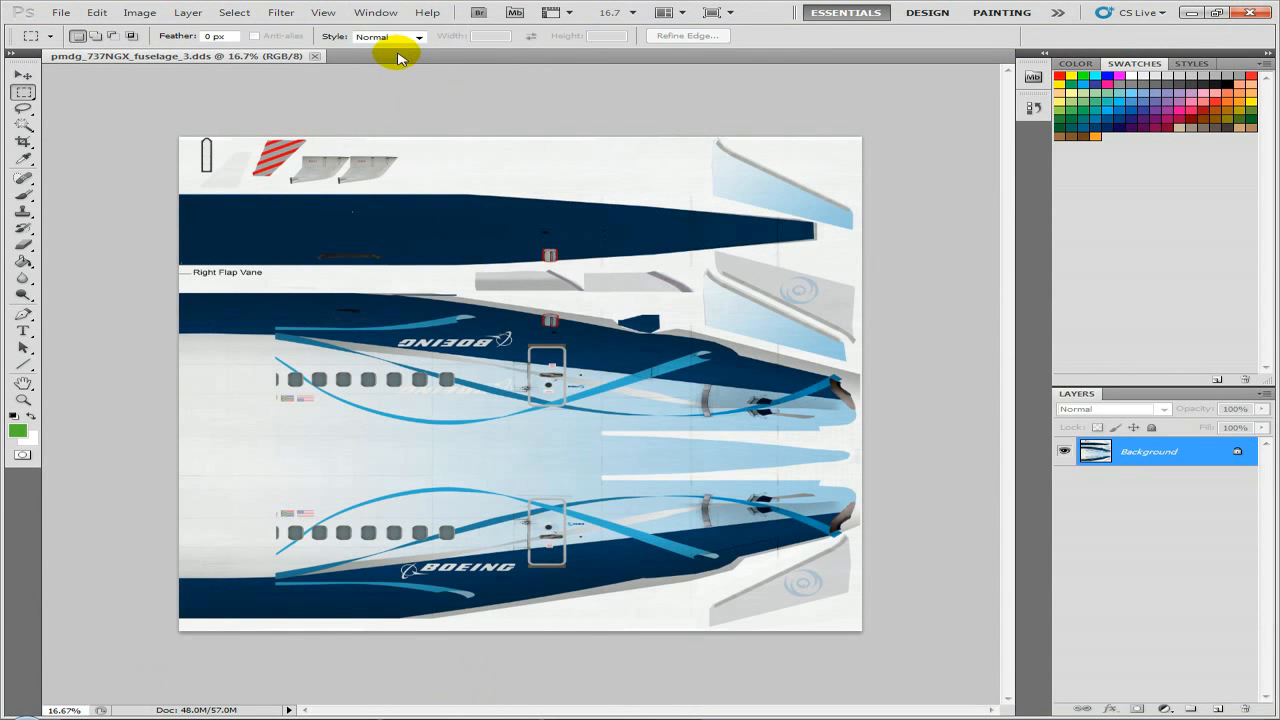
pyautogui.click(490, 56)
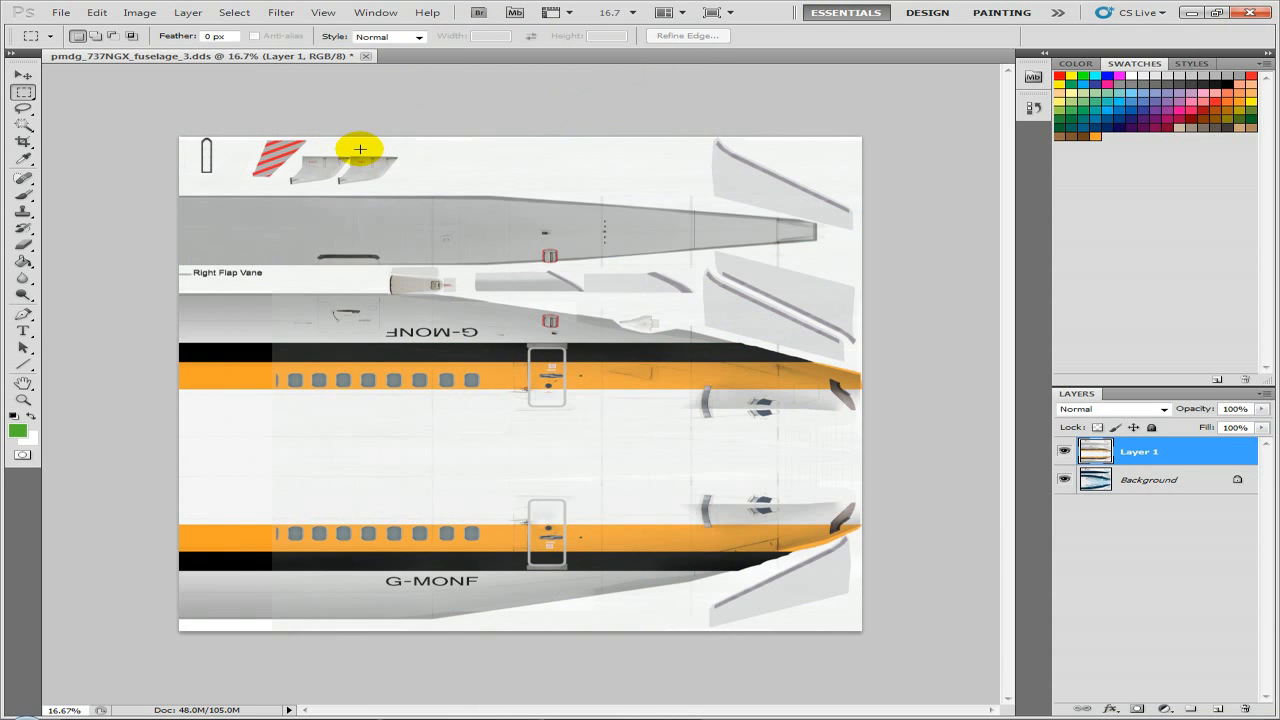
pyautogui.moveTo(364, 152)
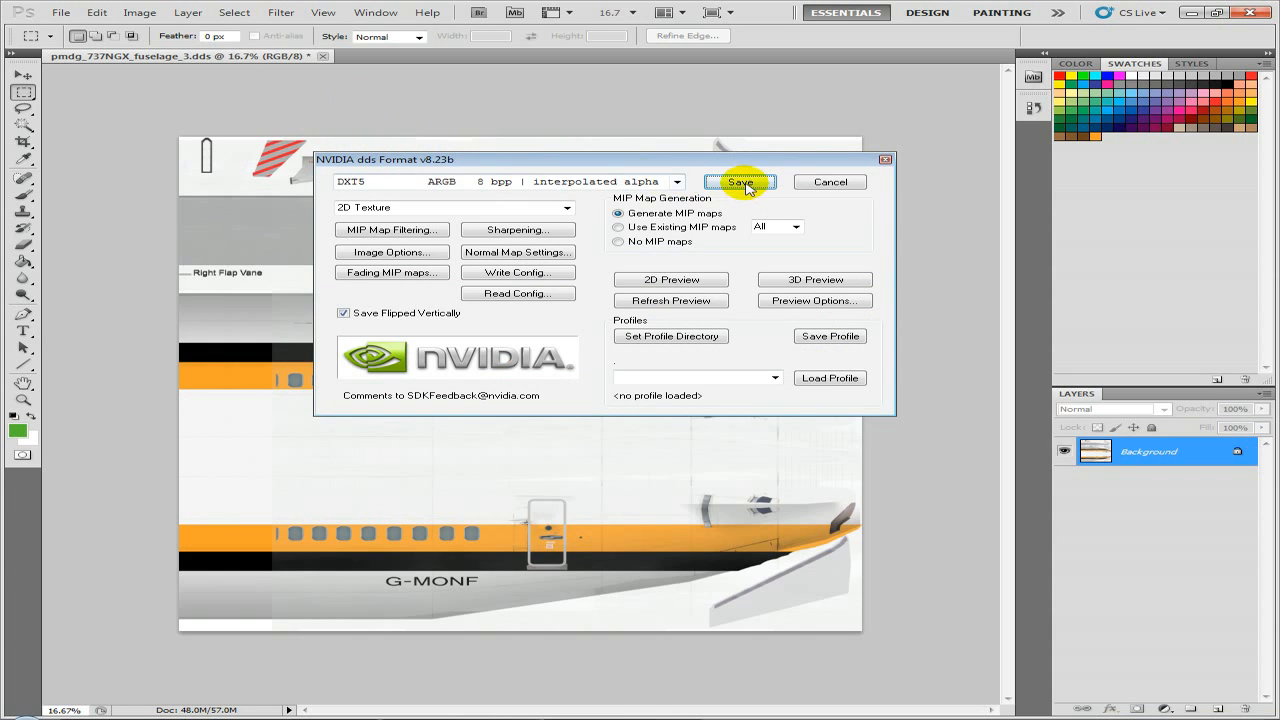
pyautogui.click(740, 180)
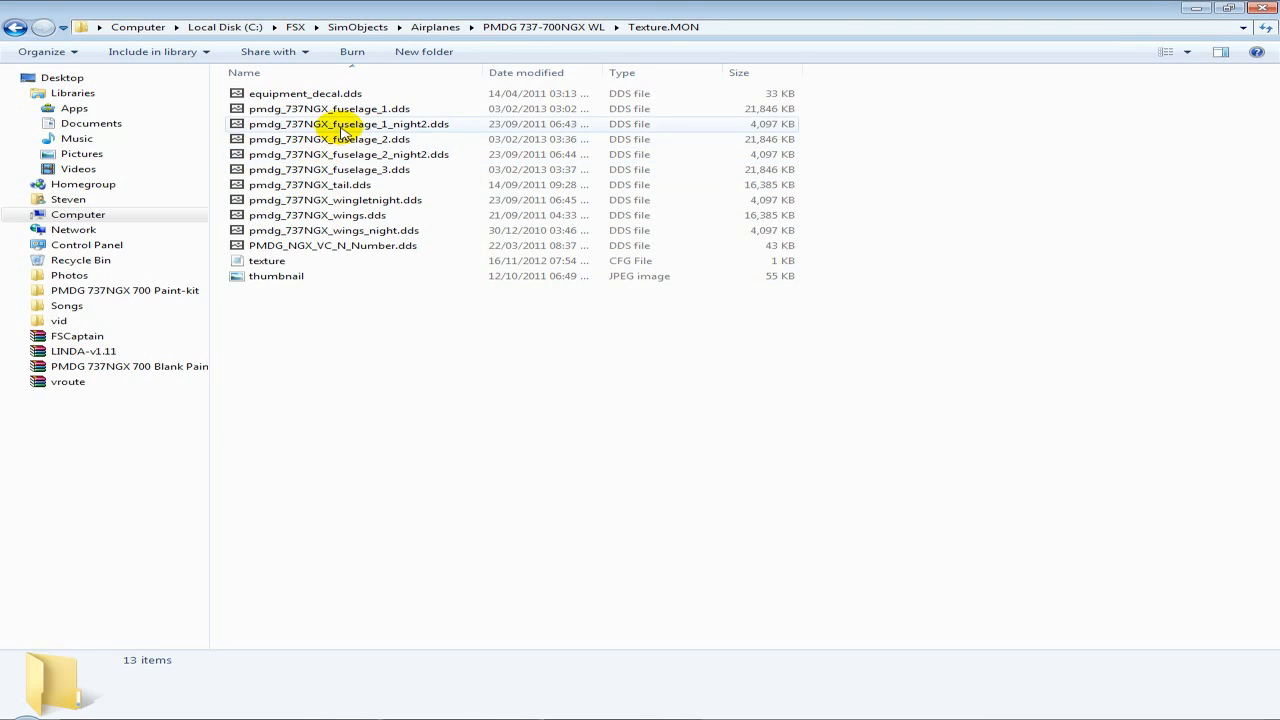
# - Paste the livery into fuselage_1_night2.dds, flatten and save it as DXT5 DDS
pyautogui.click(352, 154)
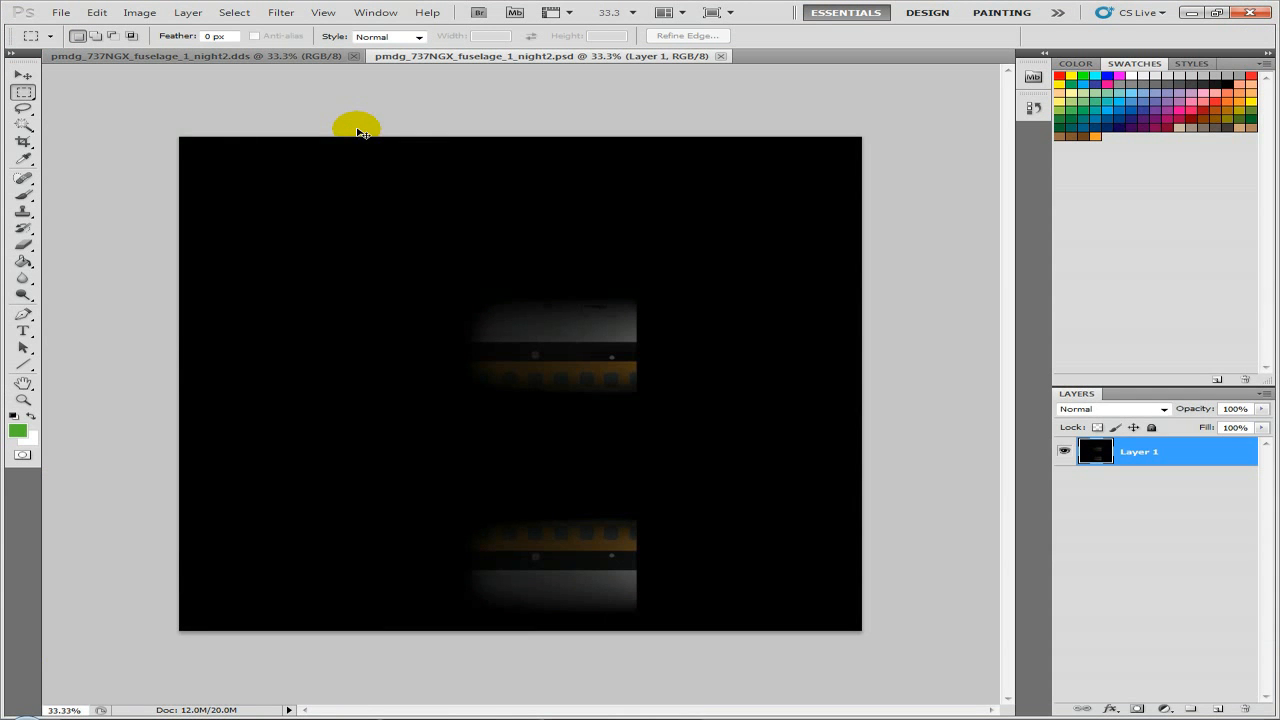
pyautogui.press('ctrl+a')
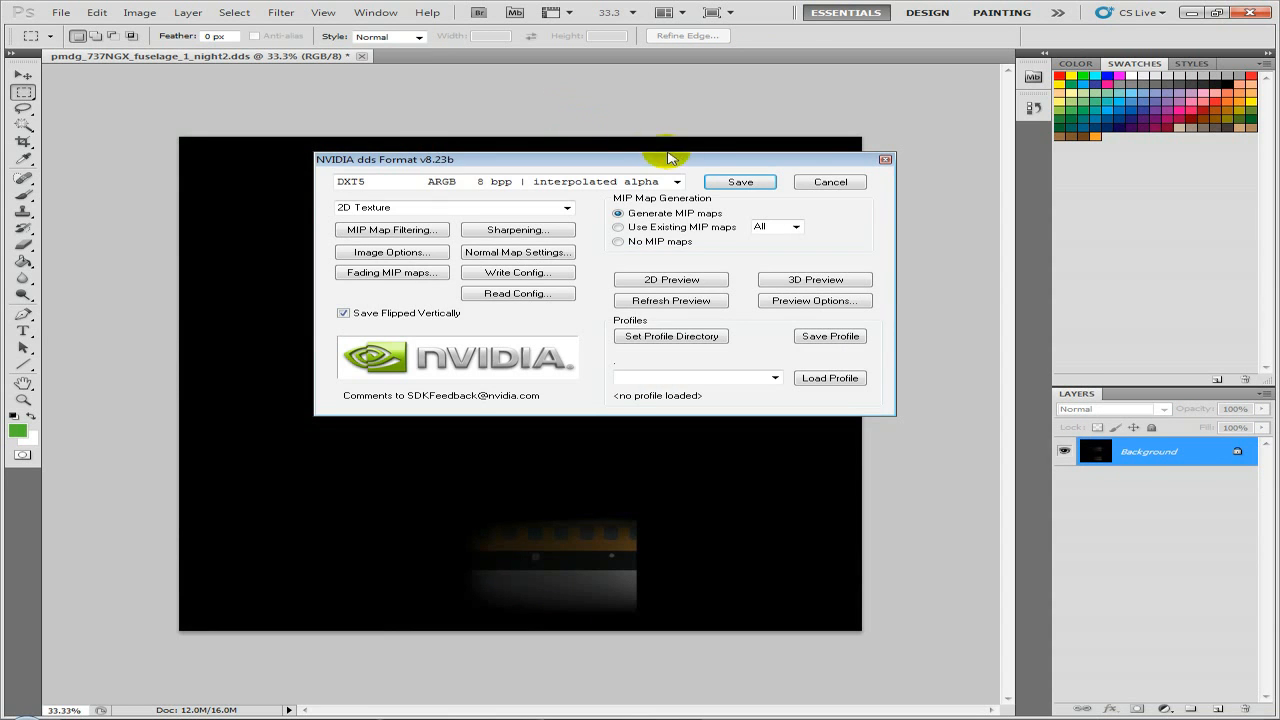
pyautogui.click(740, 180)
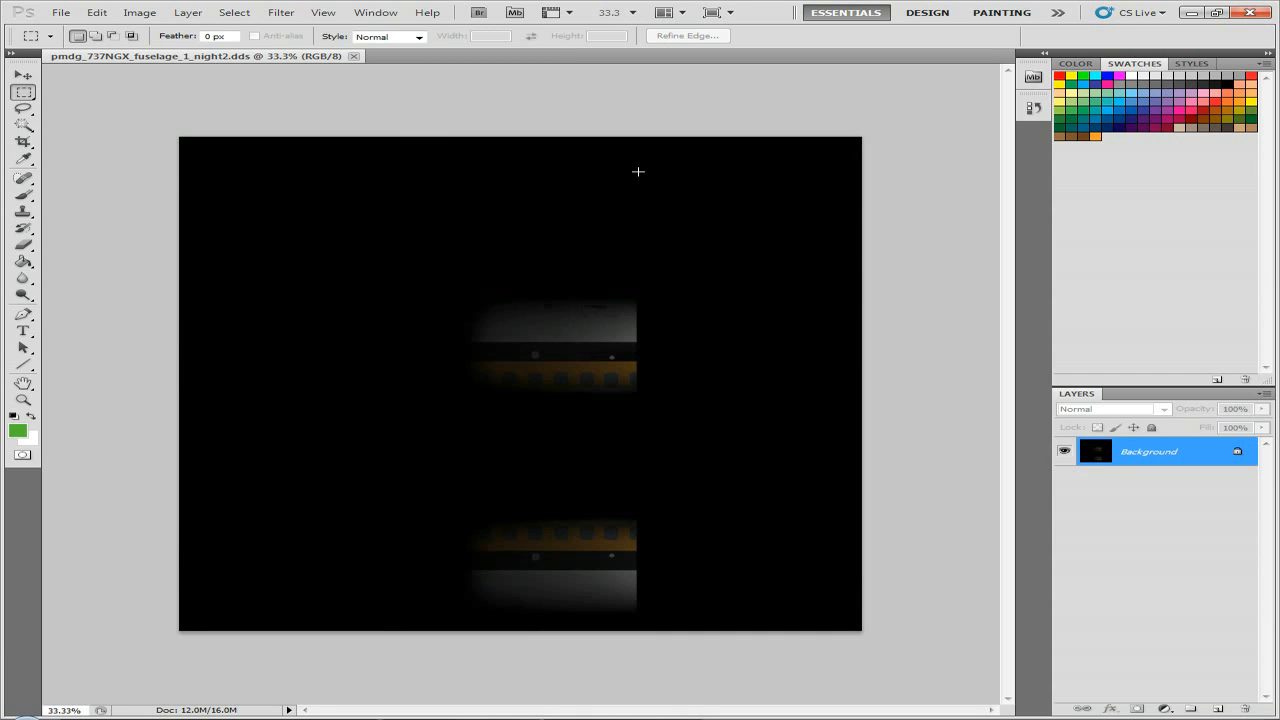
pyautogui.moveTo(352, 56)
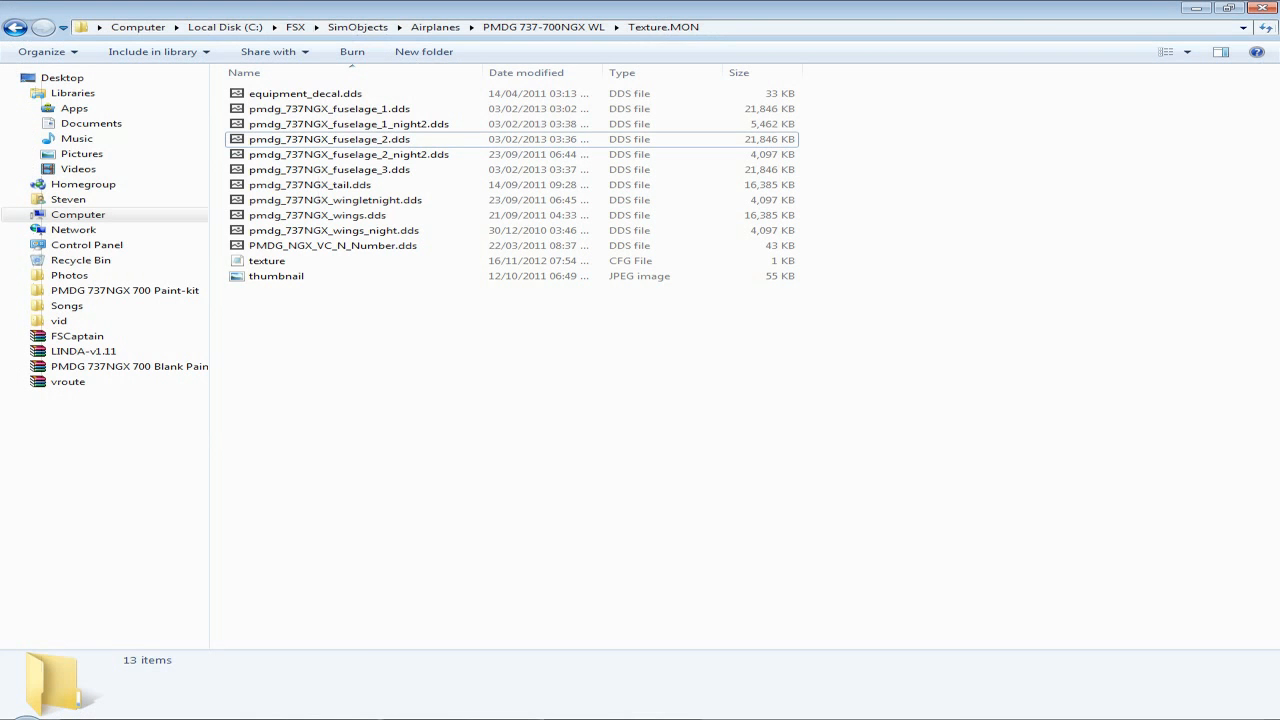
# - Apply the Monarch night image to fuselage_2_night2.dds and save it as DXT5 DDS
pyautogui.click(350, 154)
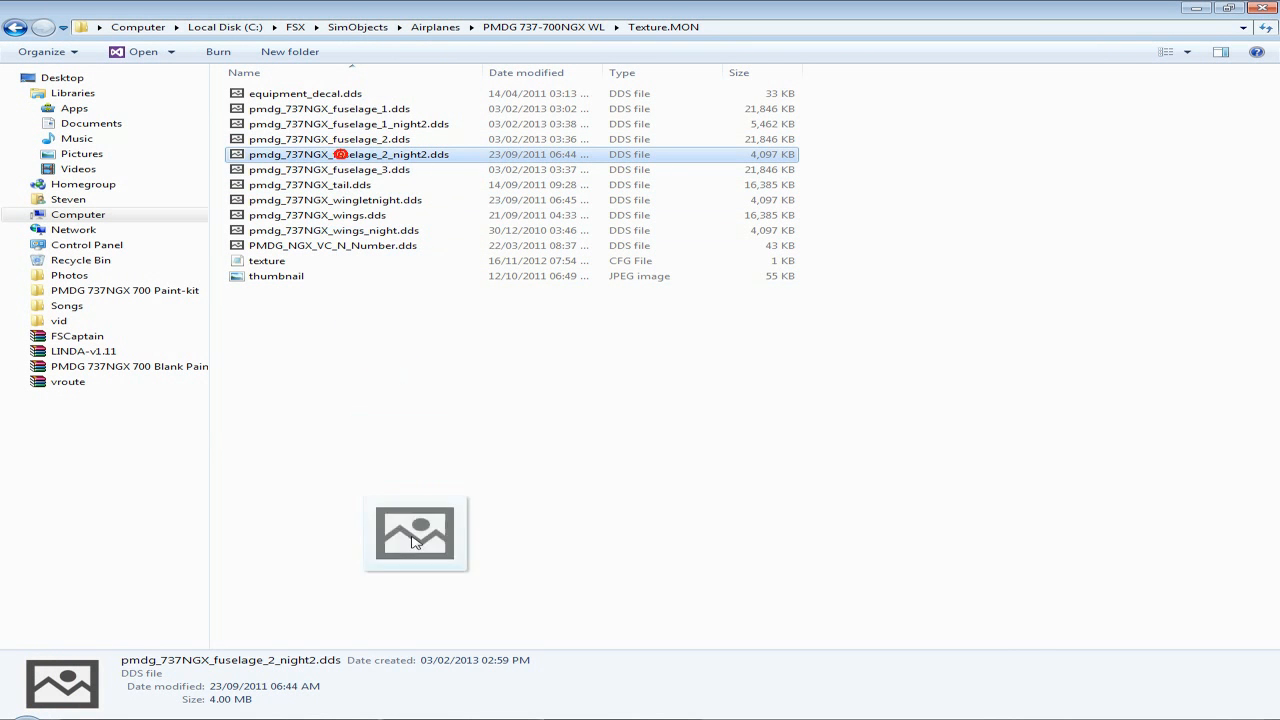
pyautogui.doubleClick(348, 154)
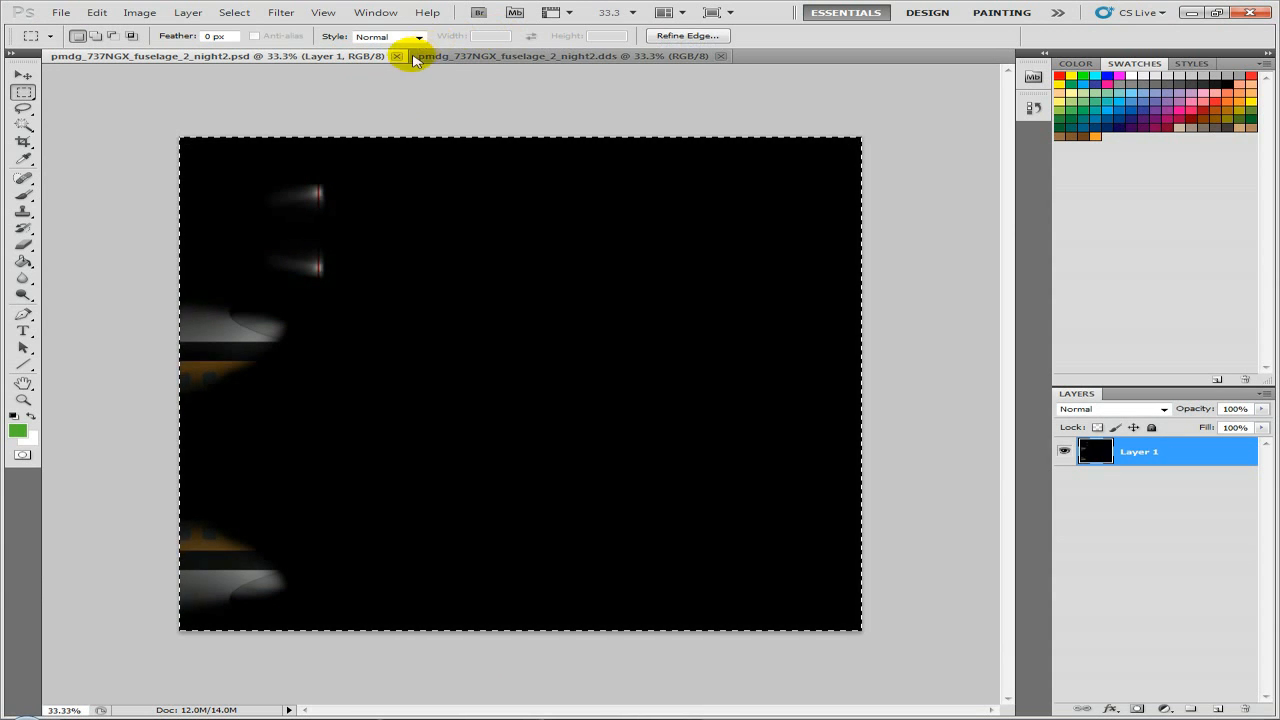
pyautogui.click(396, 56)
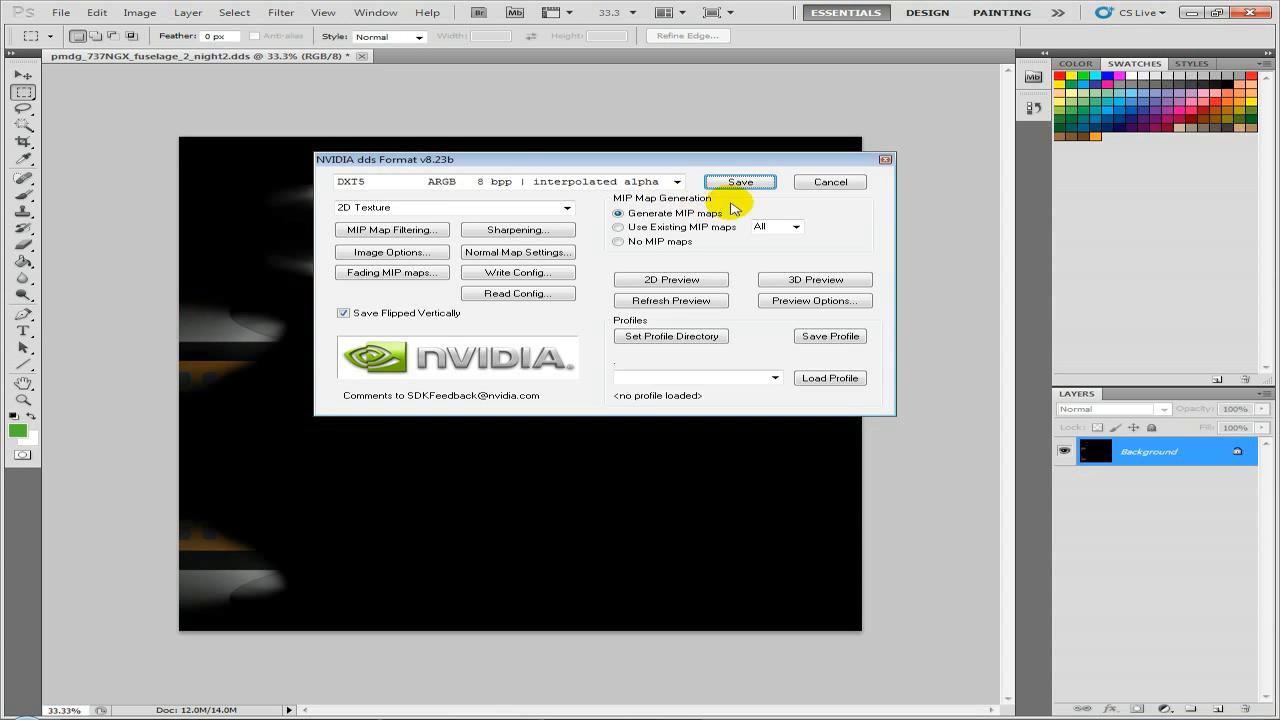
pyautogui.click(740, 180)
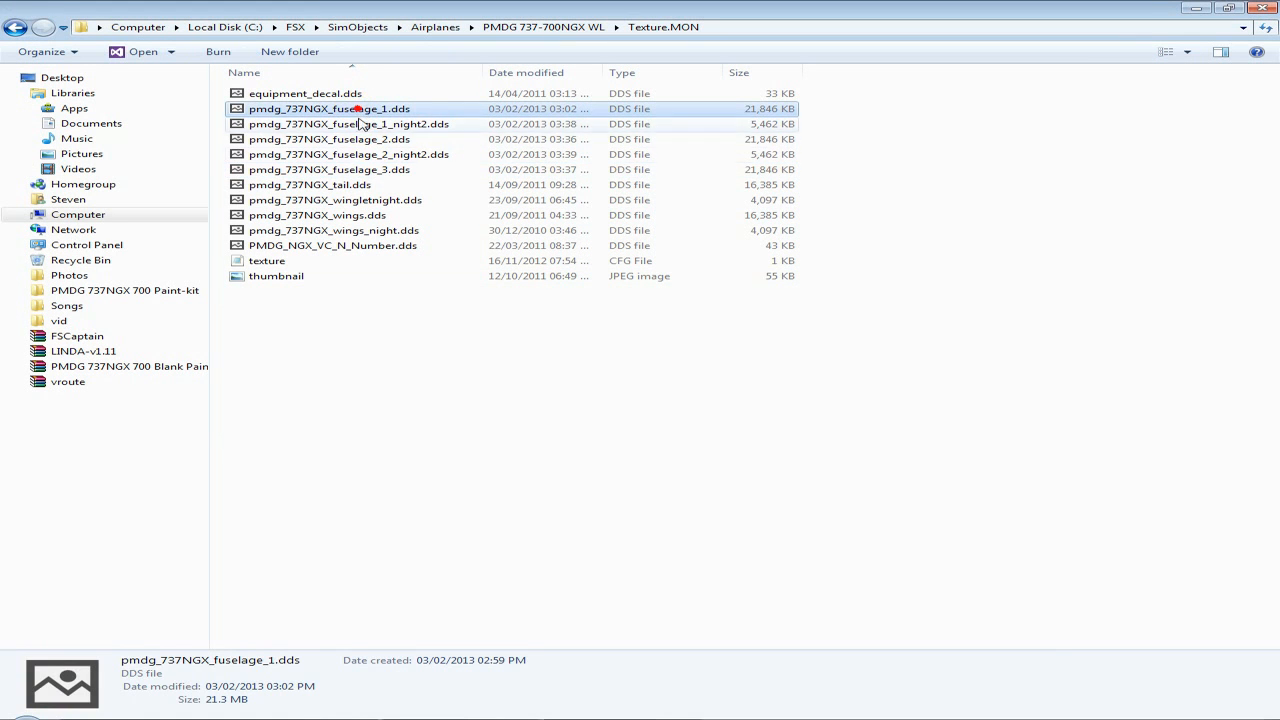
# - Load the pmdg_737NGX_tail paint-kit file into Photoshop beside the tail DDS texture
pyautogui.click(310, 184)
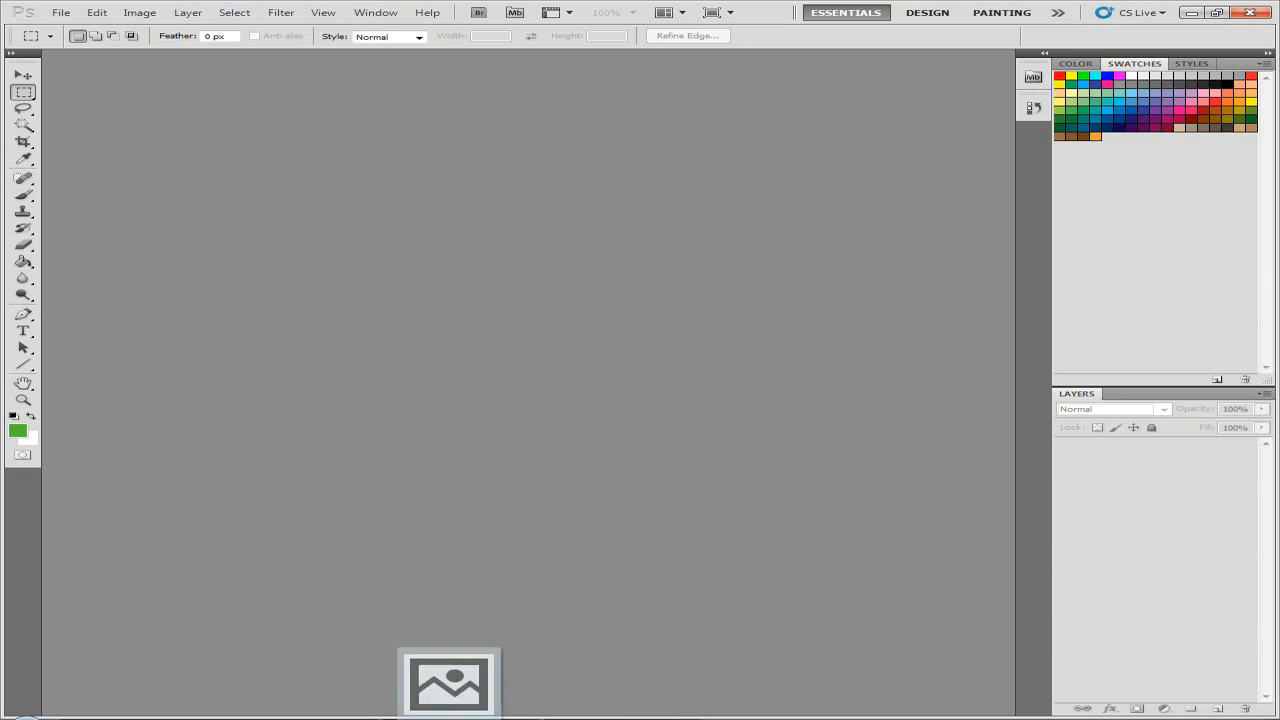
pyautogui.click(448, 684)
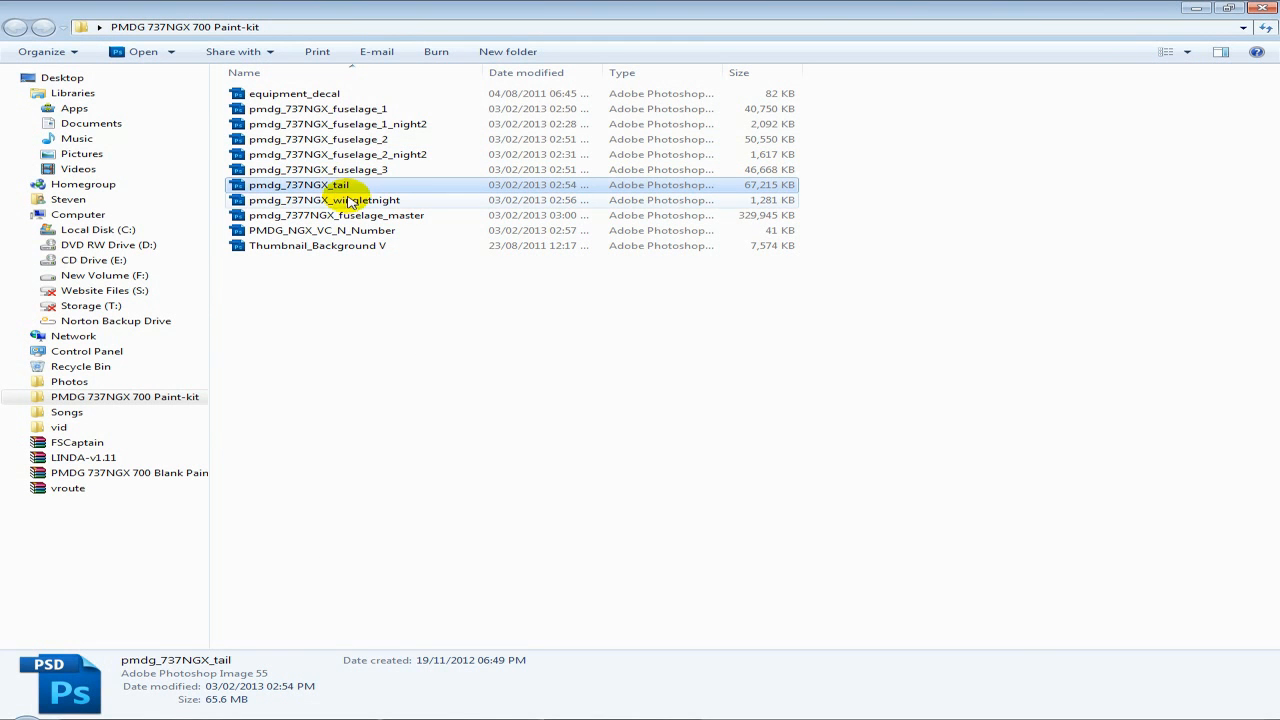
pyautogui.doubleClick(304, 184)
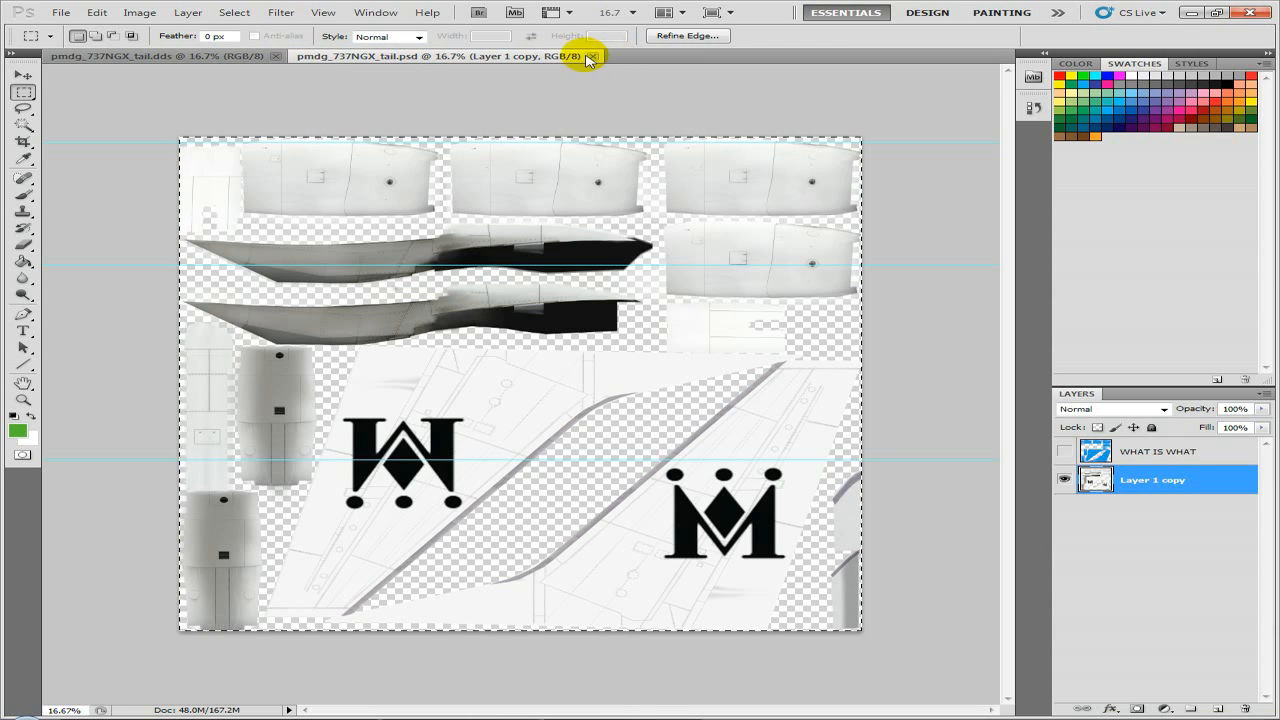
# - Close tail.psd, flatten the tail texture onto Background and save it as DDS DXT5
pyautogui.click(600, 56)
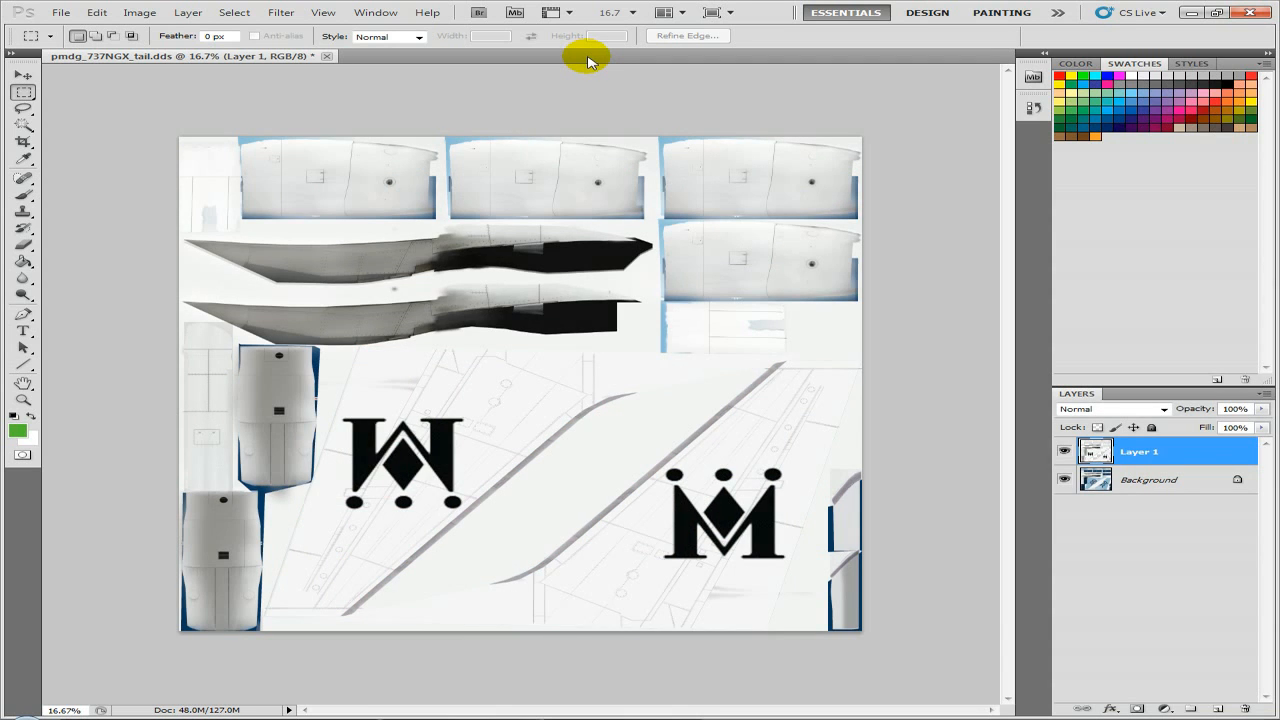
pyautogui.moveTo(792, 164)
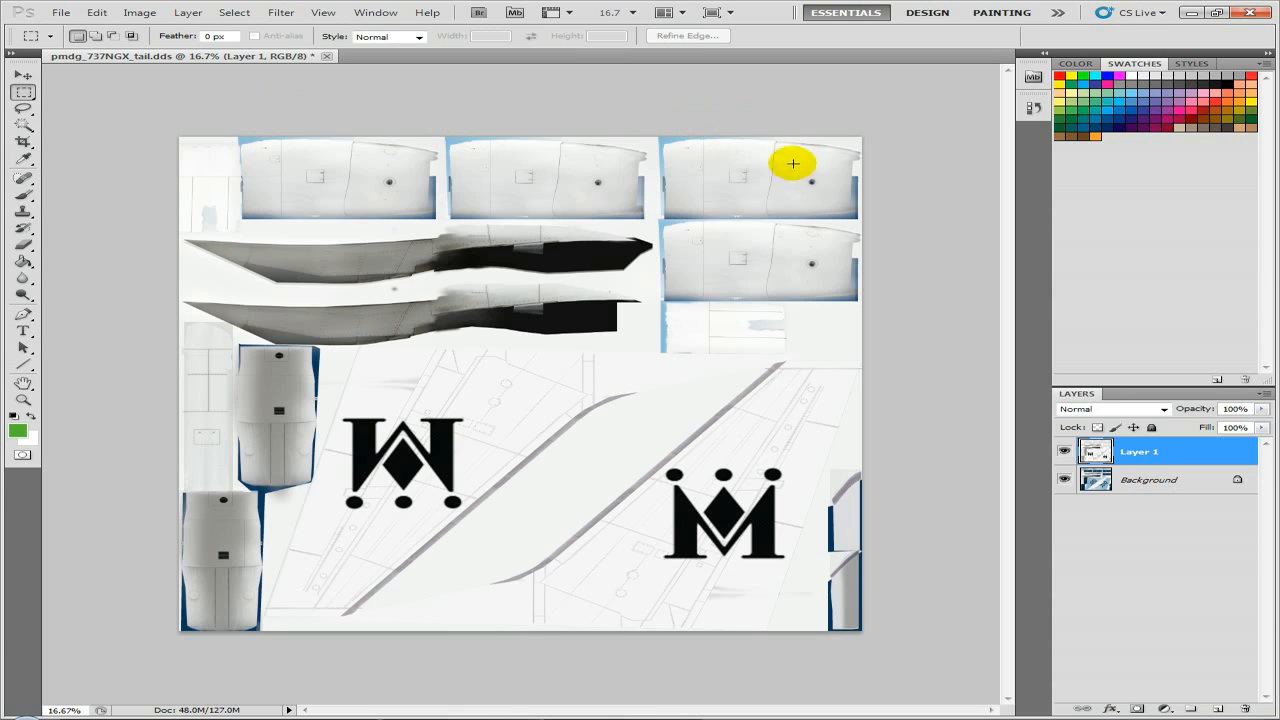
pyautogui.click(1148, 480)
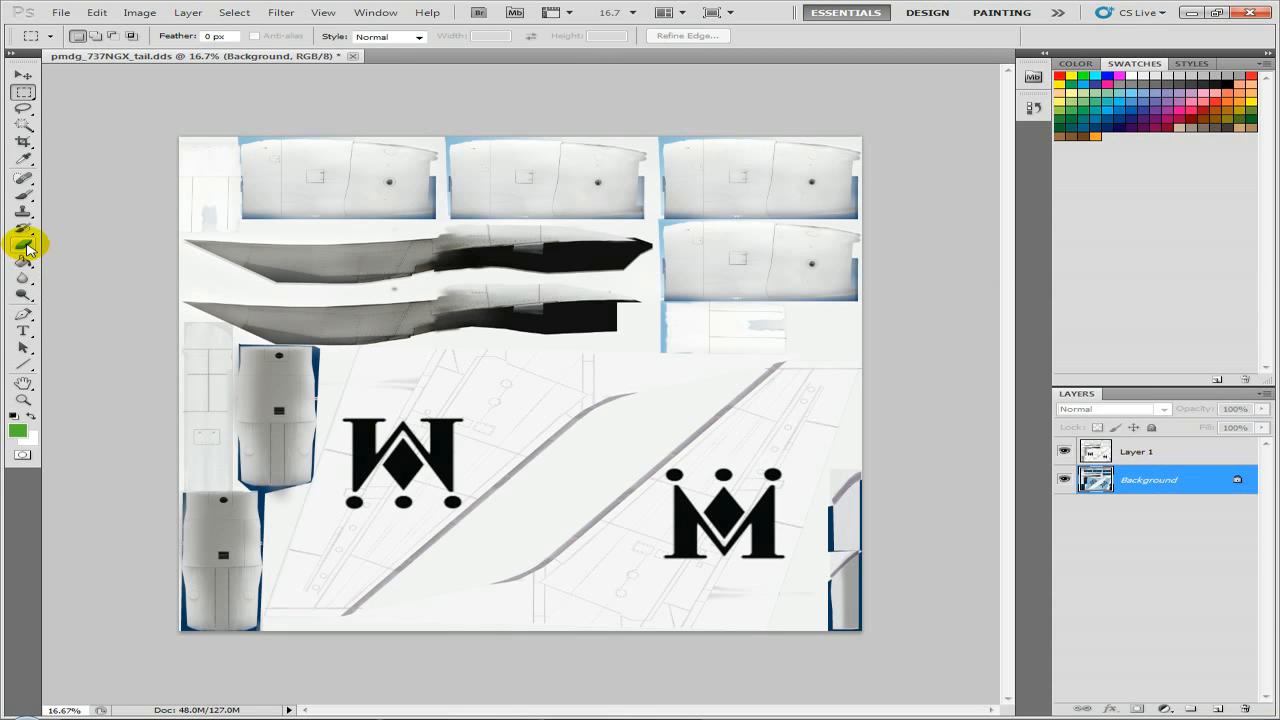
pyautogui.click(24, 244)
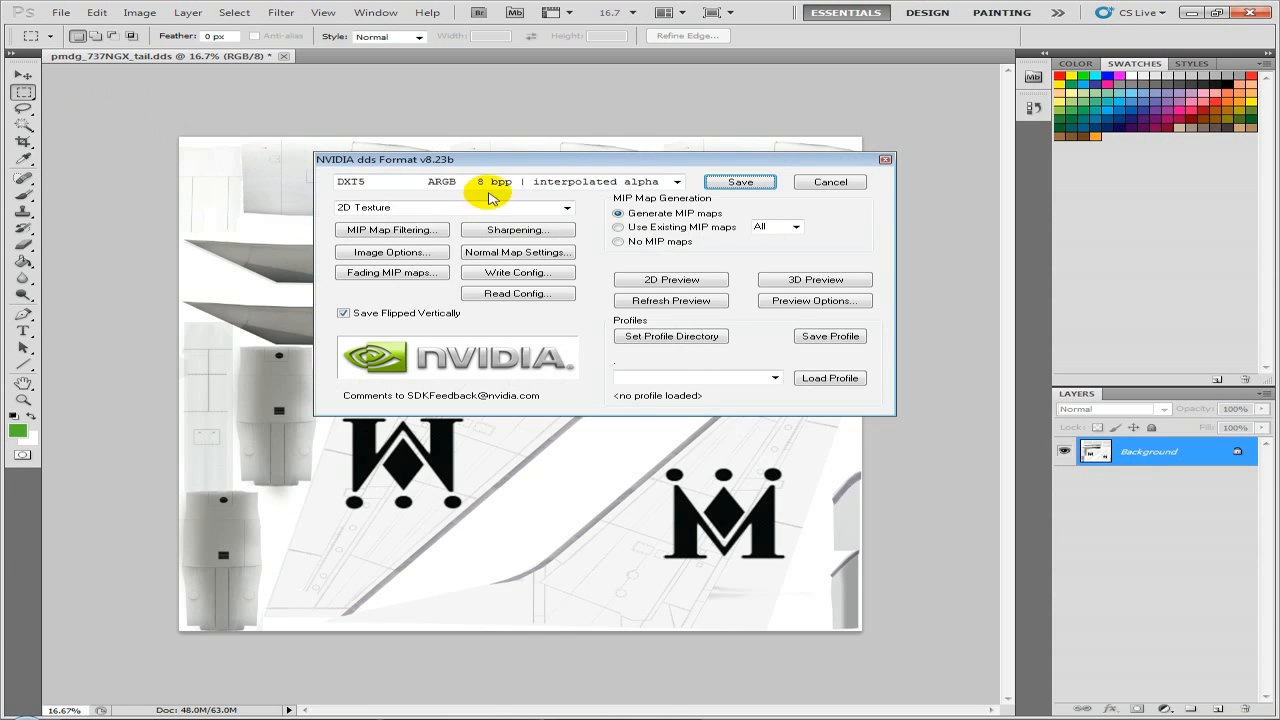
pyautogui.click(740, 180)
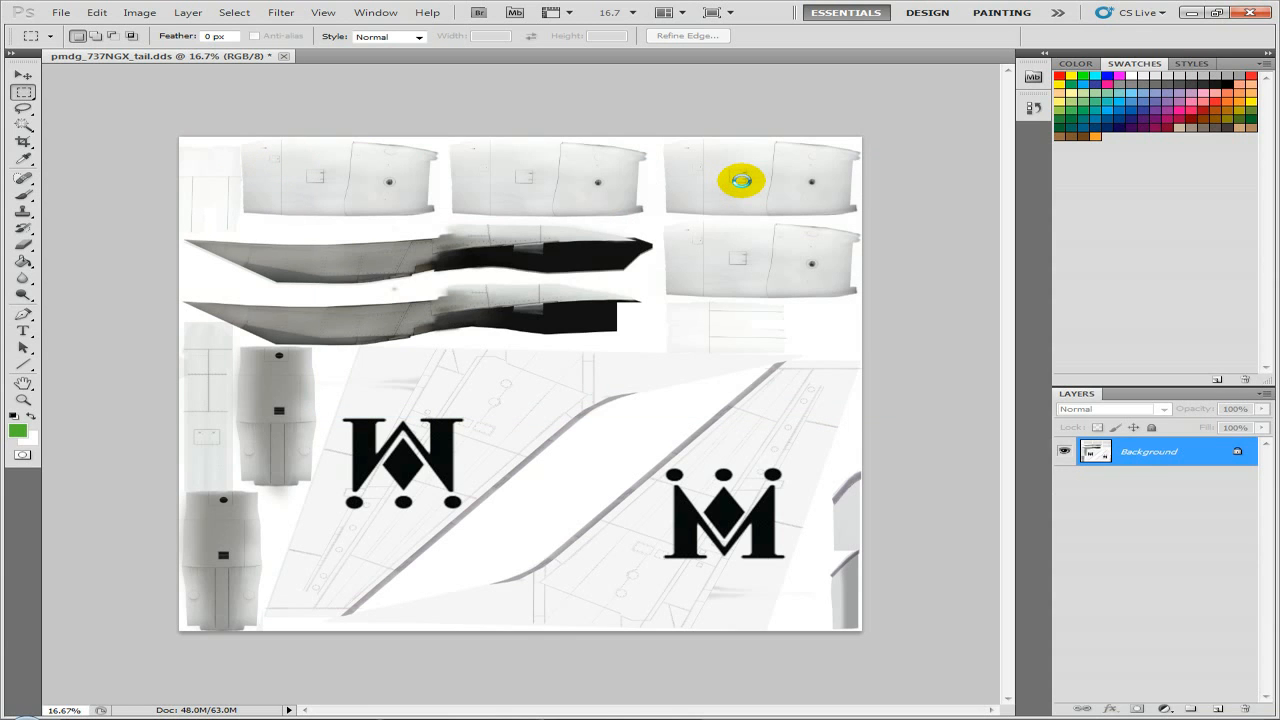
pyautogui.moveTo(178, 36)
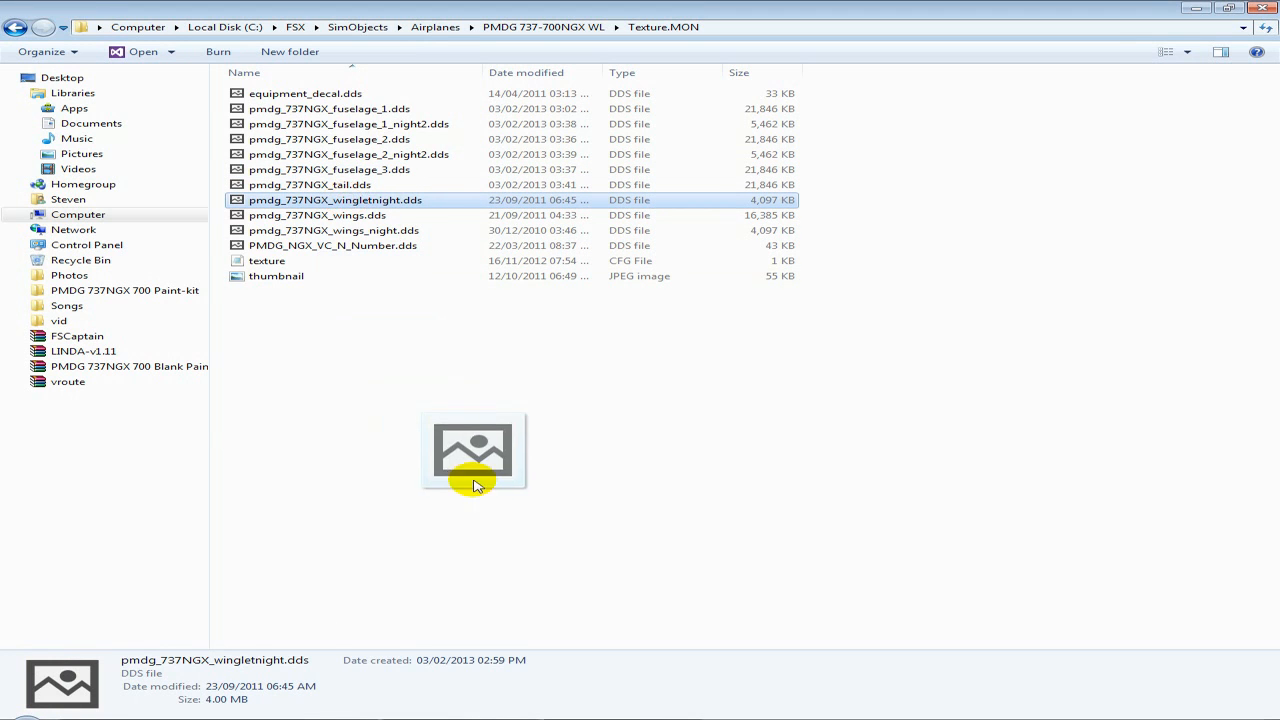
# - Open pmdg_737NGX_wingletnight.dds and its paint-kit counterpart in Photoshop
pyautogui.doubleClick(336, 200)
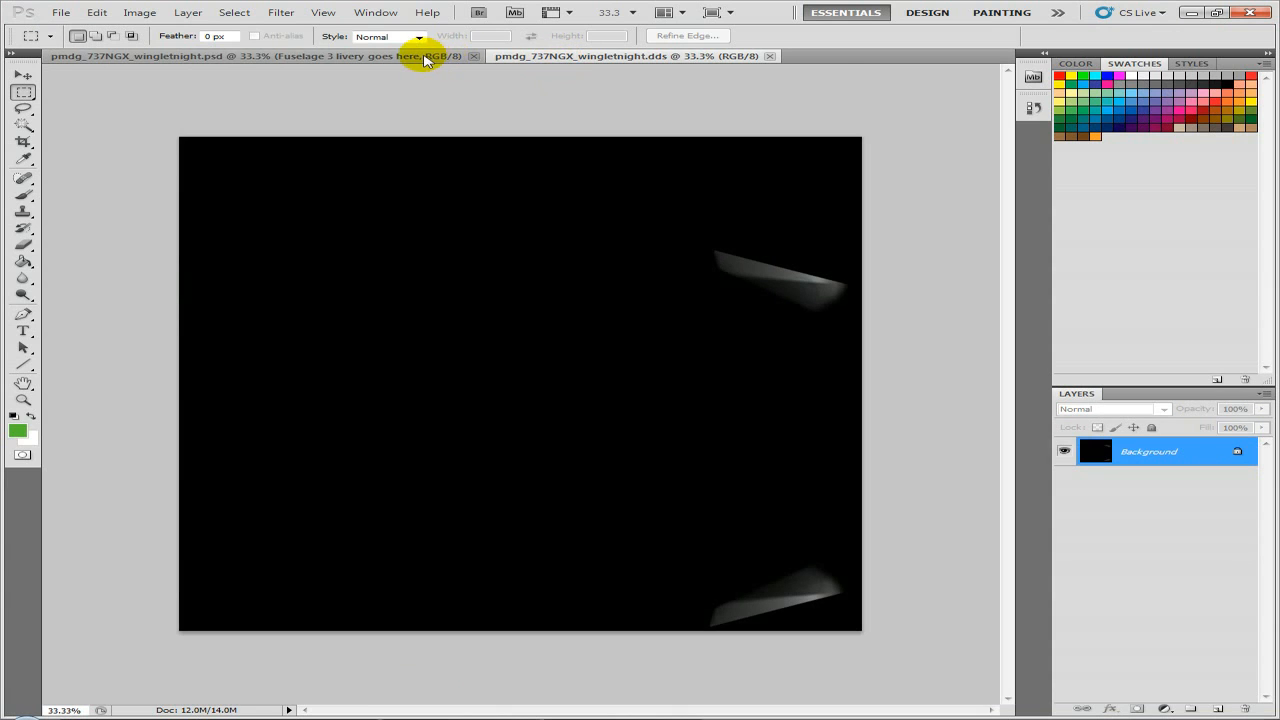
pyautogui.click(570, 56)
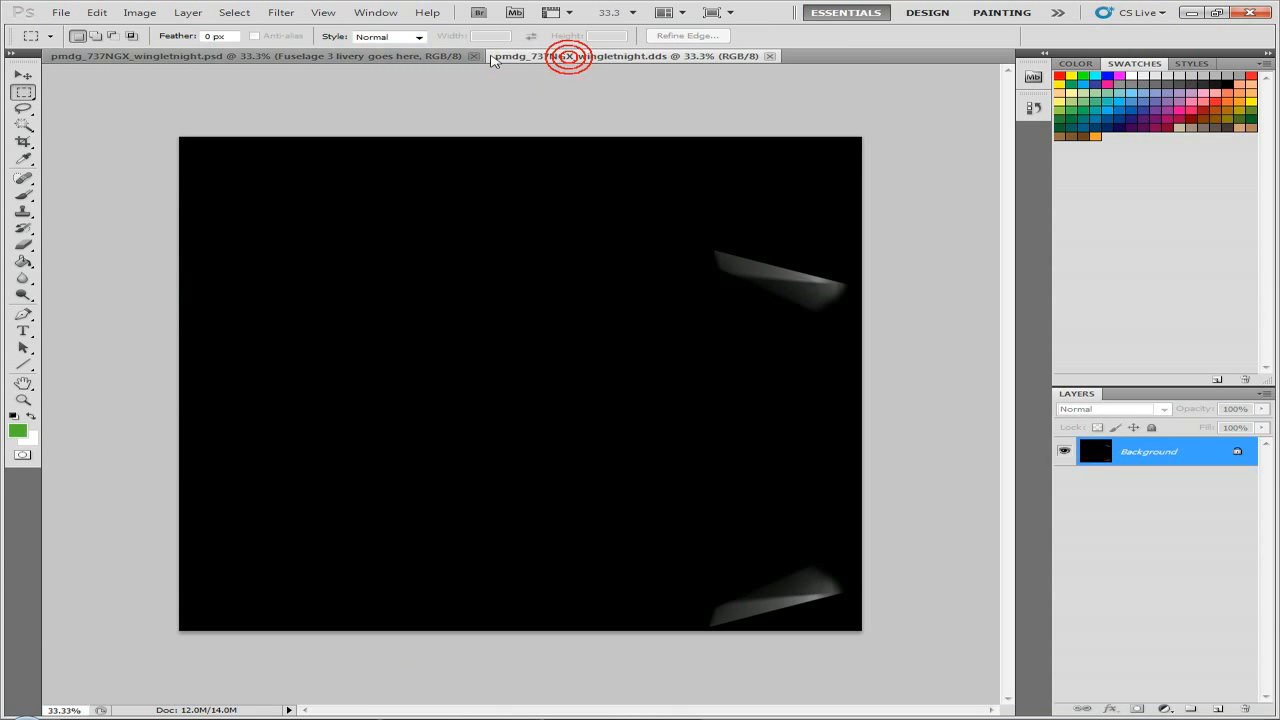
pyautogui.click(570, 56)
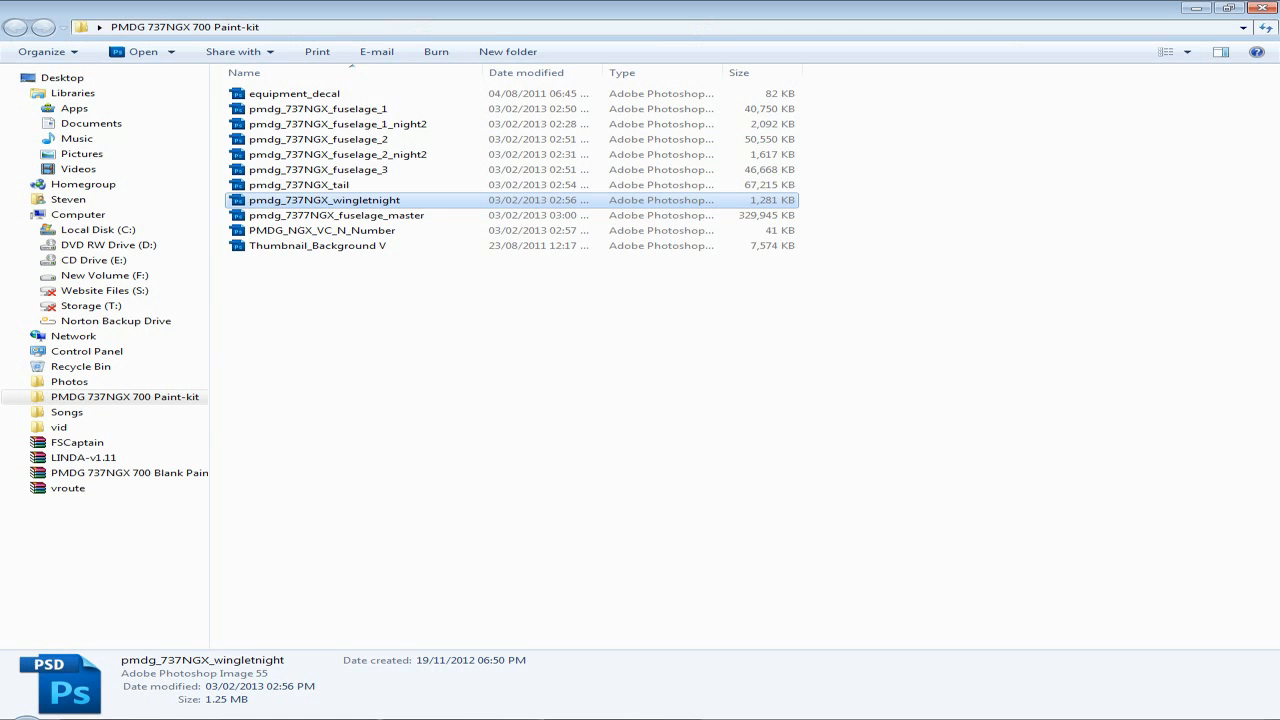
pyautogui.click(324, 230)
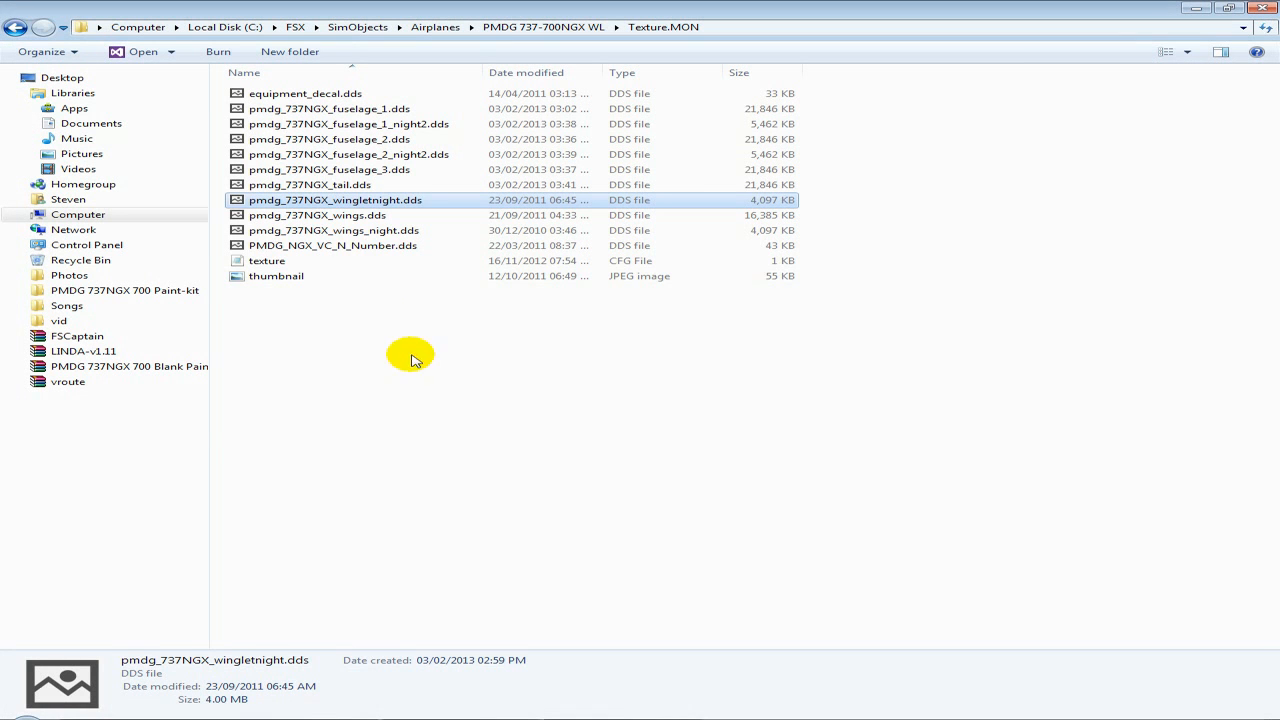
# - Save PMDG_NGX_VC_N_Number.dds with the N-number artwork as DDS DXT5 in Texture.MON
pyautogui.click(332, 244)
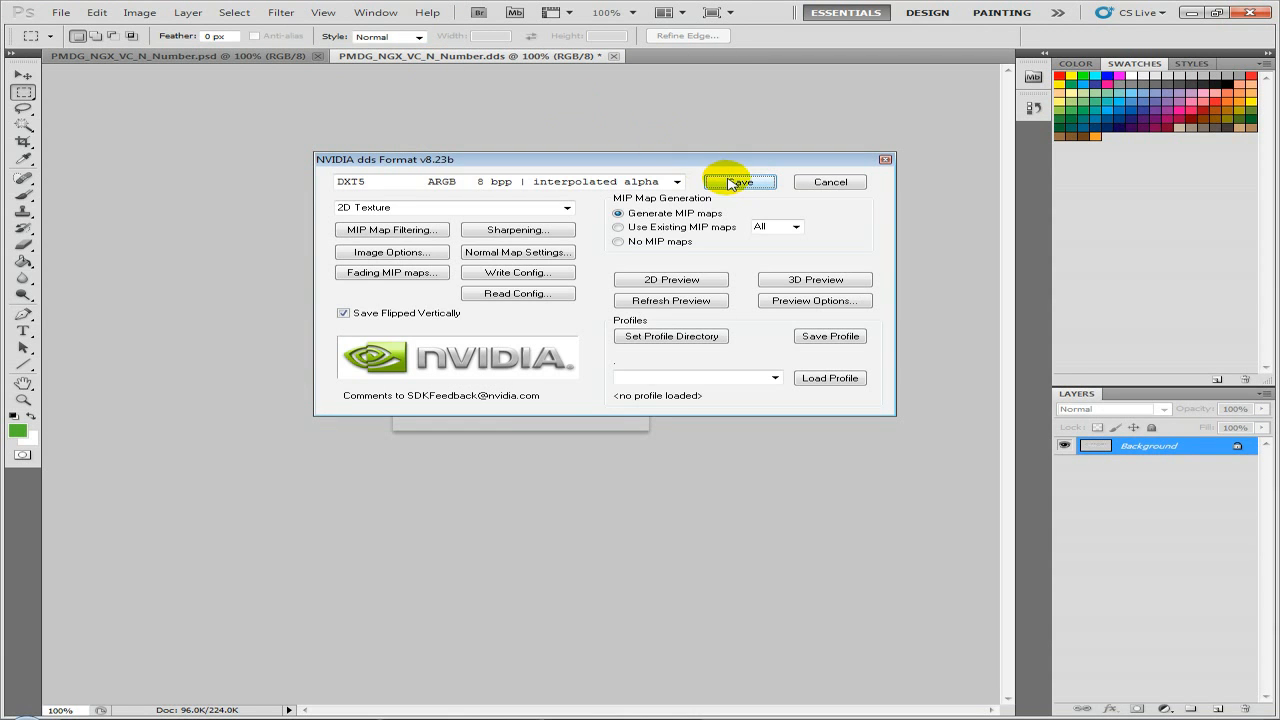
pyautogui.click(740, 180)
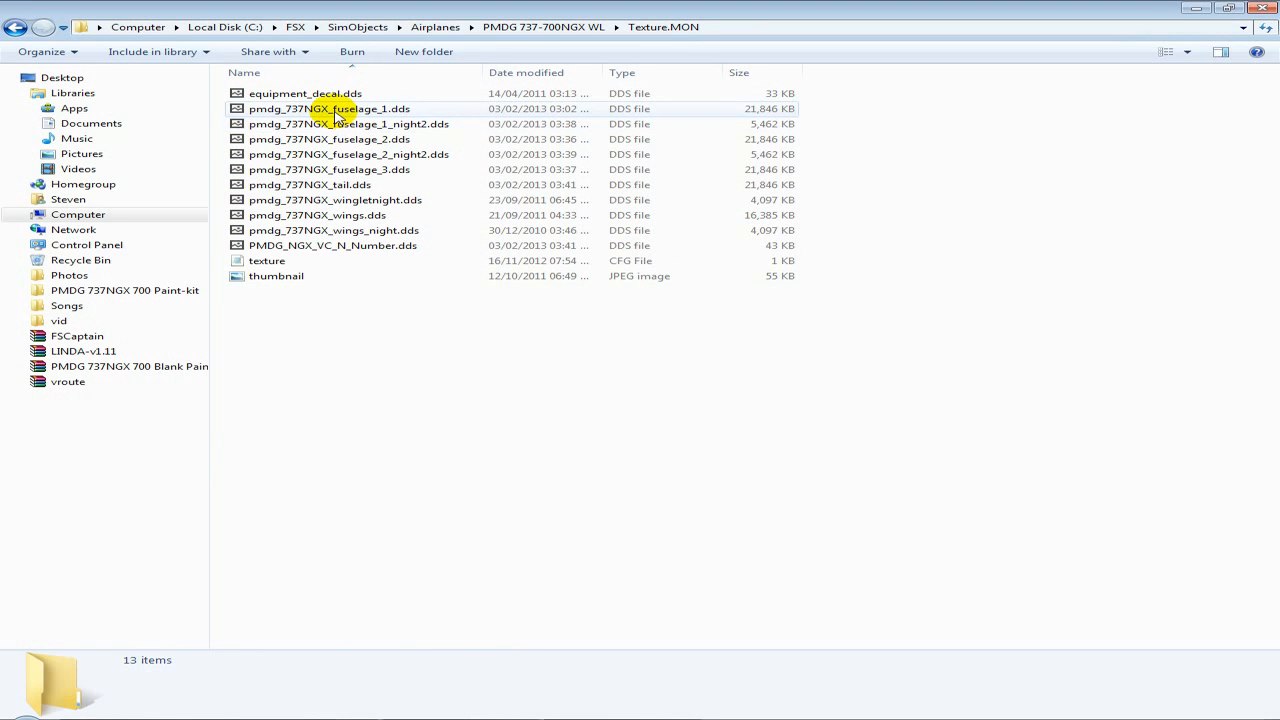
# - Check the fuselage texture, close pmdg_737NGX_wings.dds and return to the Texture.MON listing
pyautogui.click(330, 108)
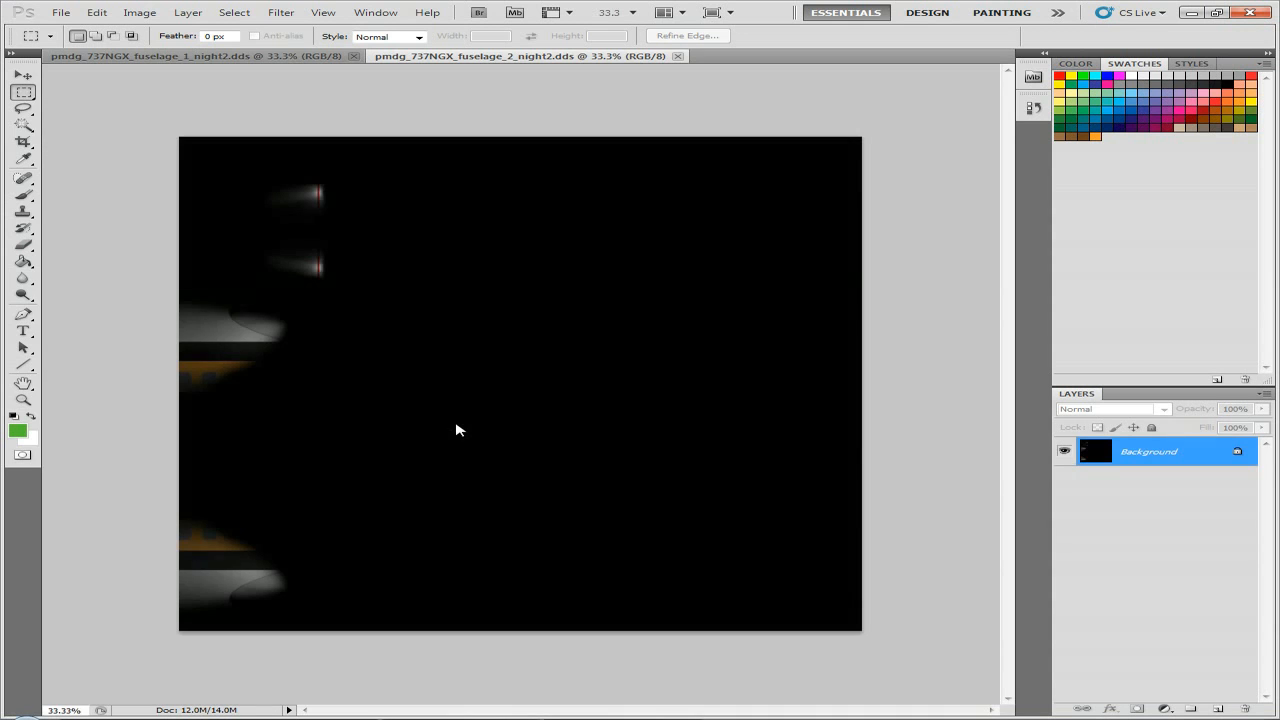
pyautogui.click(676, 56)
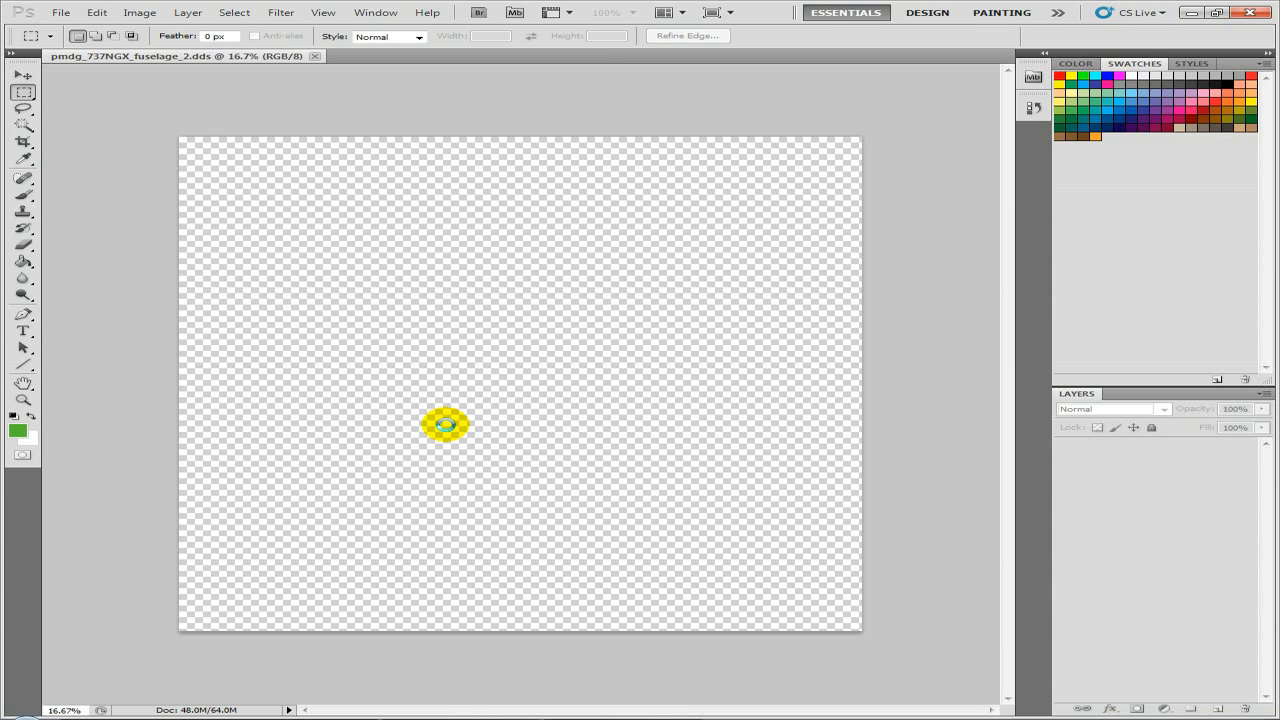
pyautogui.click(464, 56)
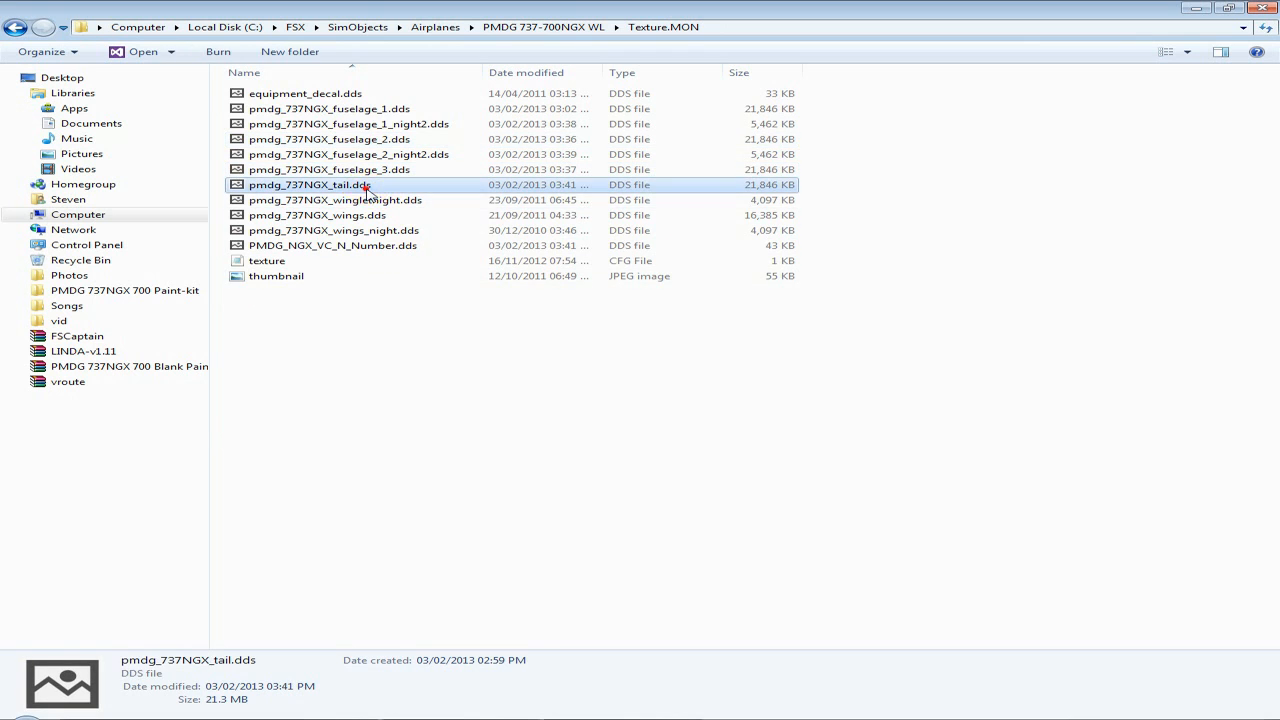
pyautogui.click(336, 200)
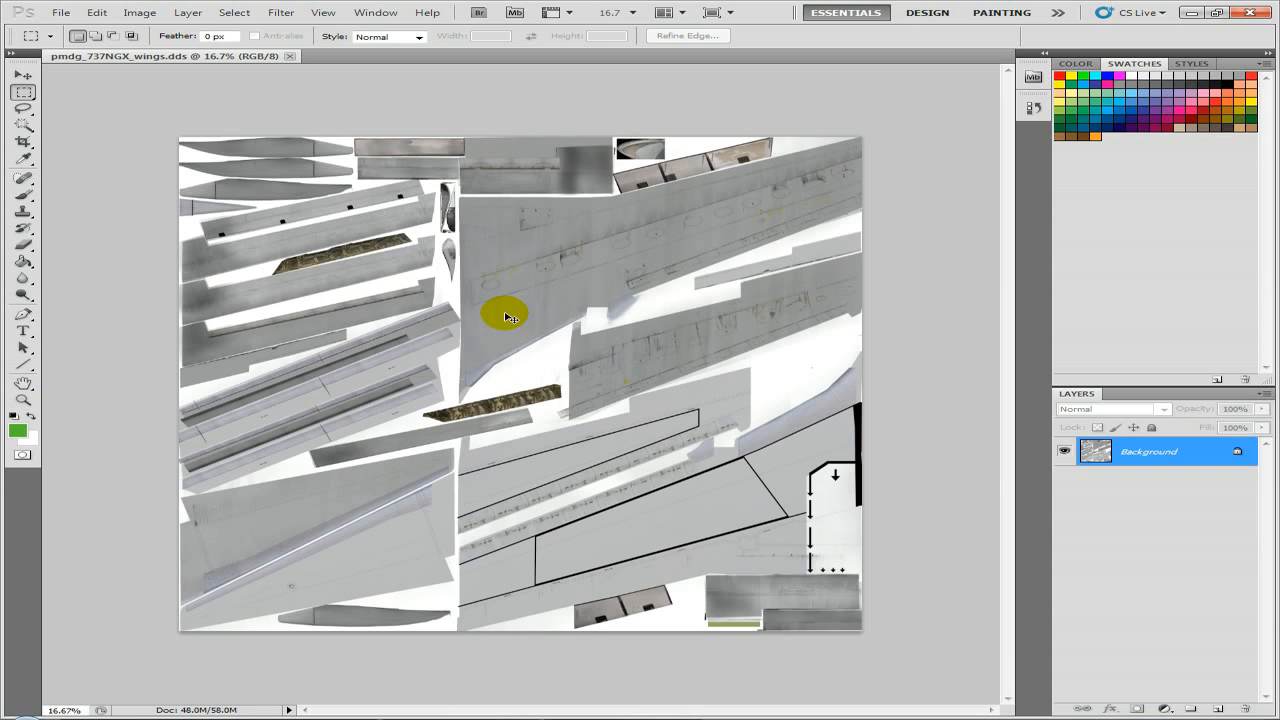
pyautogui.moveTo(744, 500)
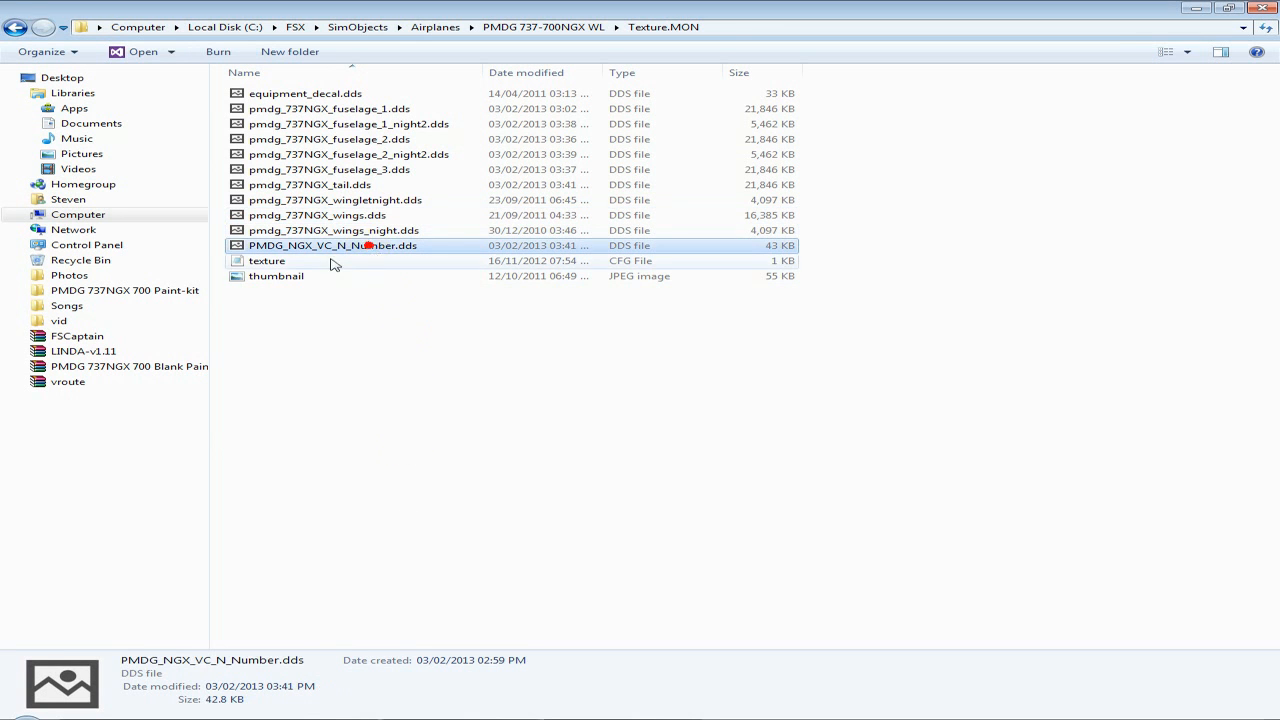
# - Paint green brush stripes across thumbnail.jpg, then close and save it
pyautogui.click(276, 276)
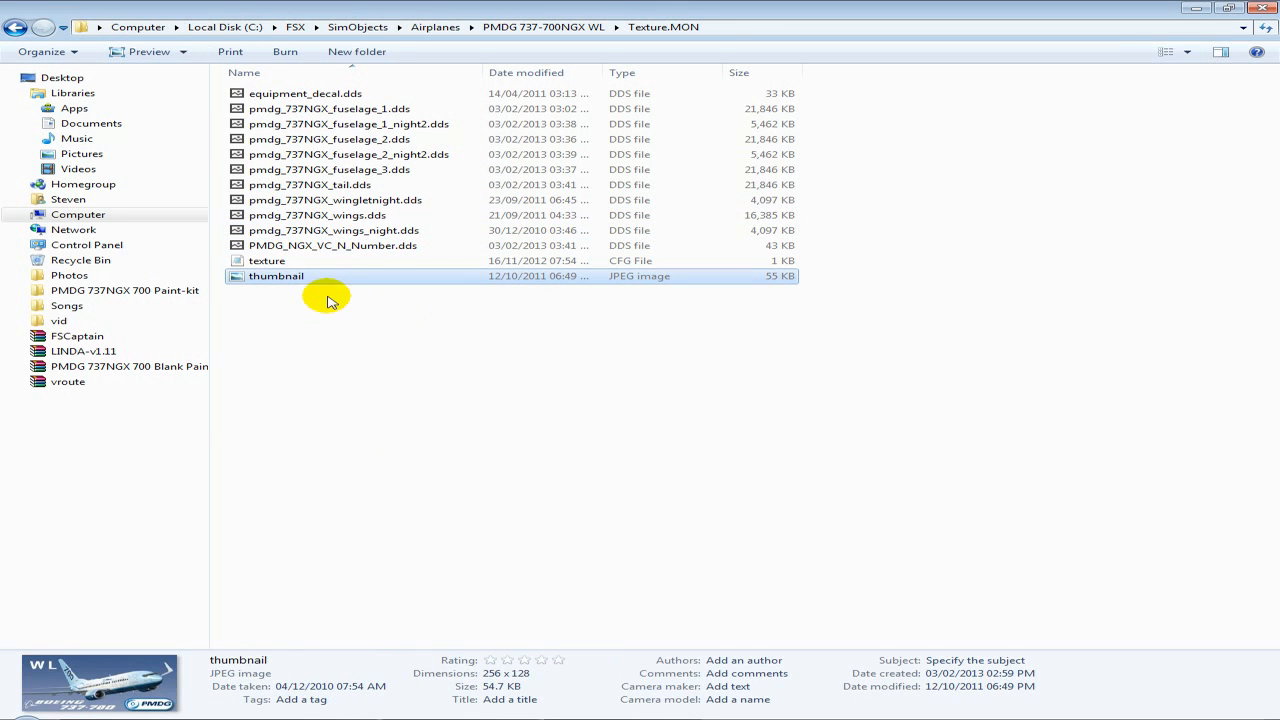
pyautogui.moveTo(336, 476)
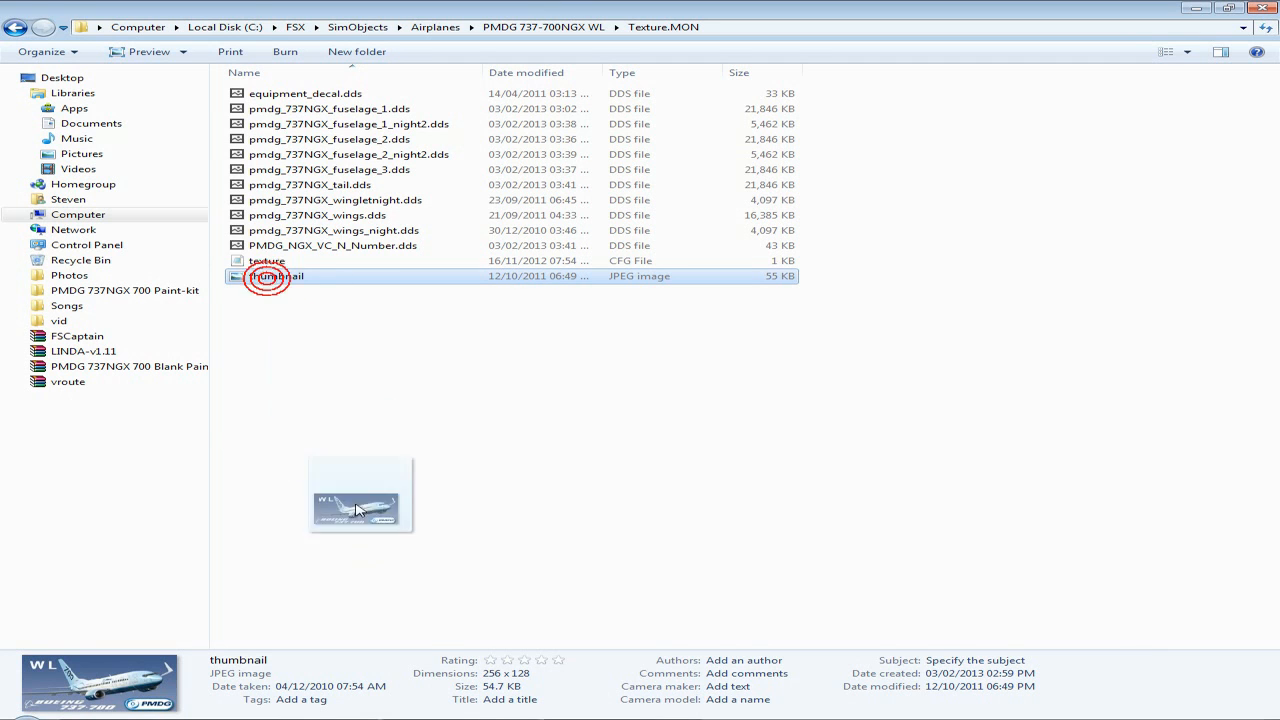
pyautogui.doubleClick(278, 276)
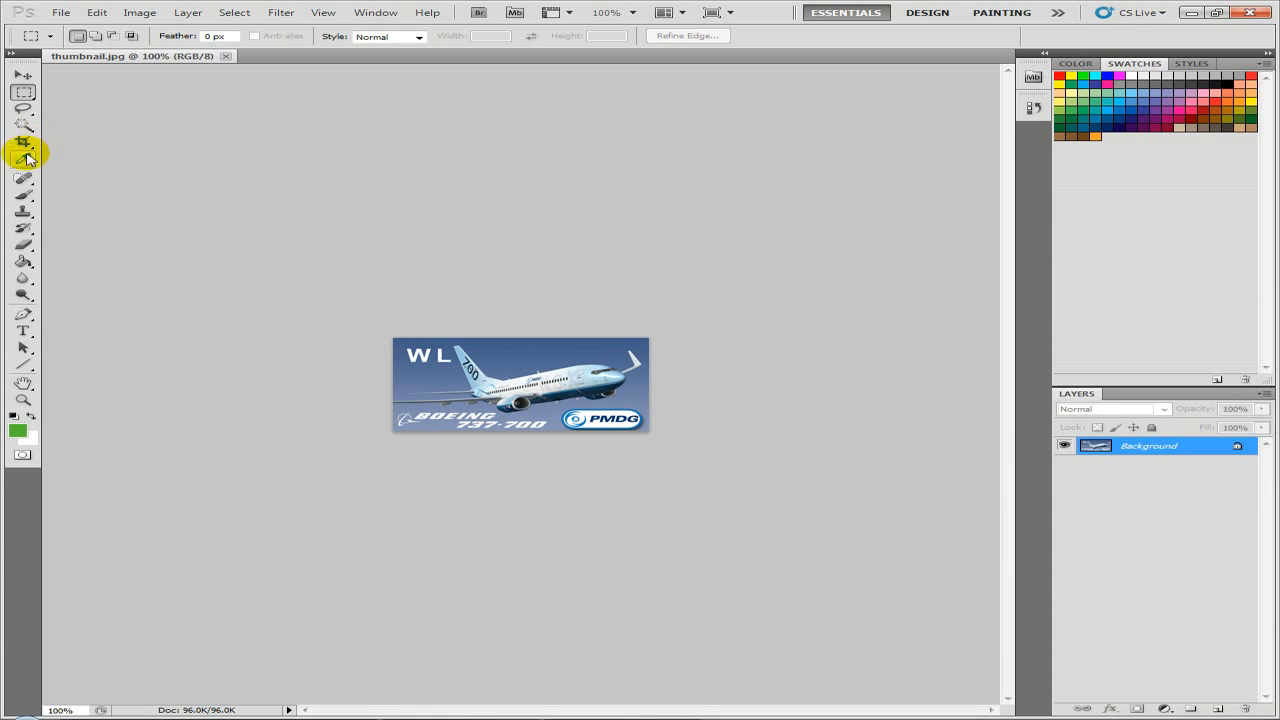
pyautogui.click(24, 196)
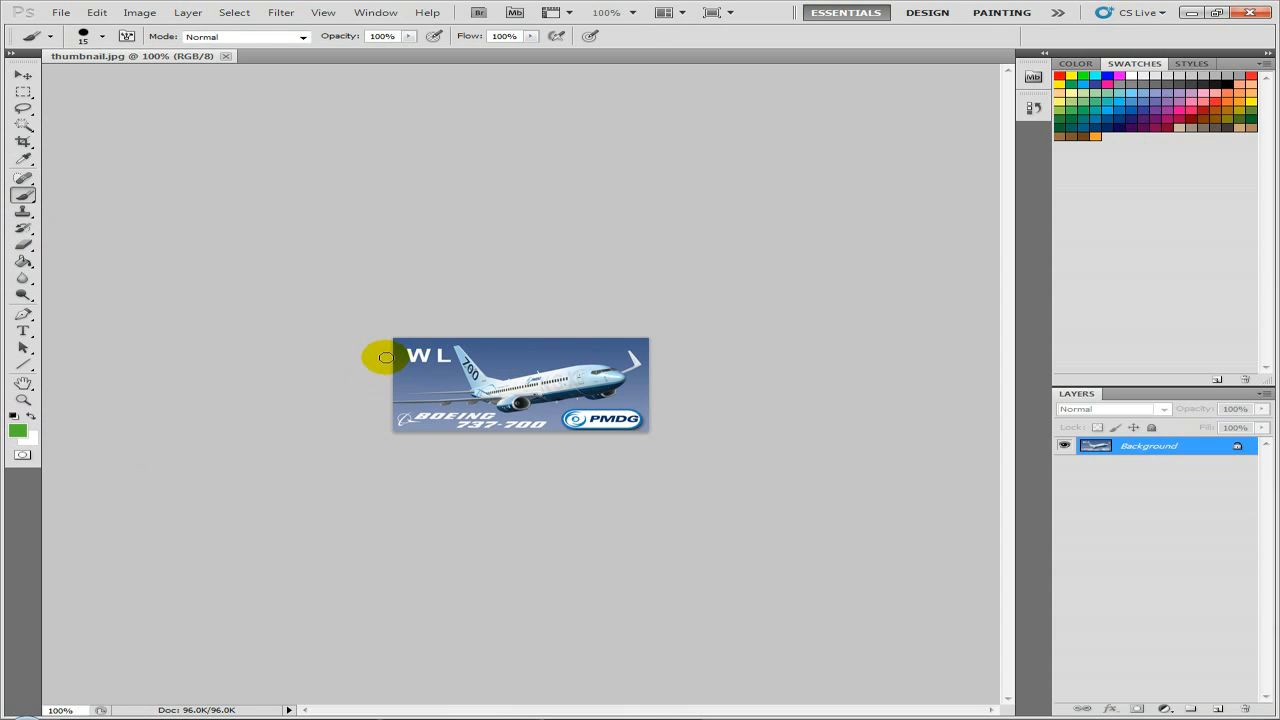
pyautogui.moveTo(388, 356); pyautogui.dragTo(404, 408)
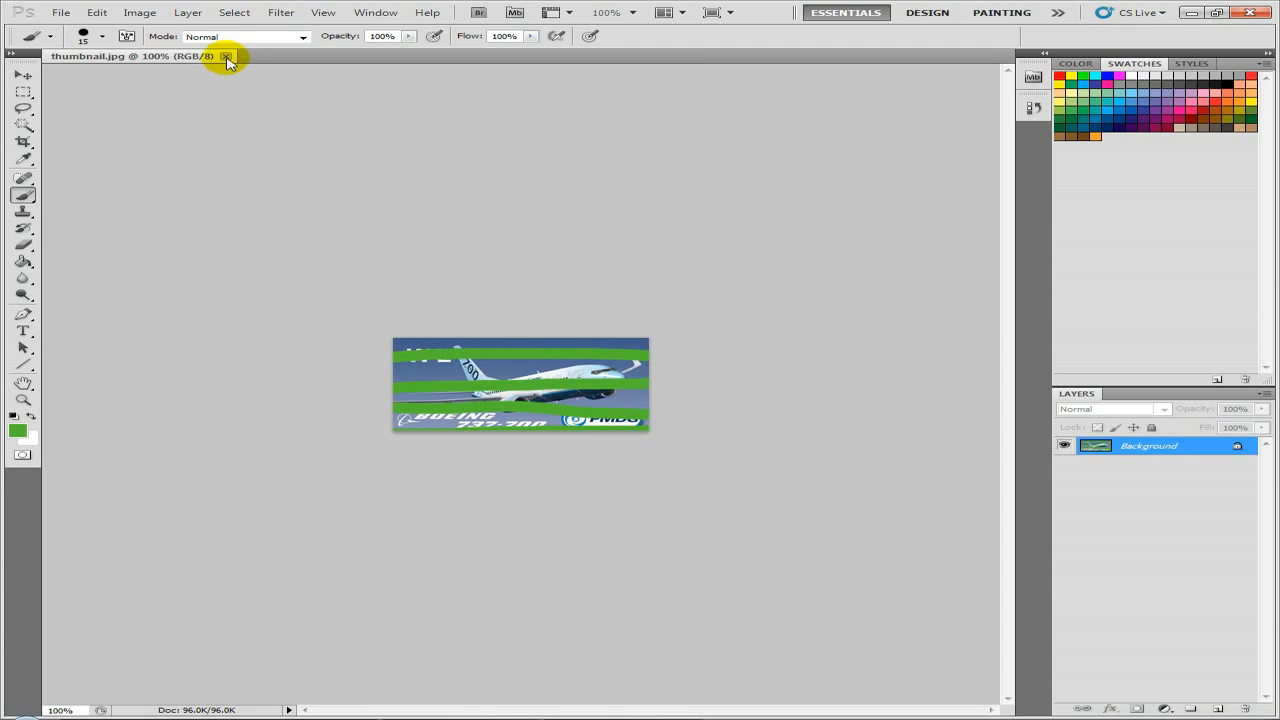
pyautogui.click(228, 56)
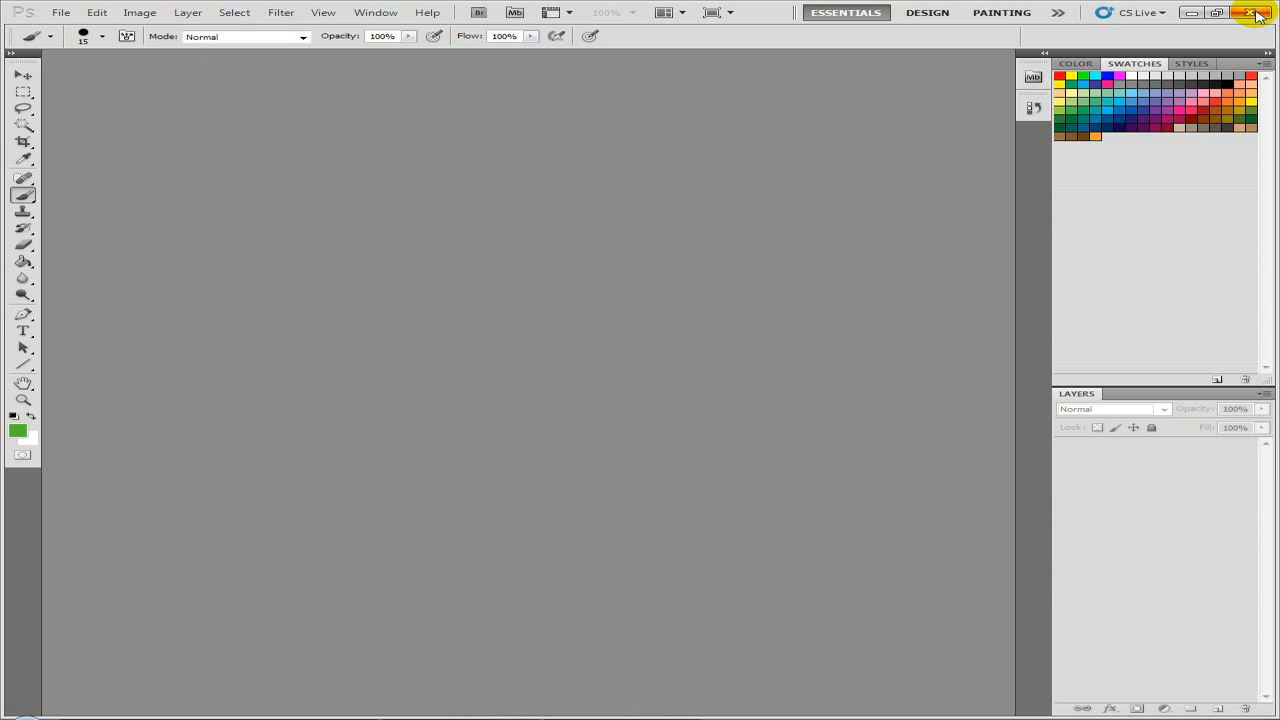
pyautogui.moveTo(1258, 14)
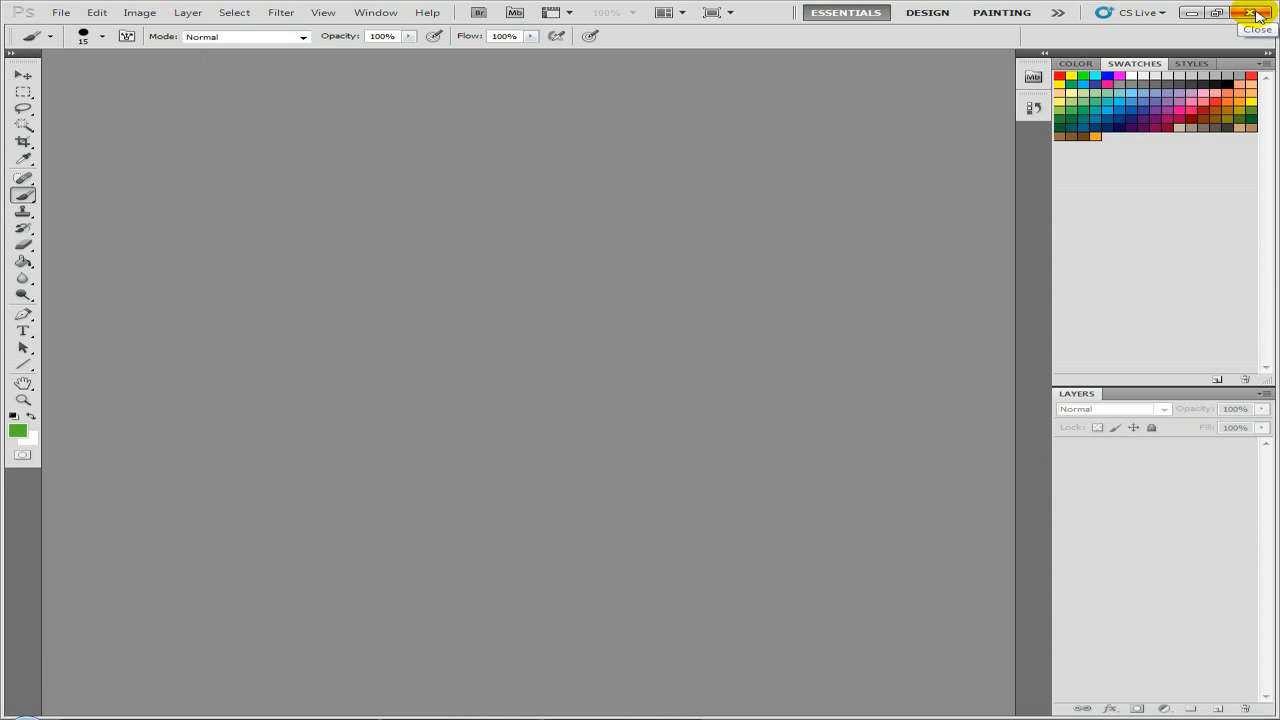
# - Quit Photoshop and review texture.cfg's fallback paths in Notepad before closing it
pyautogui.click(1258, 12)
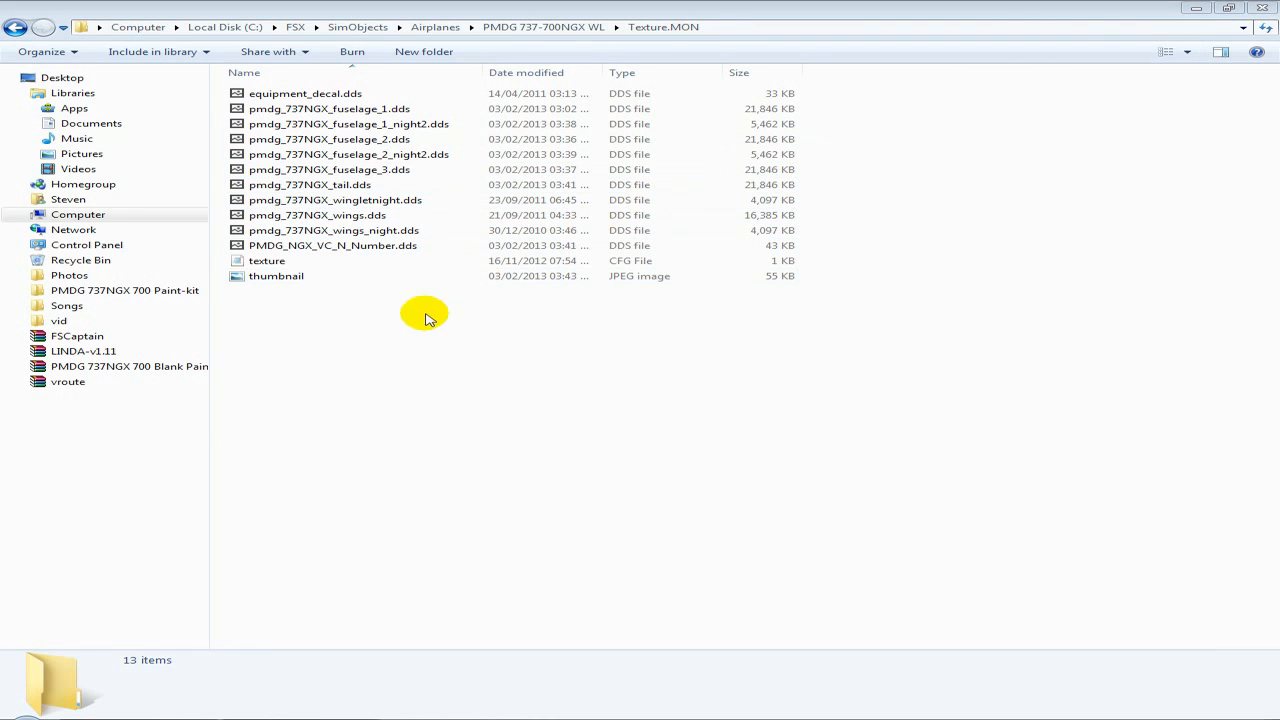
pyautogui.click(268, 260)
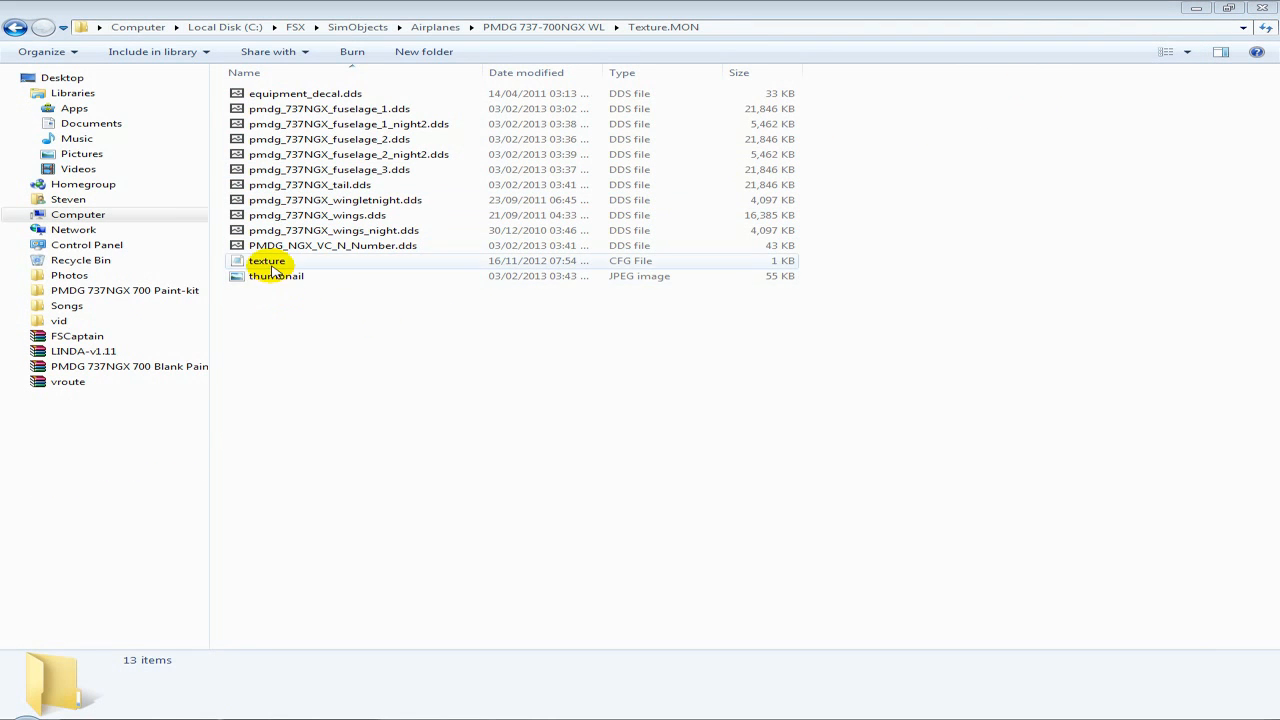
pyautogui.click(268, 260)
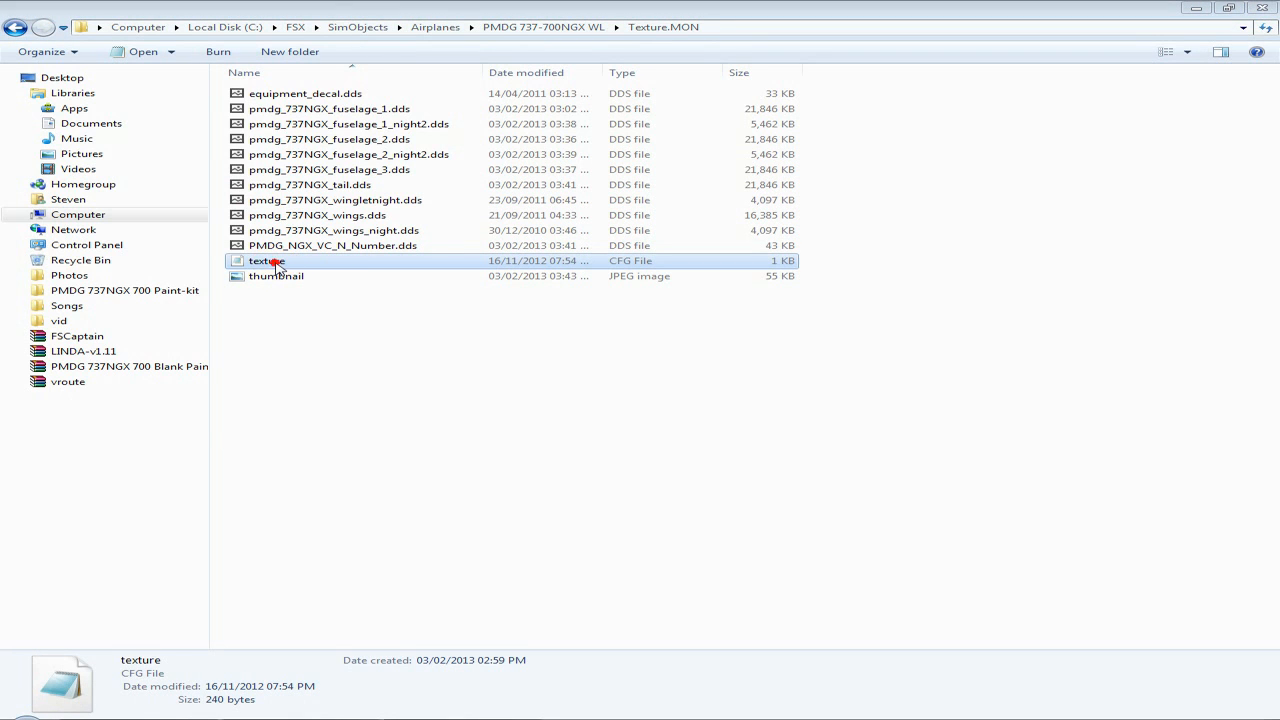
pyautogui.doubleClick(268, 260)
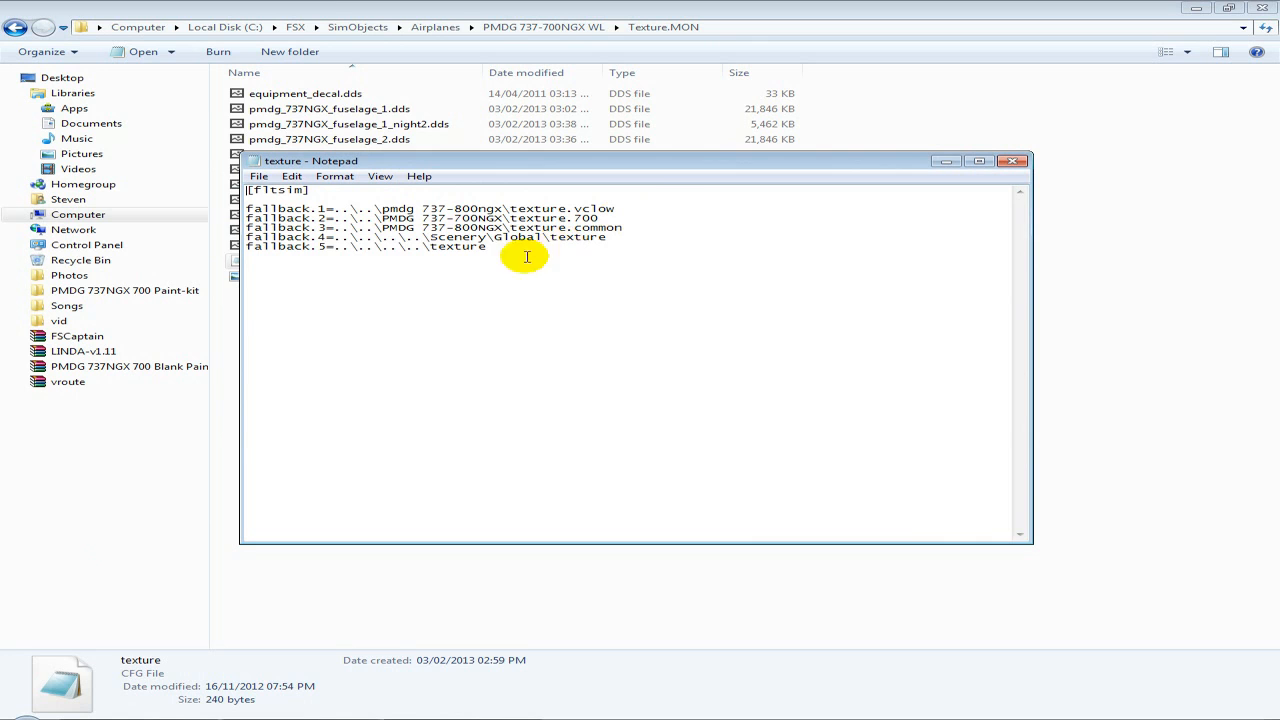
pyautogui.moveTo(736, 206)
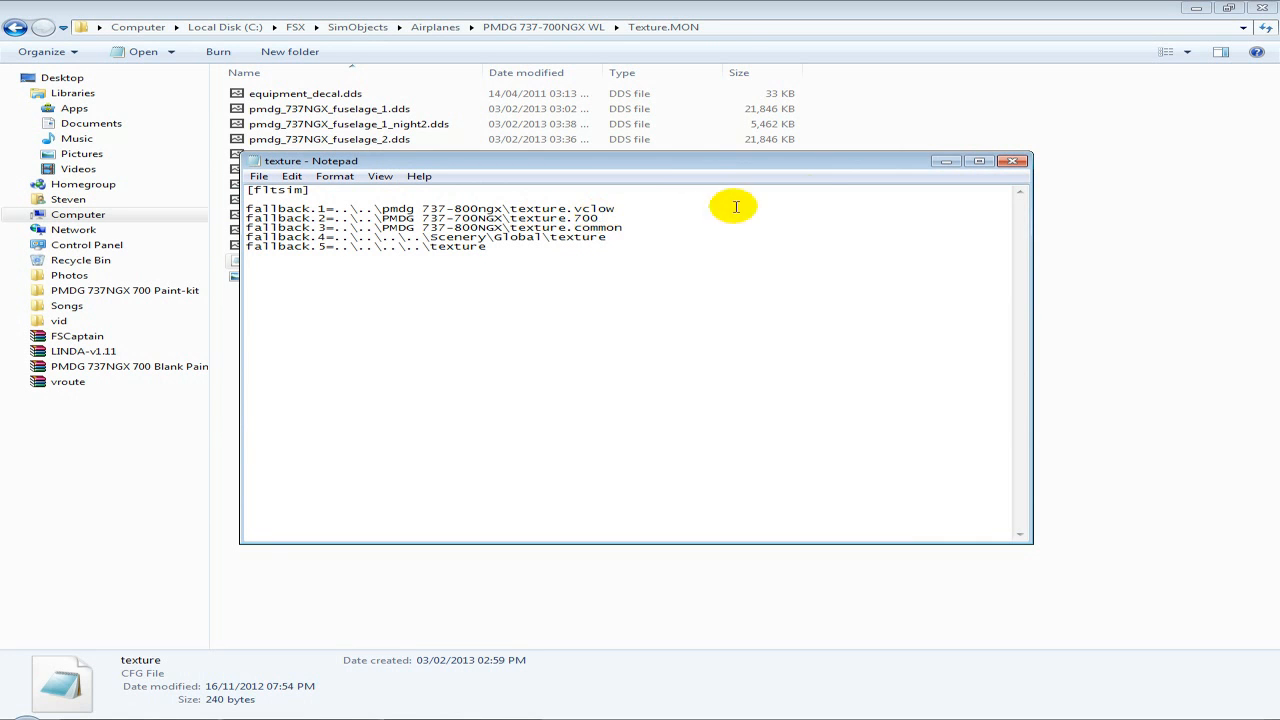
pyautogui.click(1012, 160)
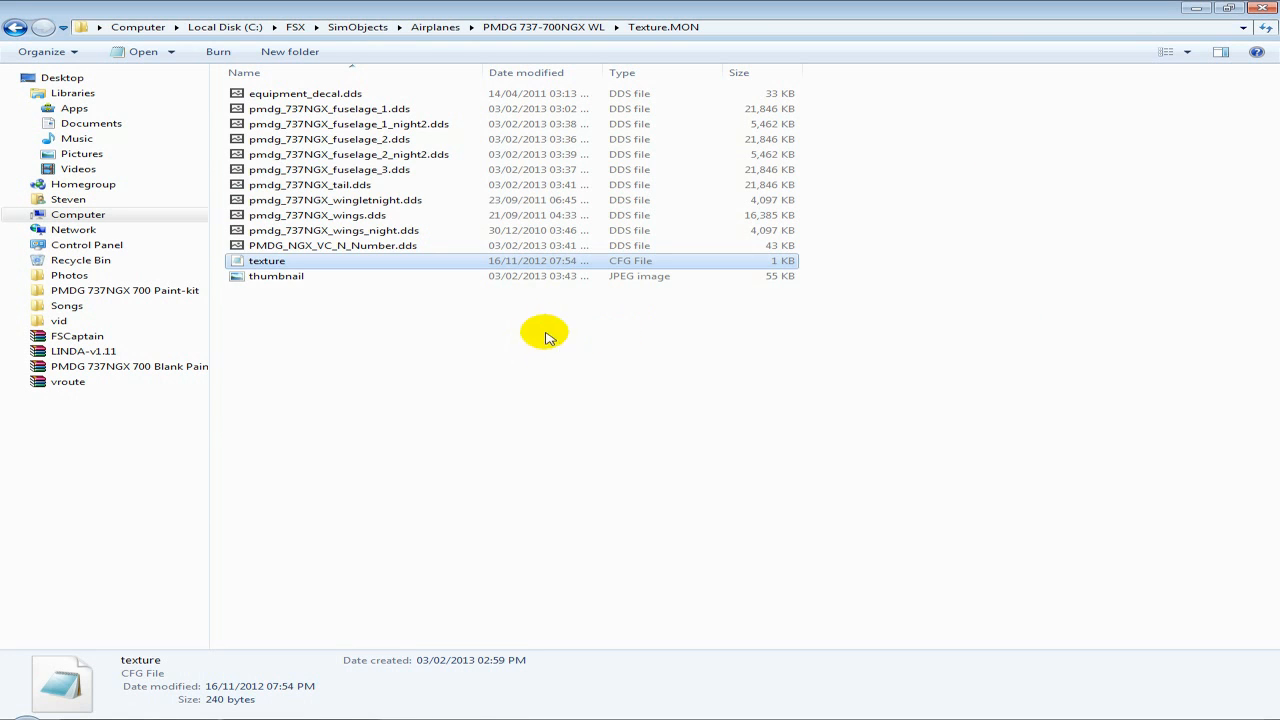
# - Go up to the PMDG 737-700NGX WL folder and select aircraft.cfg
pyautogui.click(44, 28)
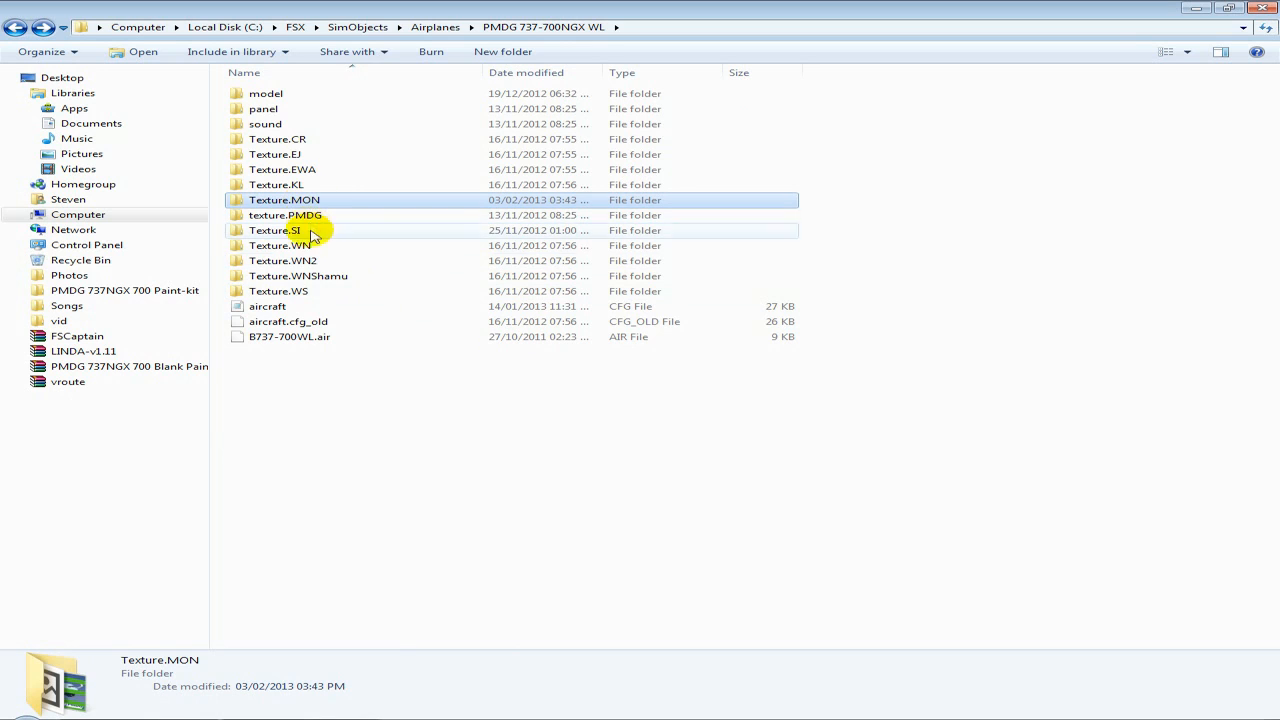
pyautogui.moveTo(428, 48)
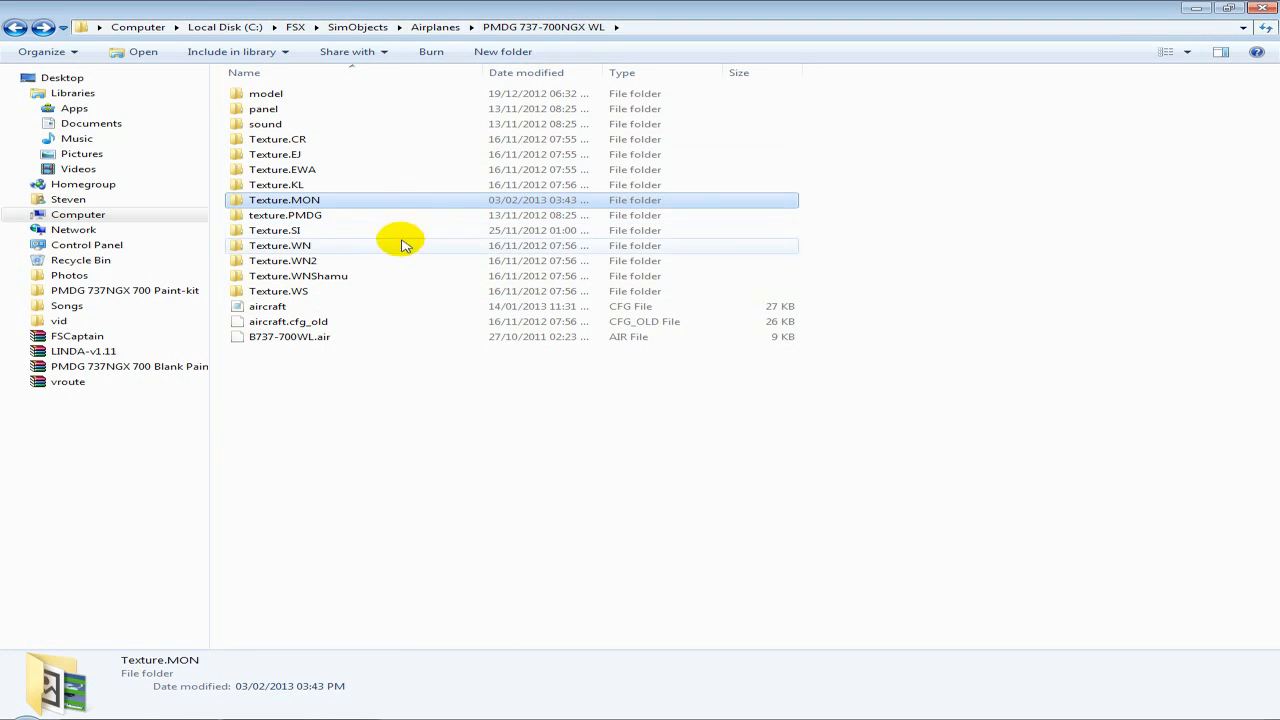
pyautogui.moveTo(304, 320)
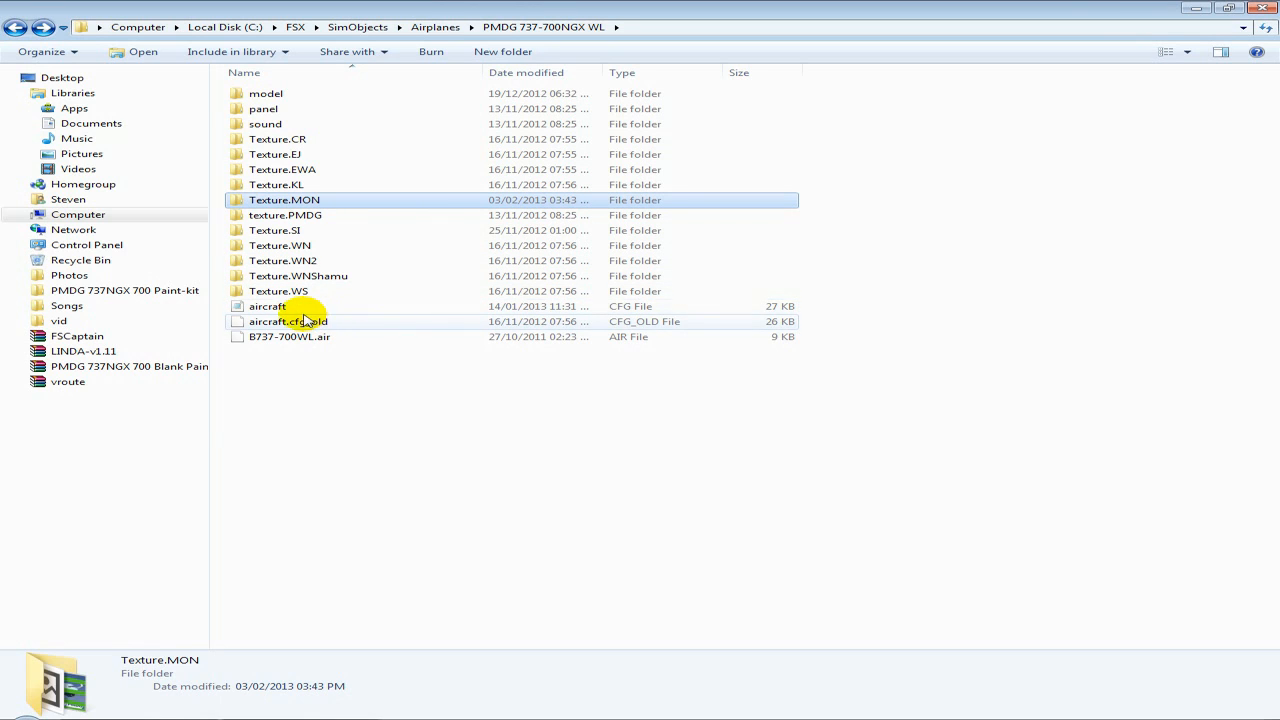
pyautogui.click(268, 306)
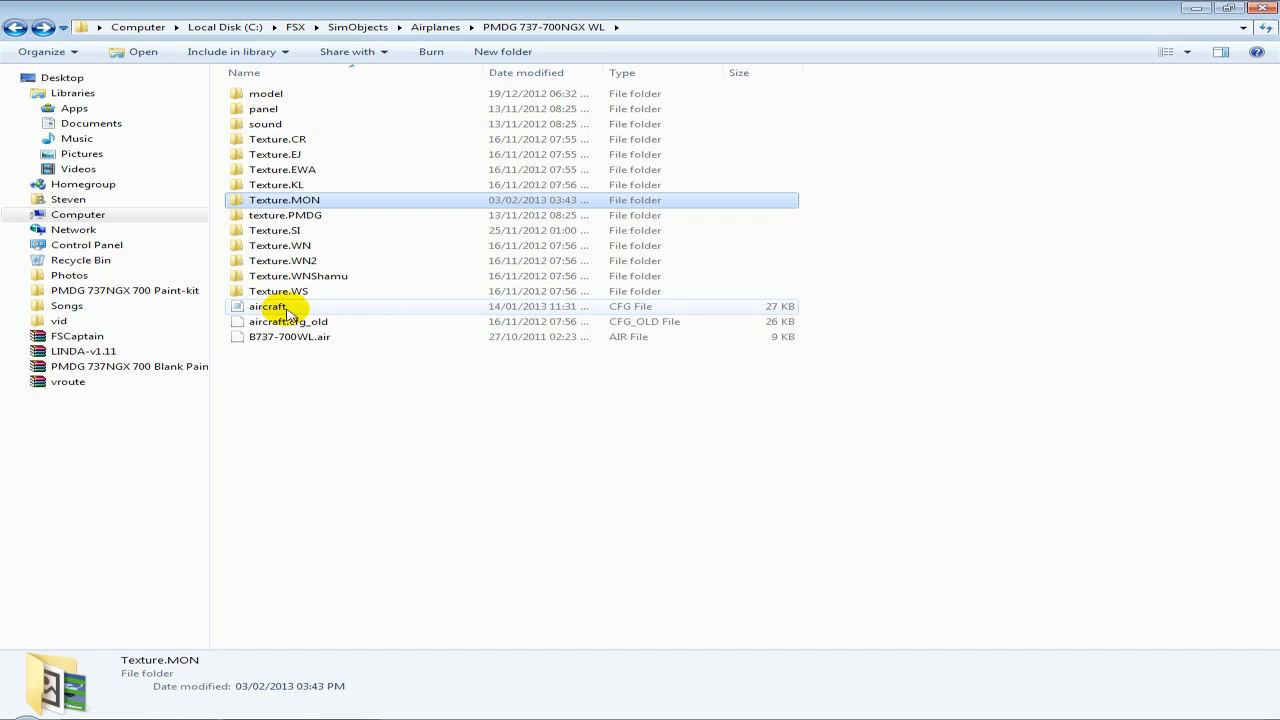
pyautogui.click(268, 306)
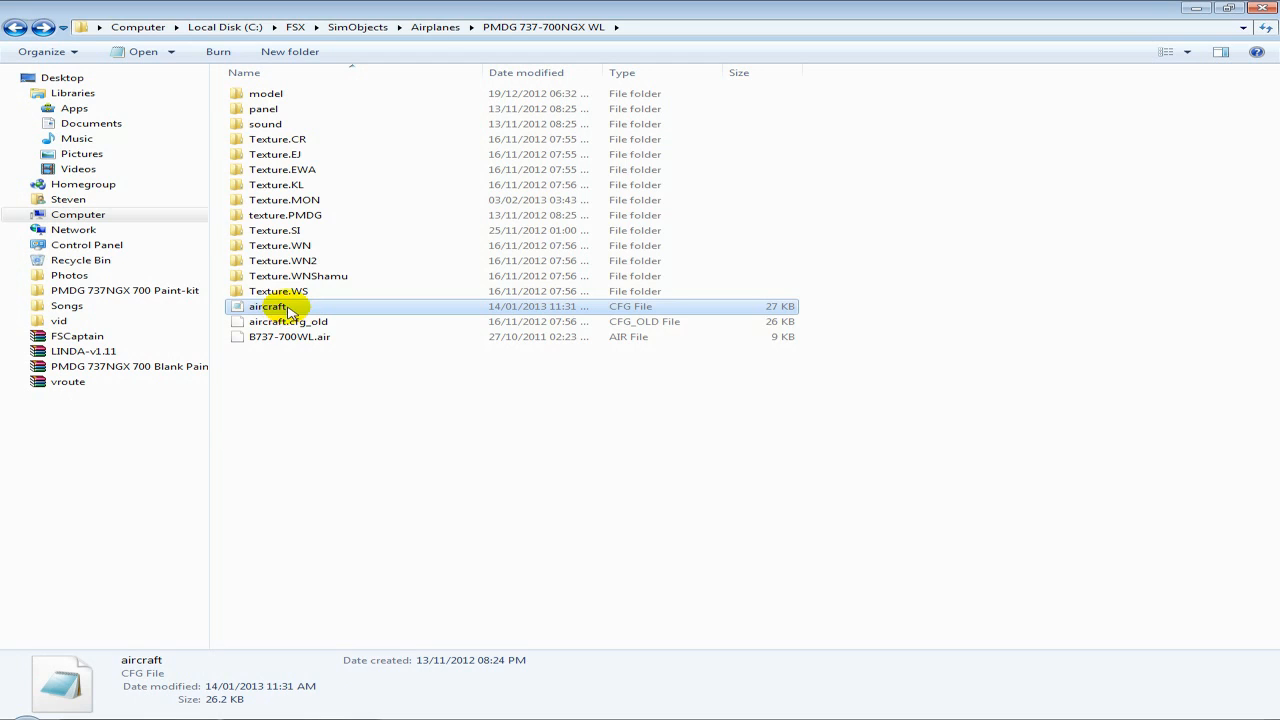
# - Open aircraft.cfg in Notepad and scroll down to the last Southwest [fltsim] block
pyautogui.doubleClick(268, 306)
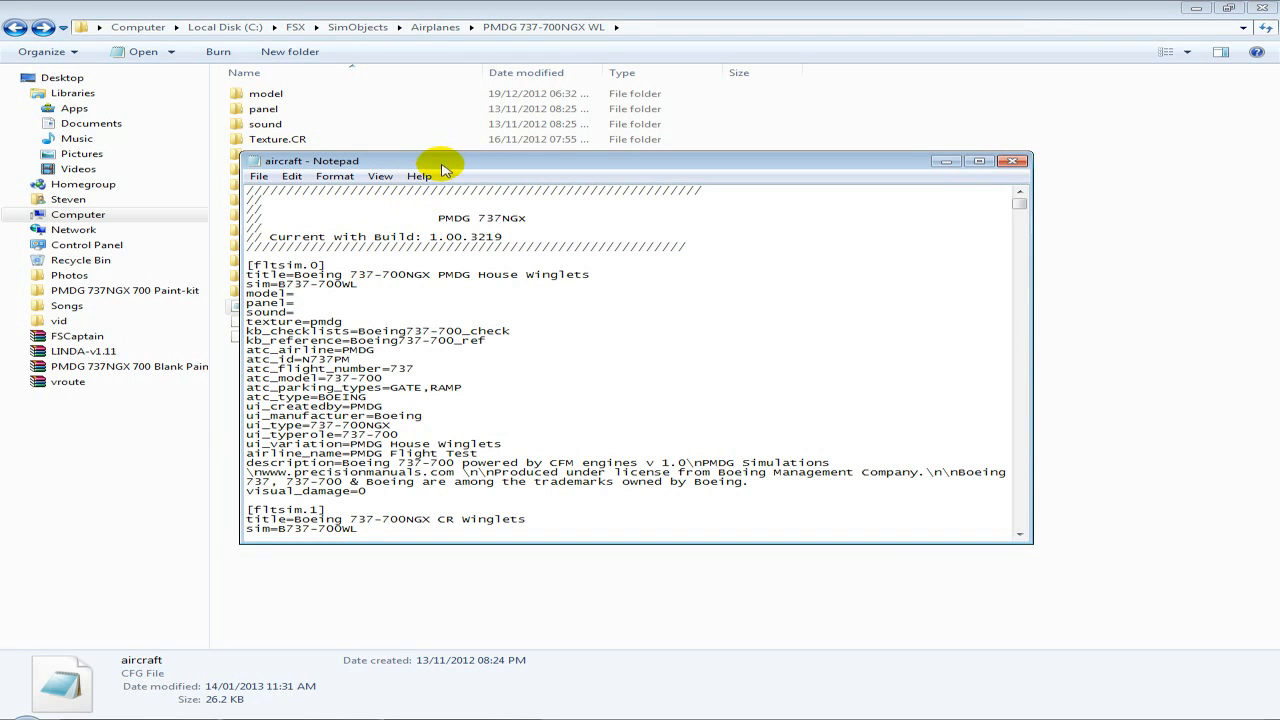
pyautogui.moveTo(458, 168)
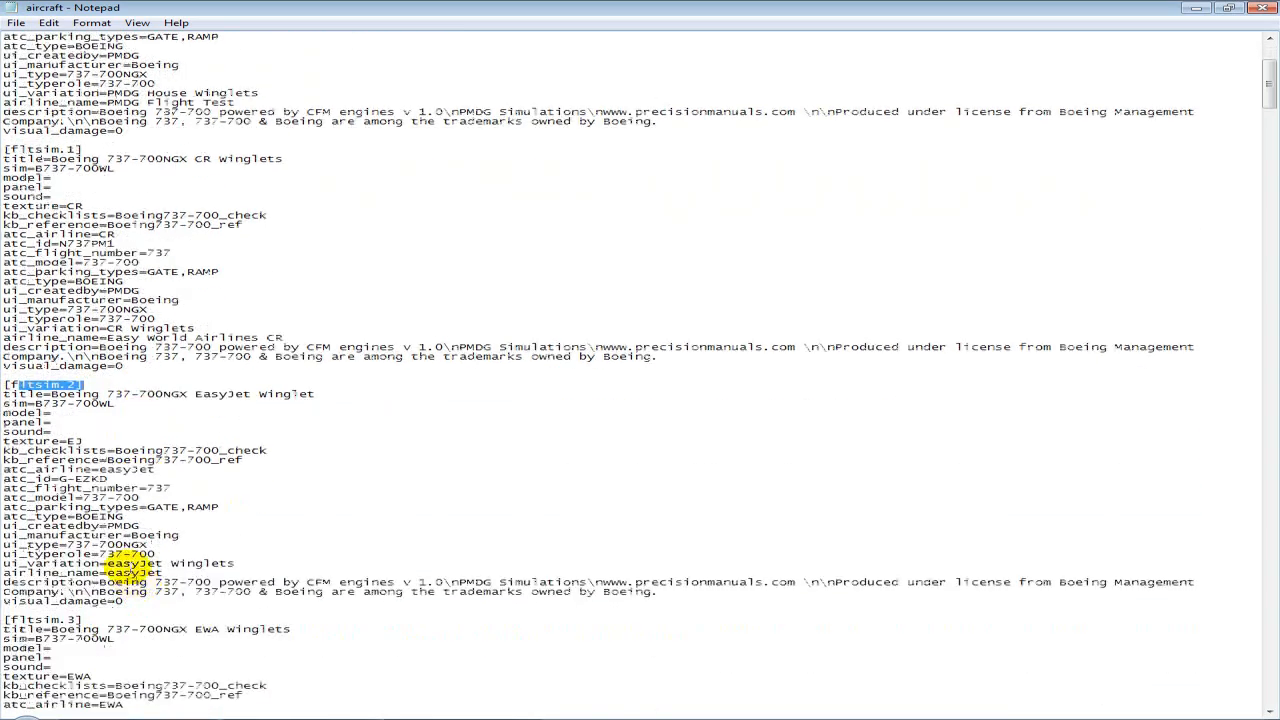
pyautogui.scroll(-3)
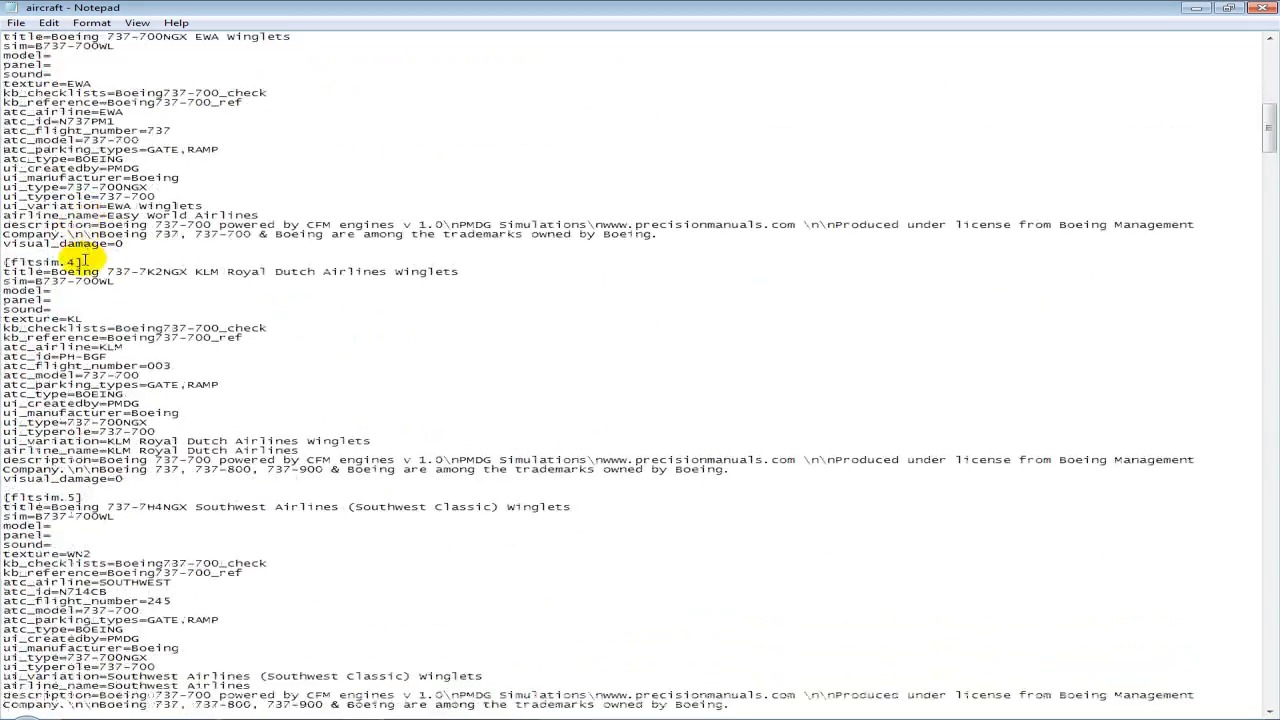
pyautogui.scroll(-3)
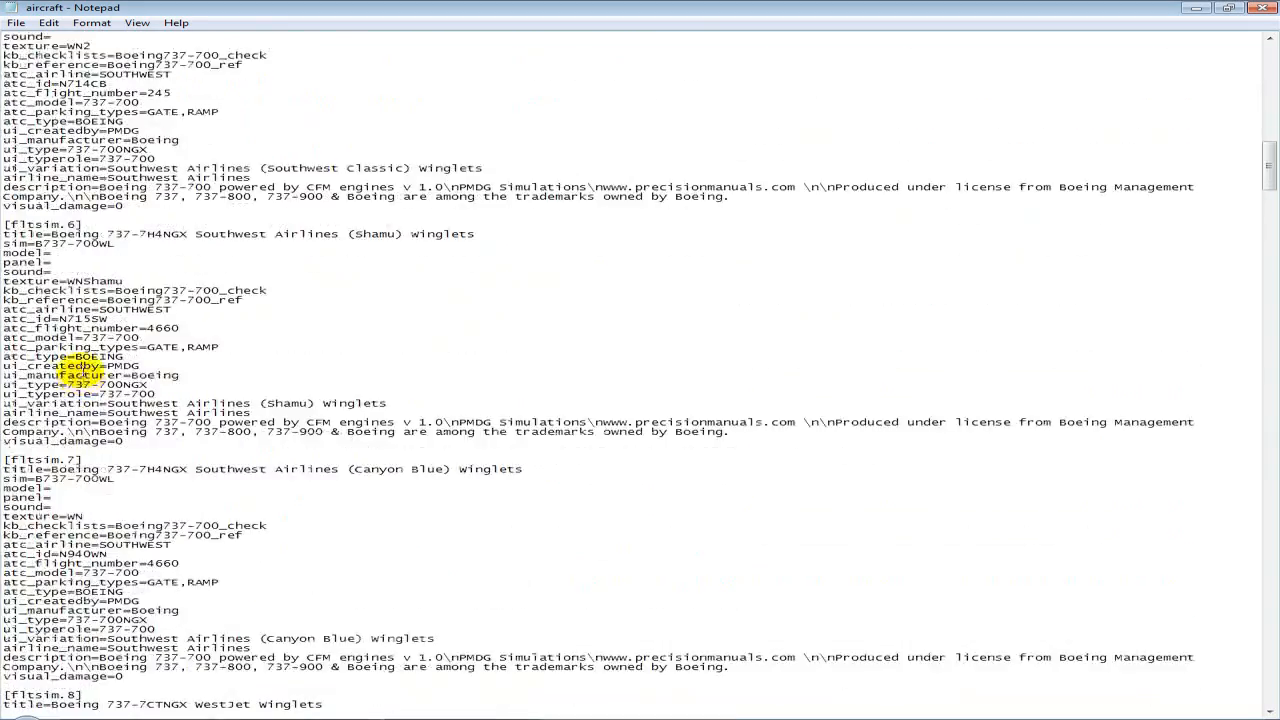
pyautogui.scroll(-3)
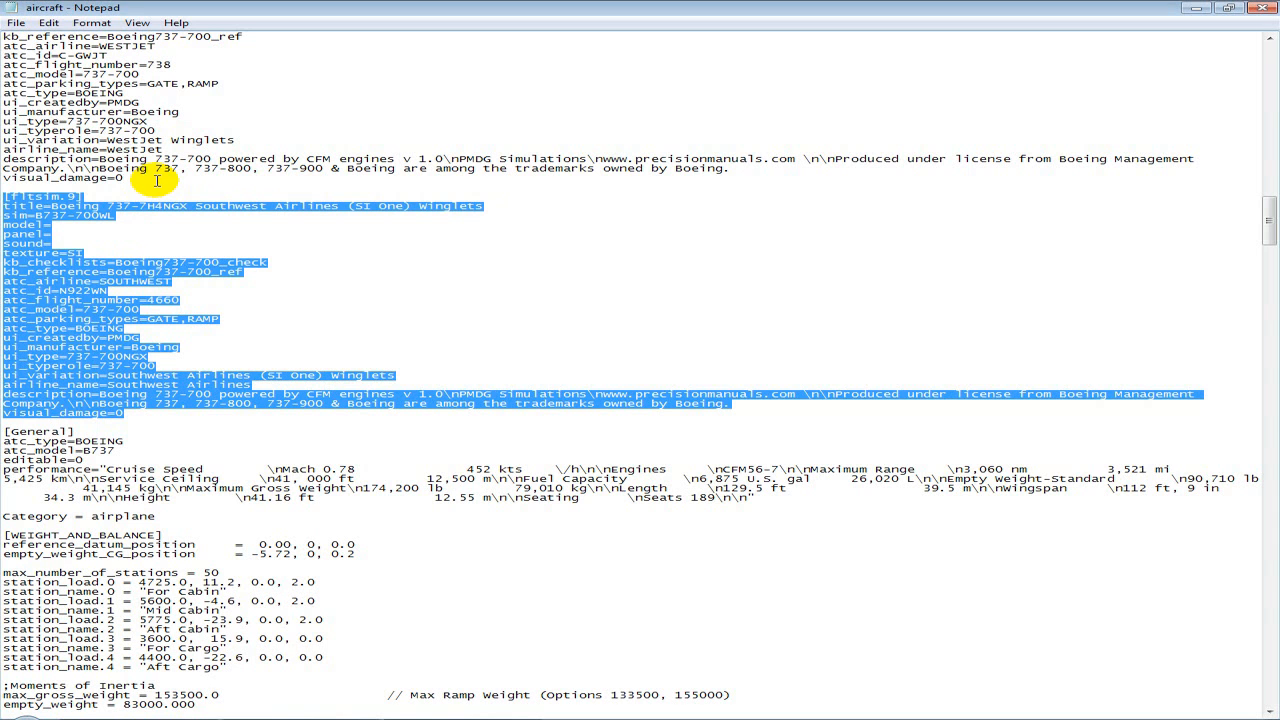
# - Renumber the pasted entry to [fltsim.10] and retitle it Boeing 737-700NGX Monarch Winglets
pyautogui.click(140, 412)
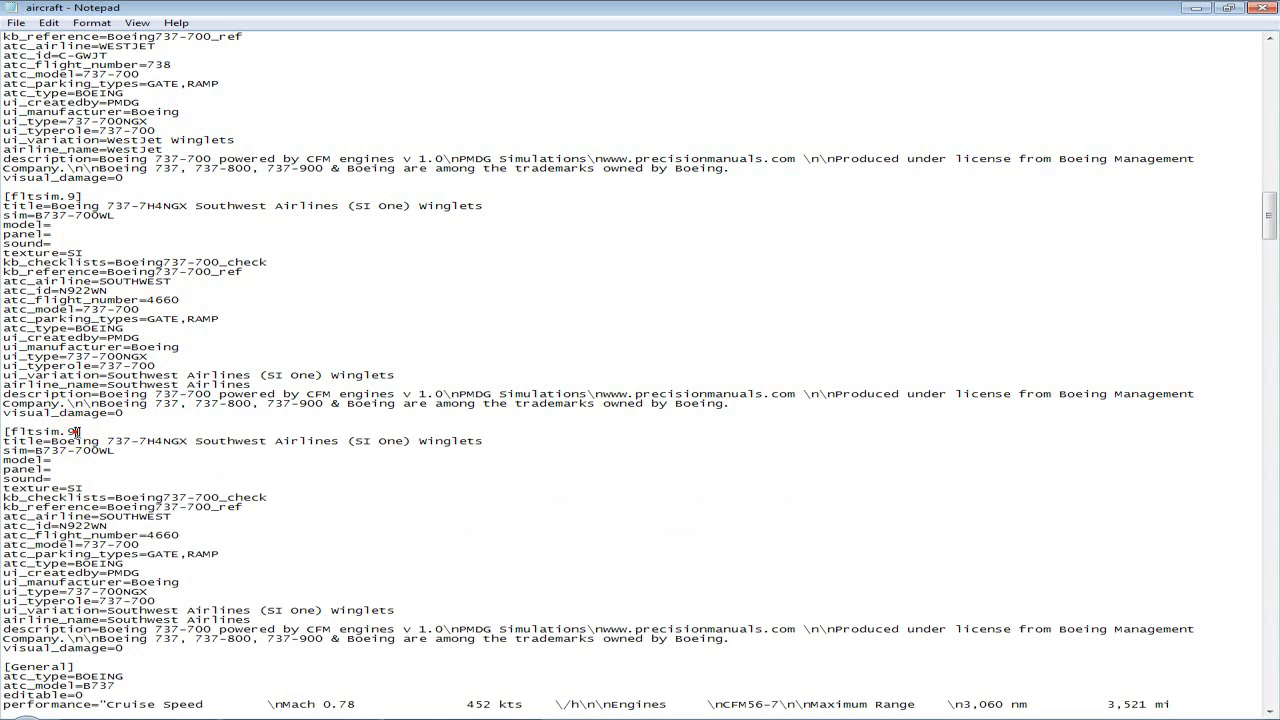
pyautogui.doubleClick(72, 440)
pyautogui.write('1')
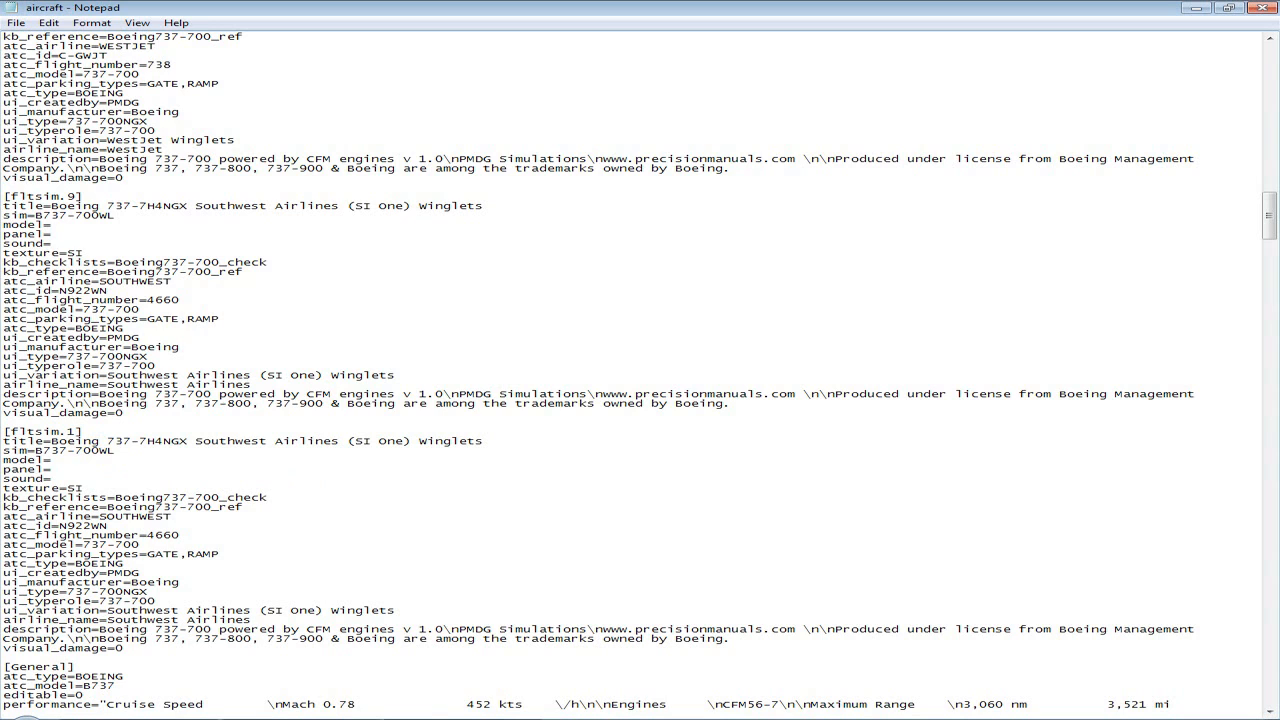
pyautogui.write('00')
pyautogui.write('0')
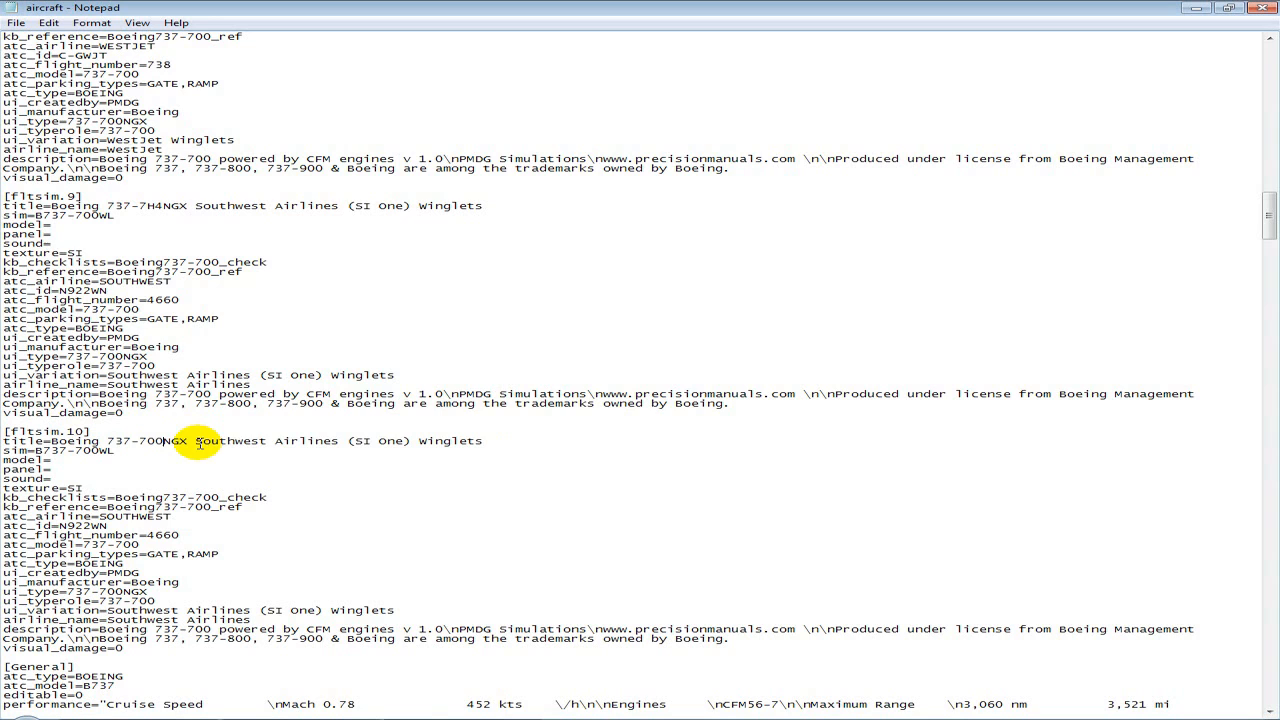
pyautogui.moveTo(188, 440); pyautogui.dragTo(488, 440)
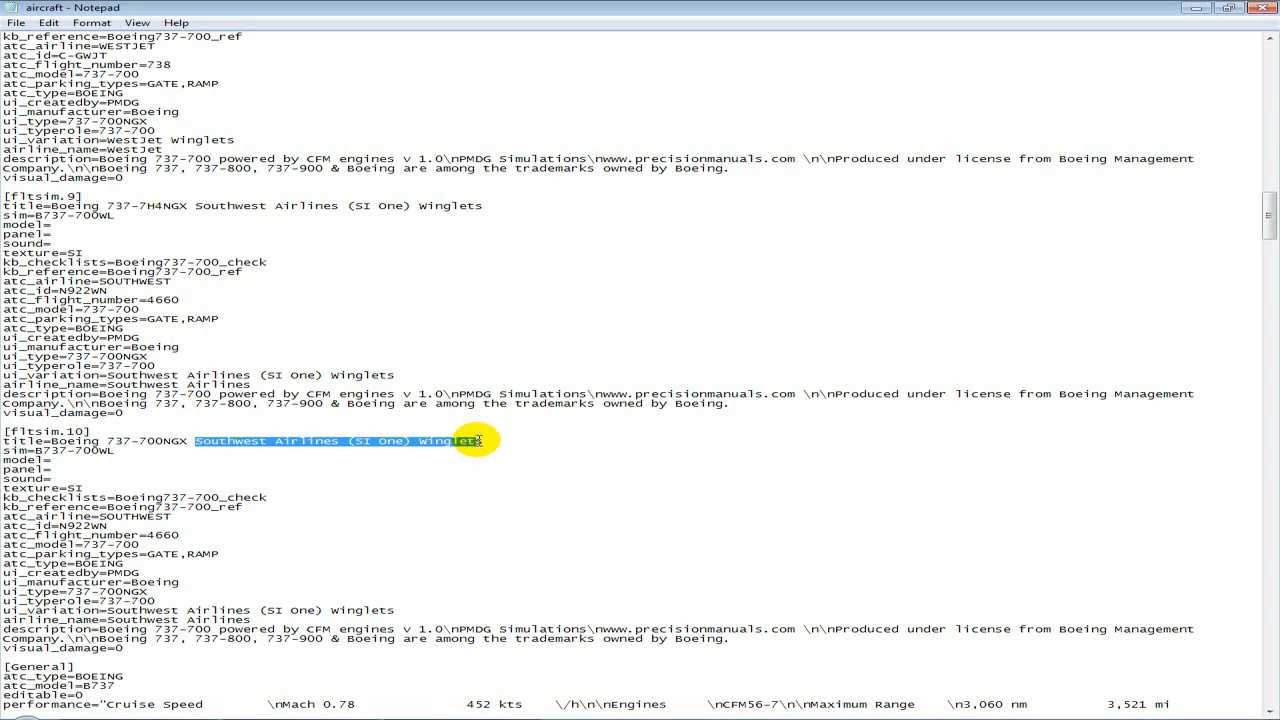
pyautogui.write('M')
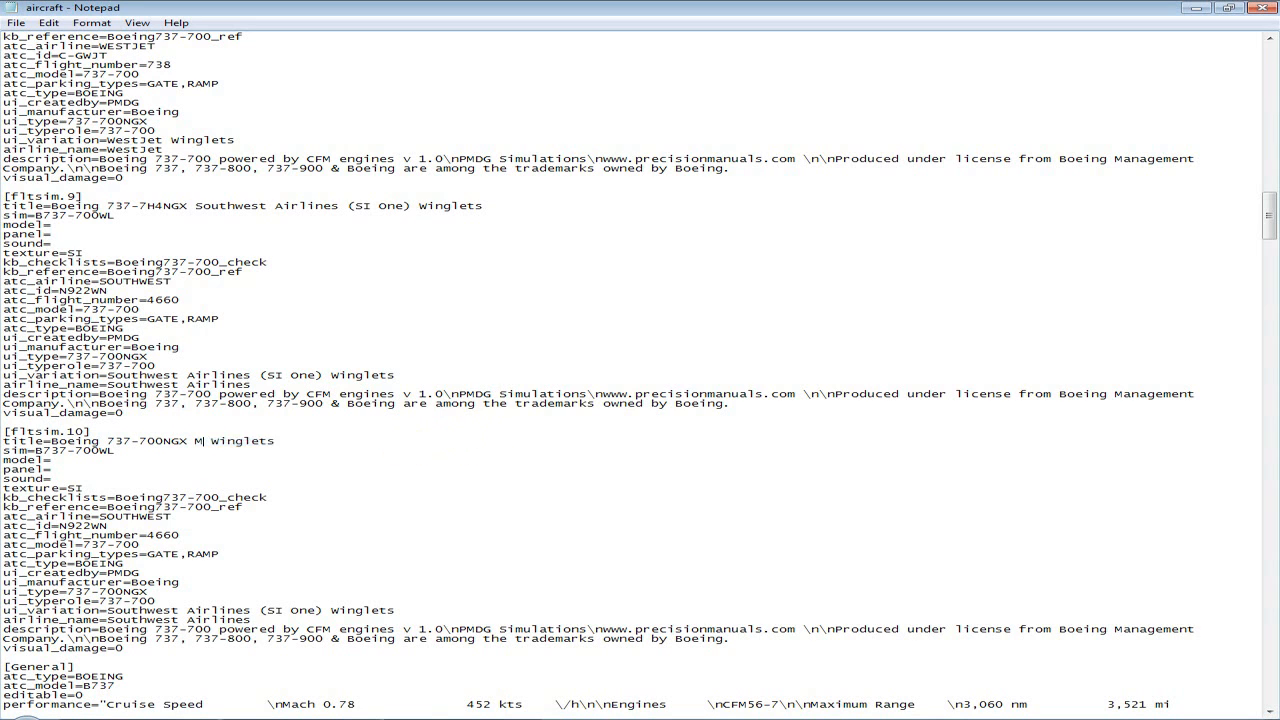
pyautogui.write('onarch')
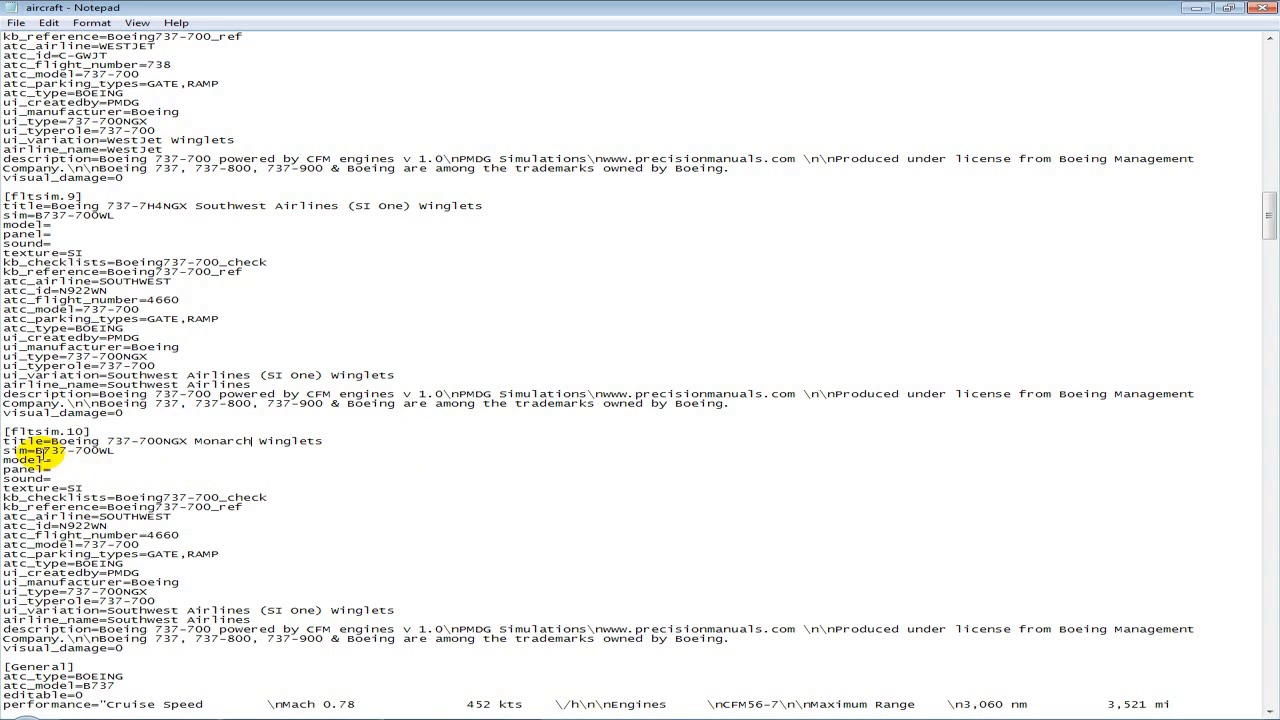
pyautogui.doubleClick(70, 452)
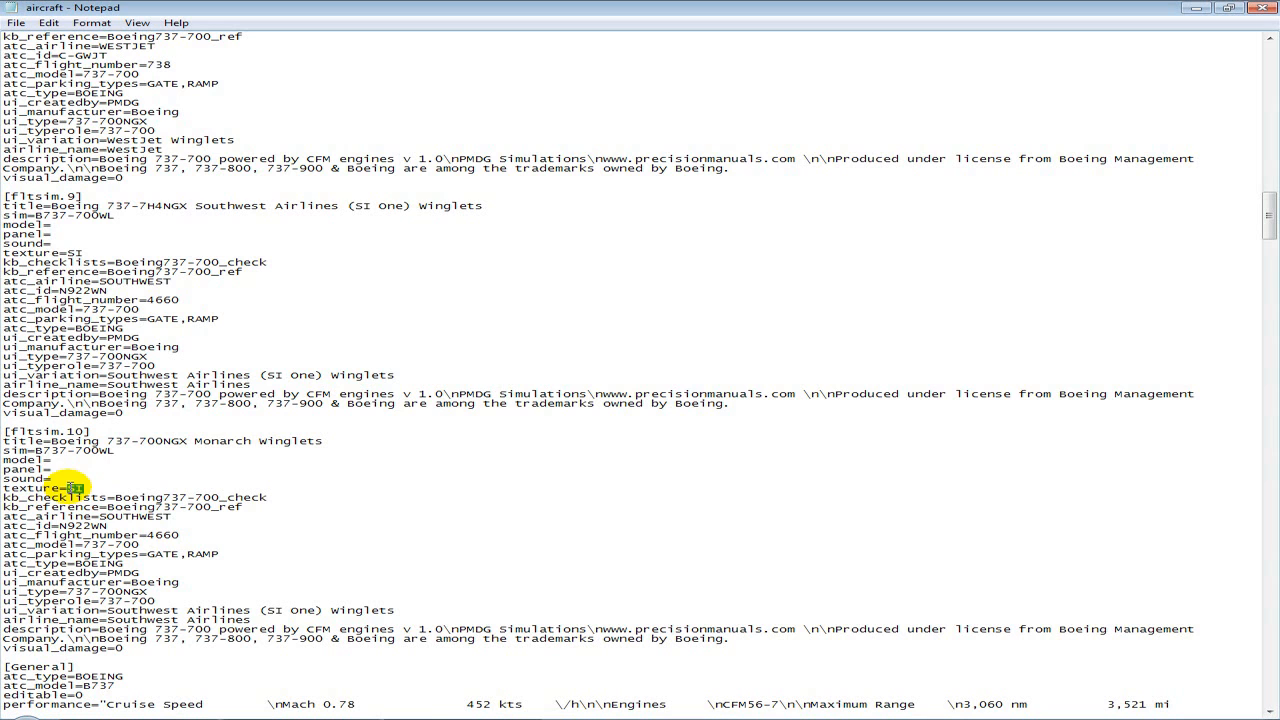
# - Verify the Texture.MON folder name and set the Monarch entry's texture=MON
pyautogui.doubleClick(70, 488)
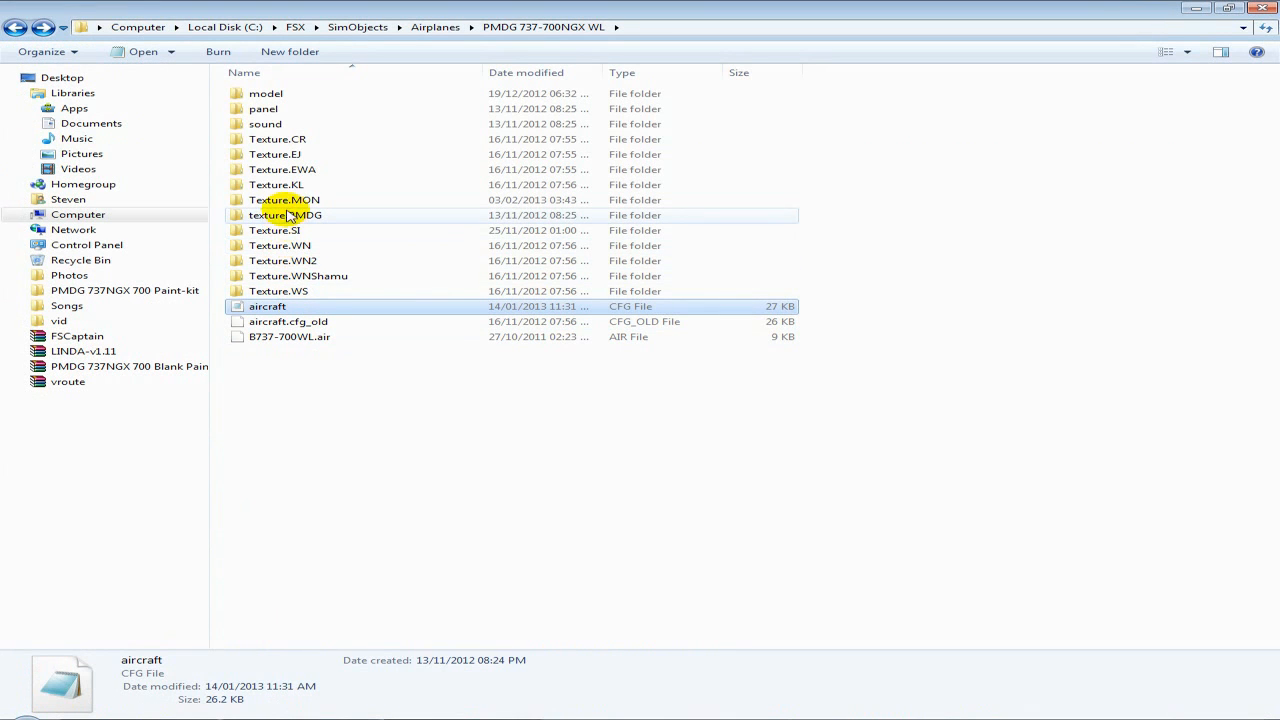
pyautogui.click(284, 200)
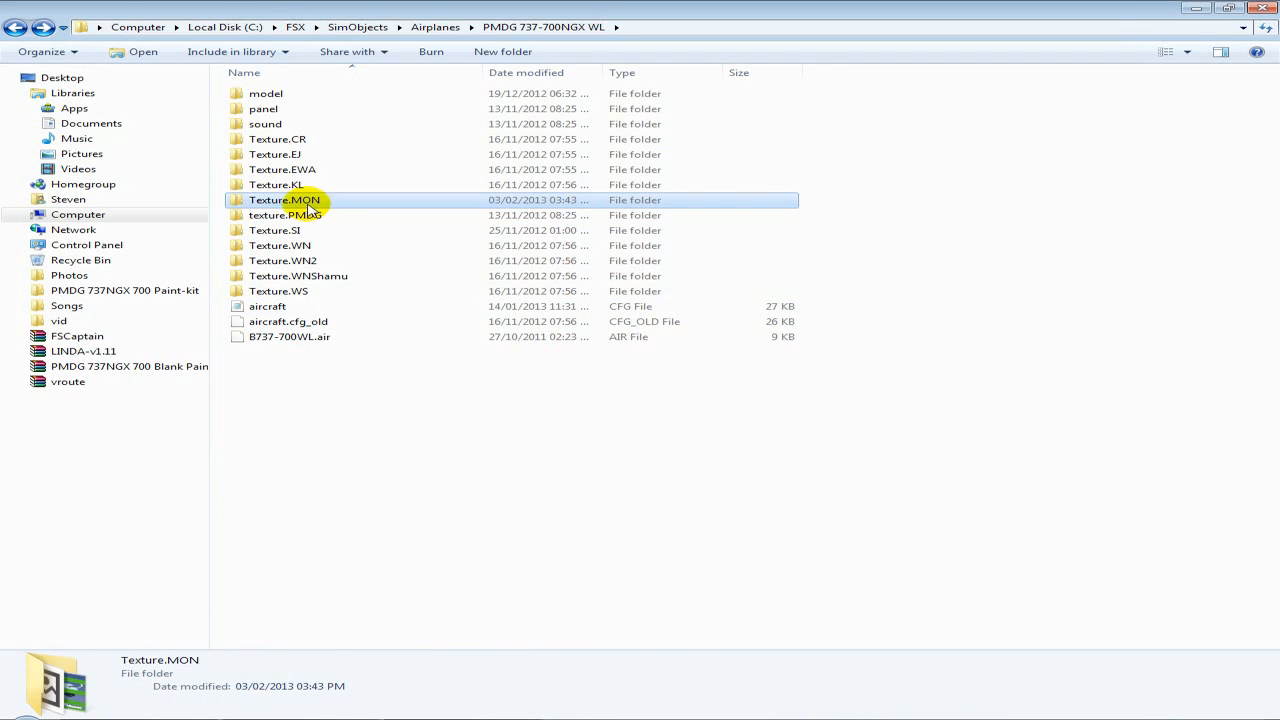
pyautogui.moveTo(308, 552)
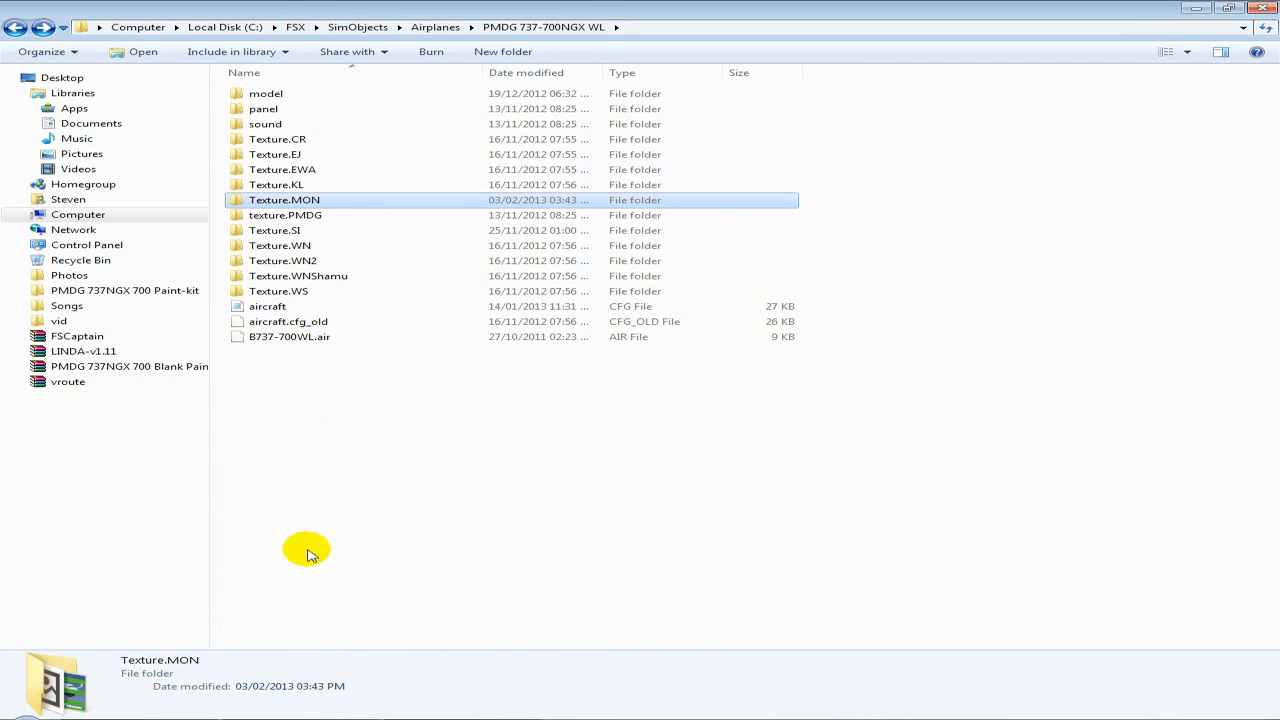
pyautogui.doubleClick(268, 306)
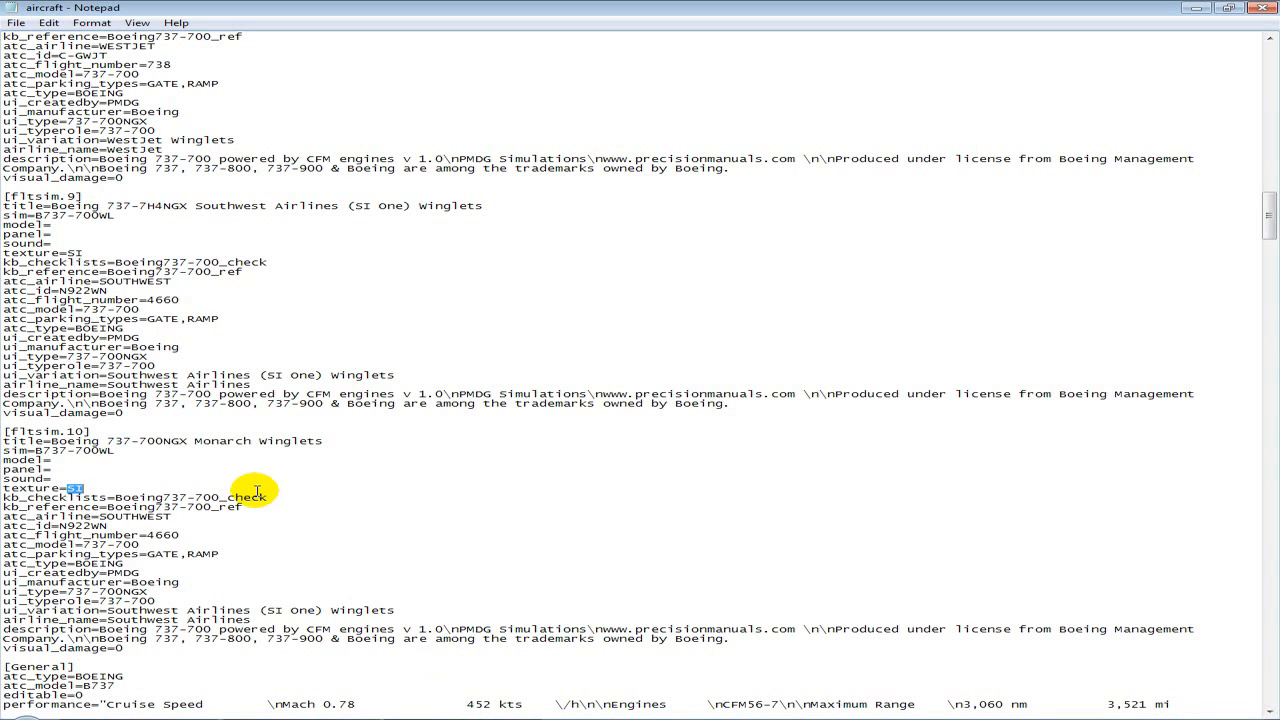
pyautogui.write('MON')
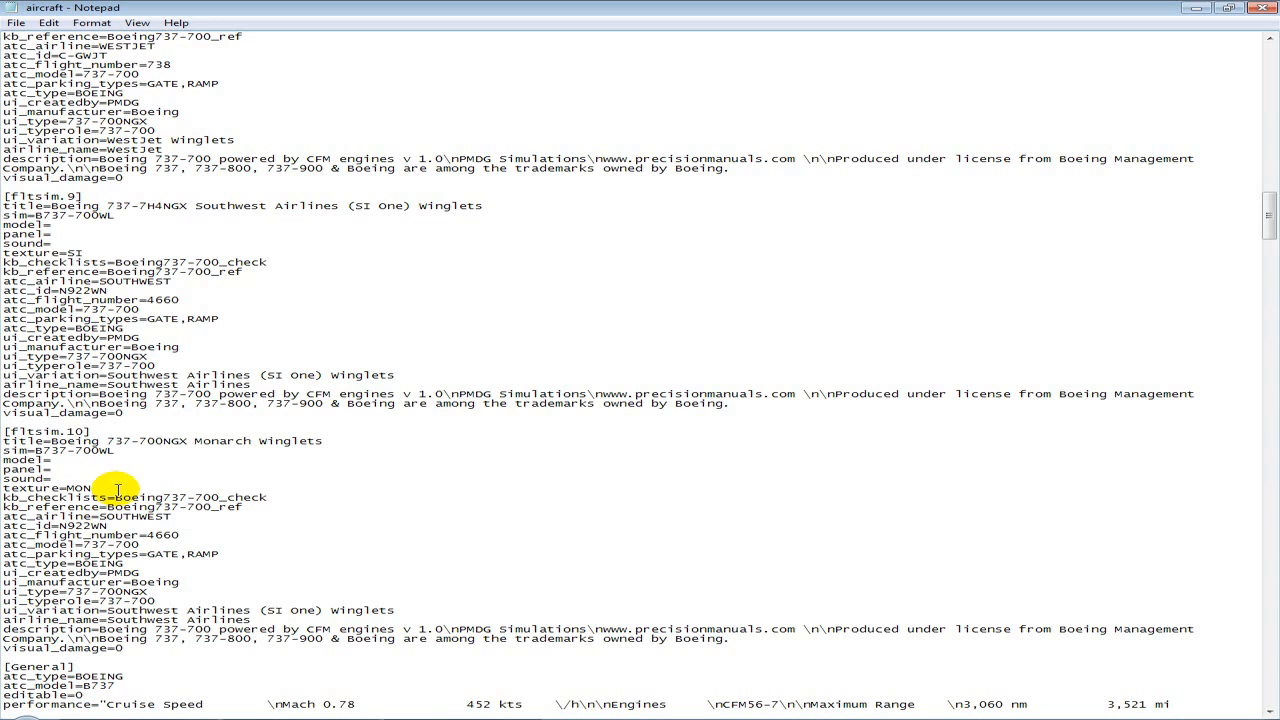
pyautogui.moveTo(72, 490)
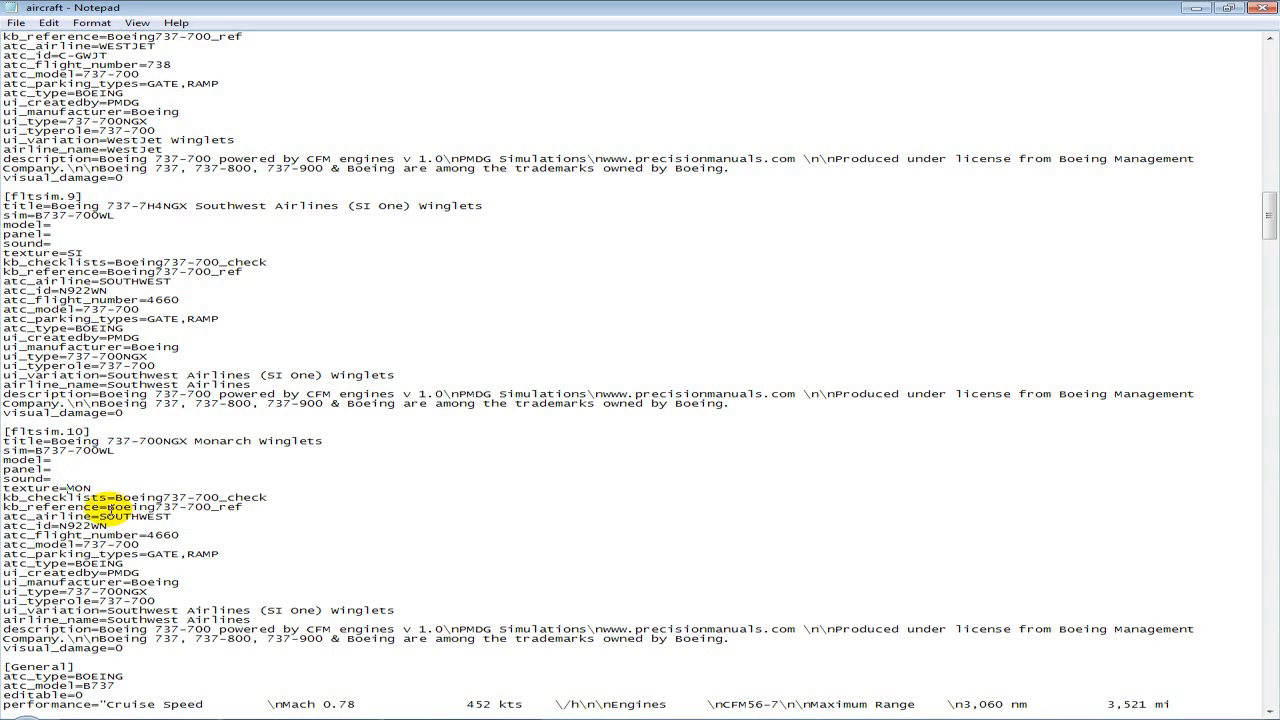
# - Replace the entry's atc_airline value SOUTHWEST with MONARCH and return to the desktop
pyautogui.doubleClick(124, 516)
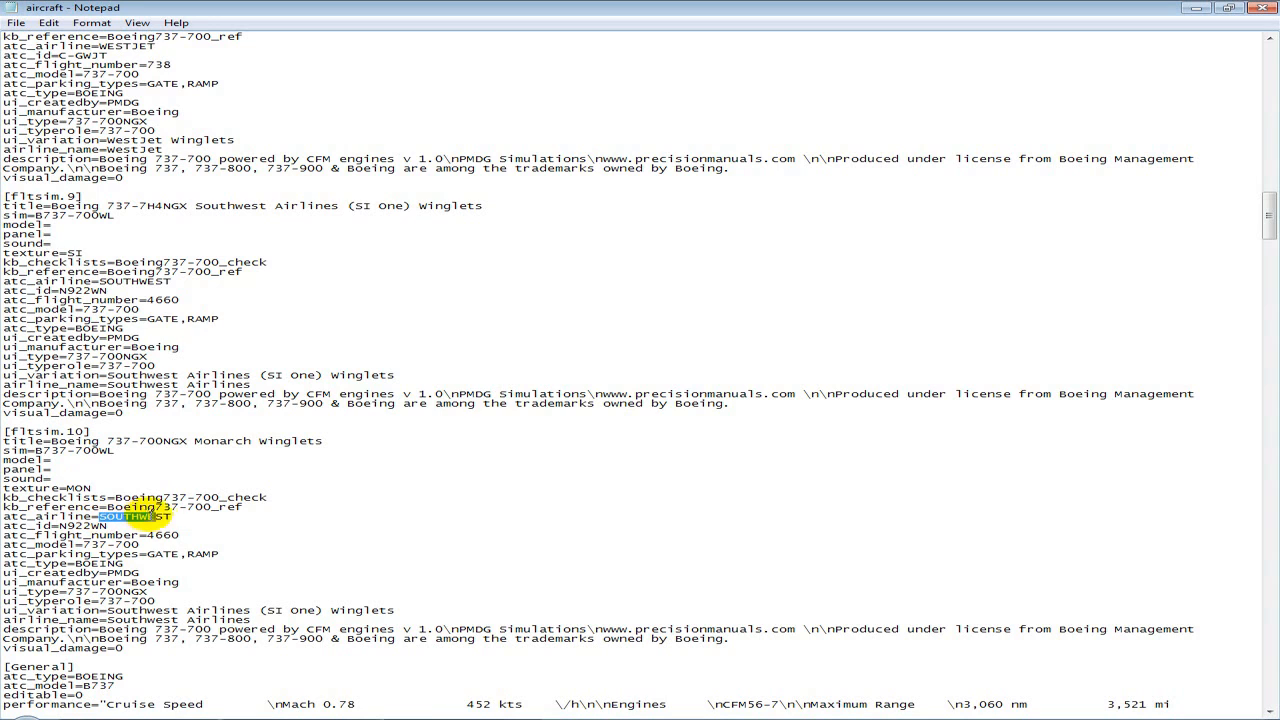
pyautogui.write('MO')
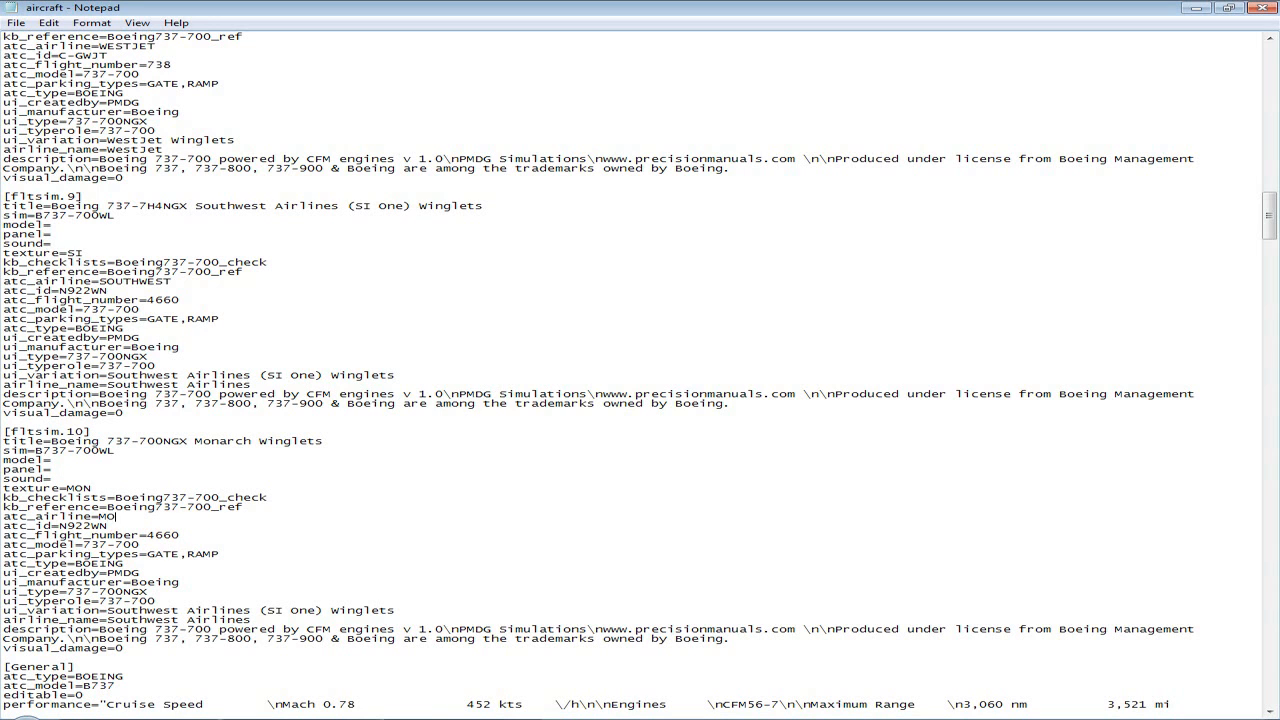
pyautogui.write('NARCH')
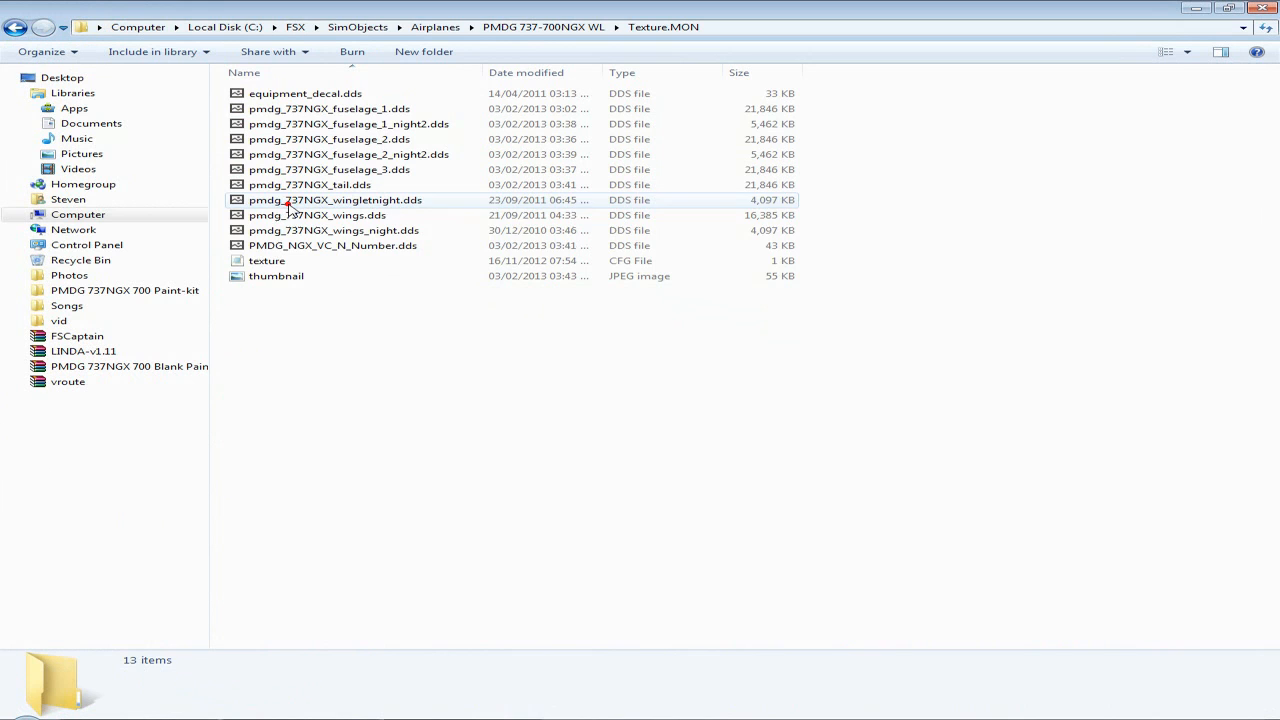
pyautogui.click(332, 244)
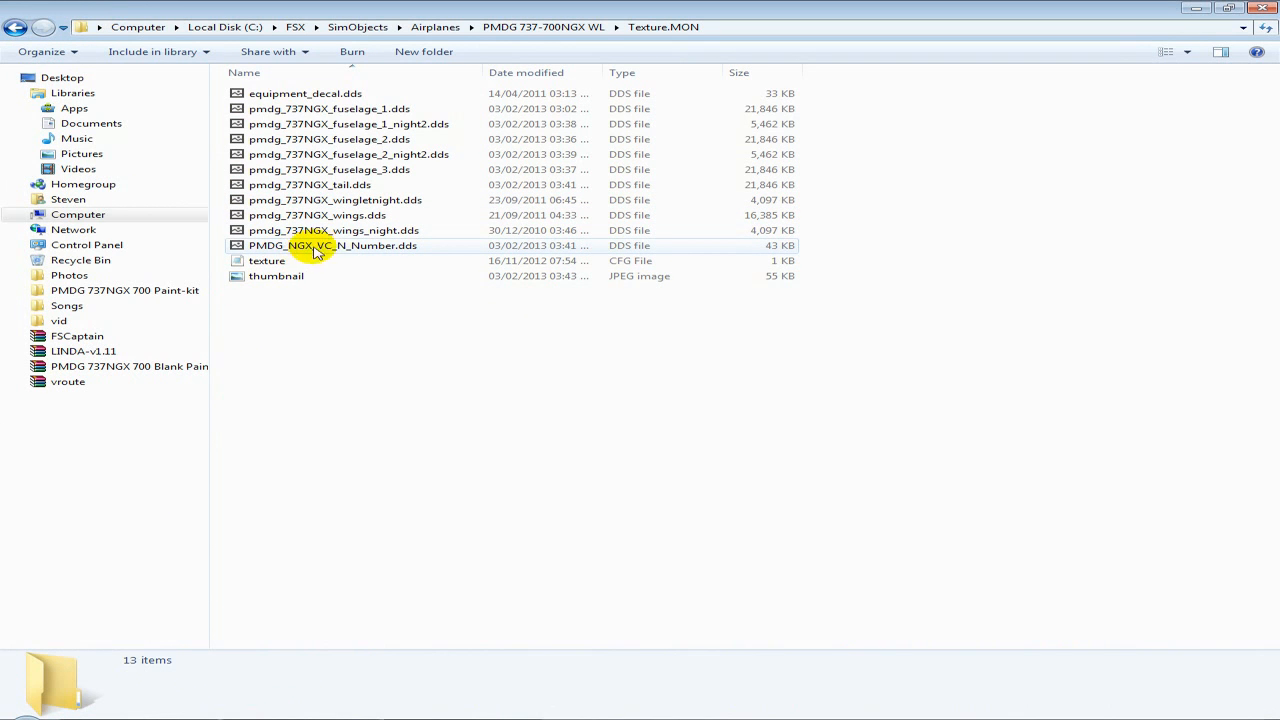
pyautogui.click(332, 244)
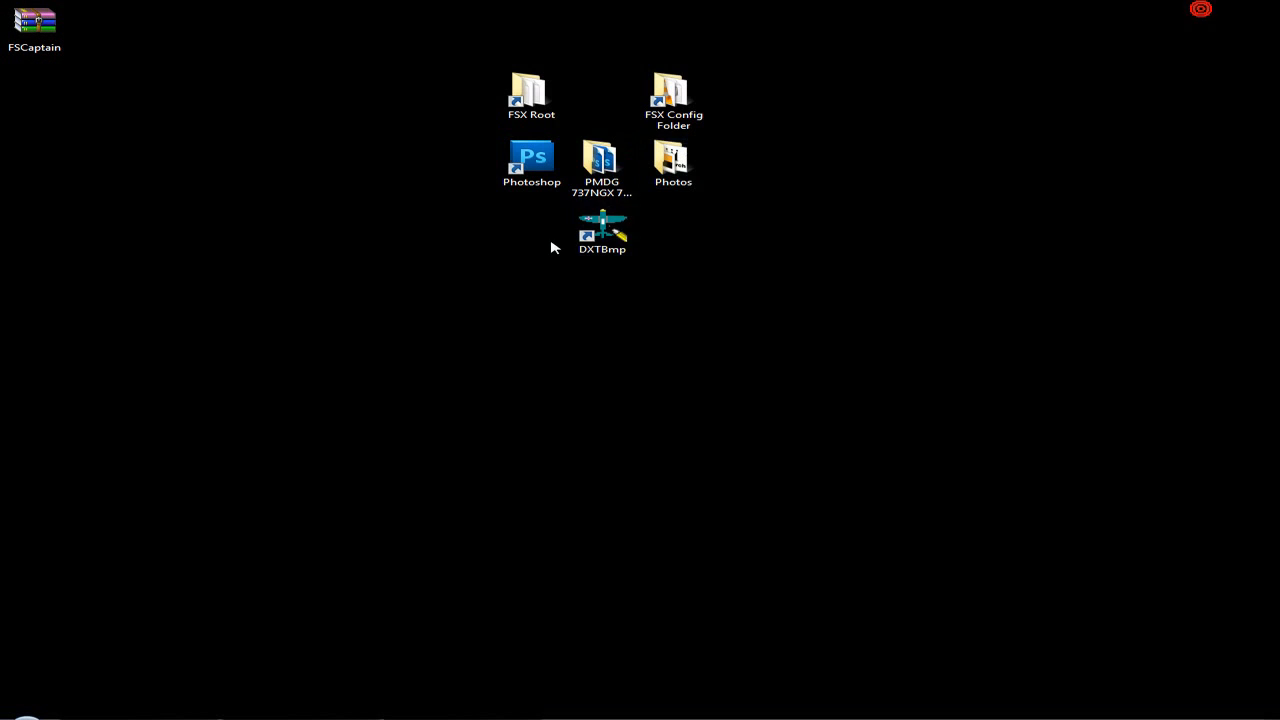
# - View the Monarch 737 and logo reference photos, then return to aircraft.cfg in Notepad
pyautogui.doubleClick(672, 160)
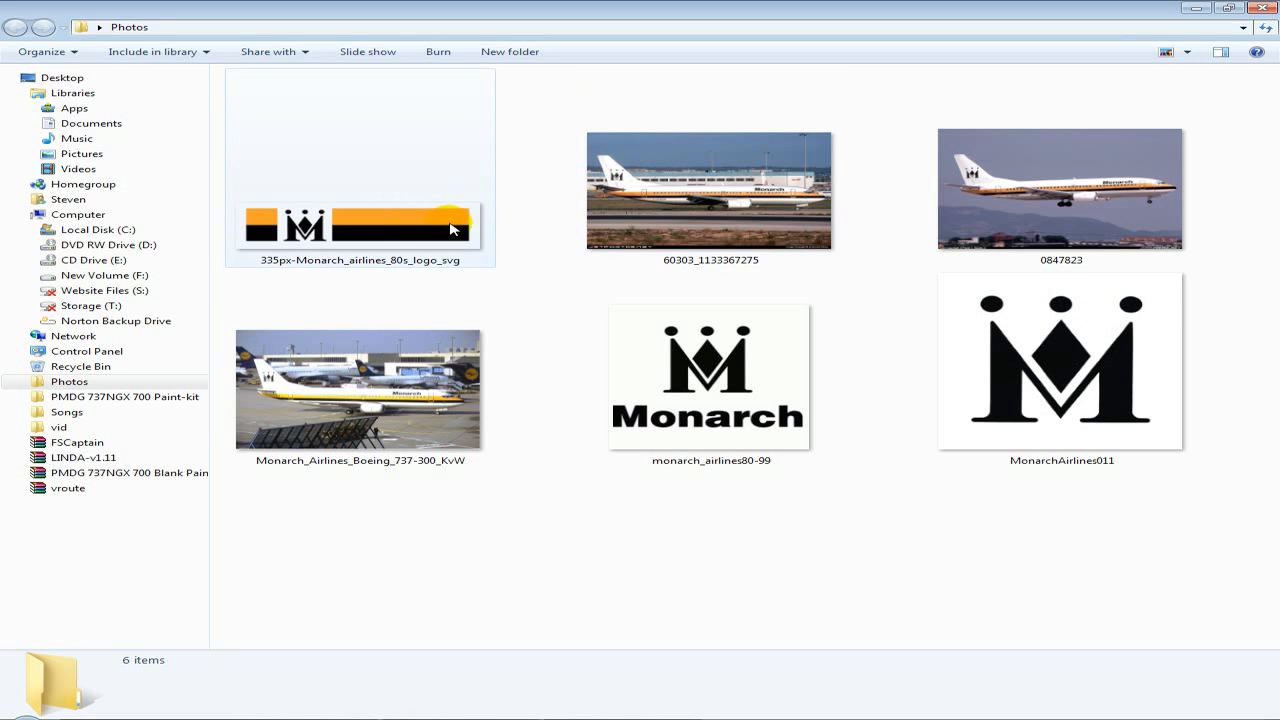
pyautogui.doubleClick(710, 190)
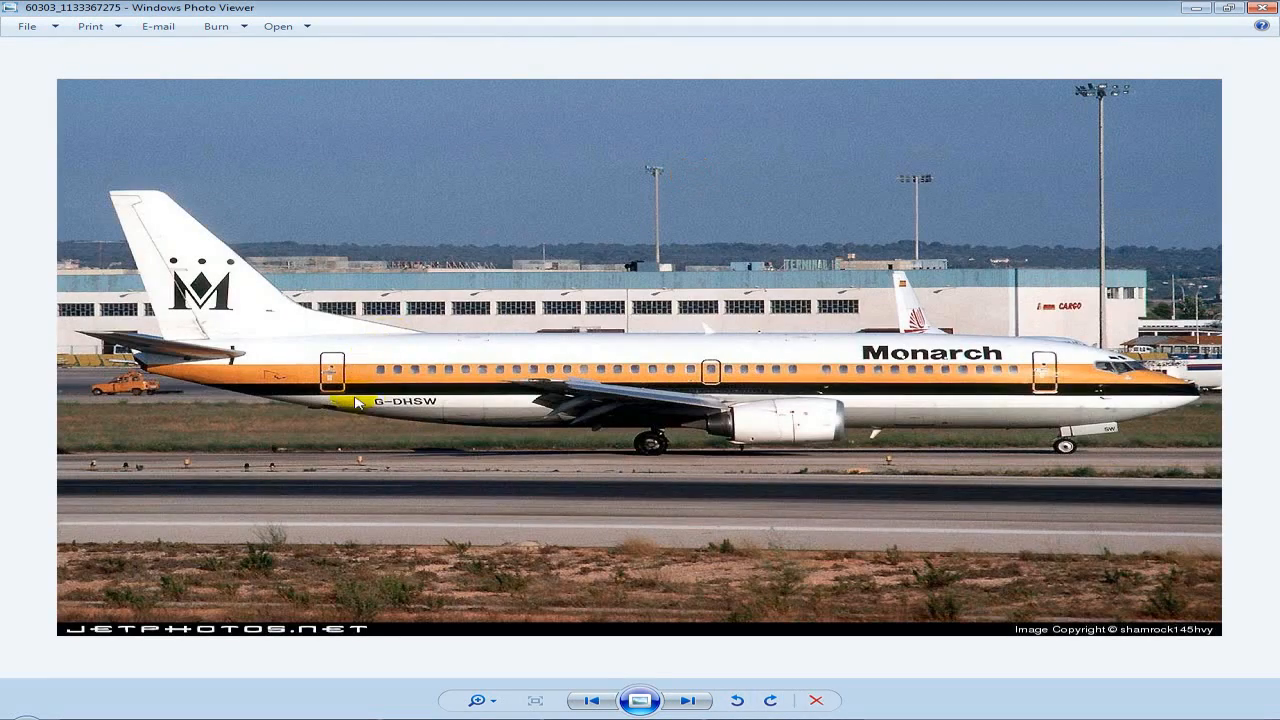
pyautogui.click(688, 700)
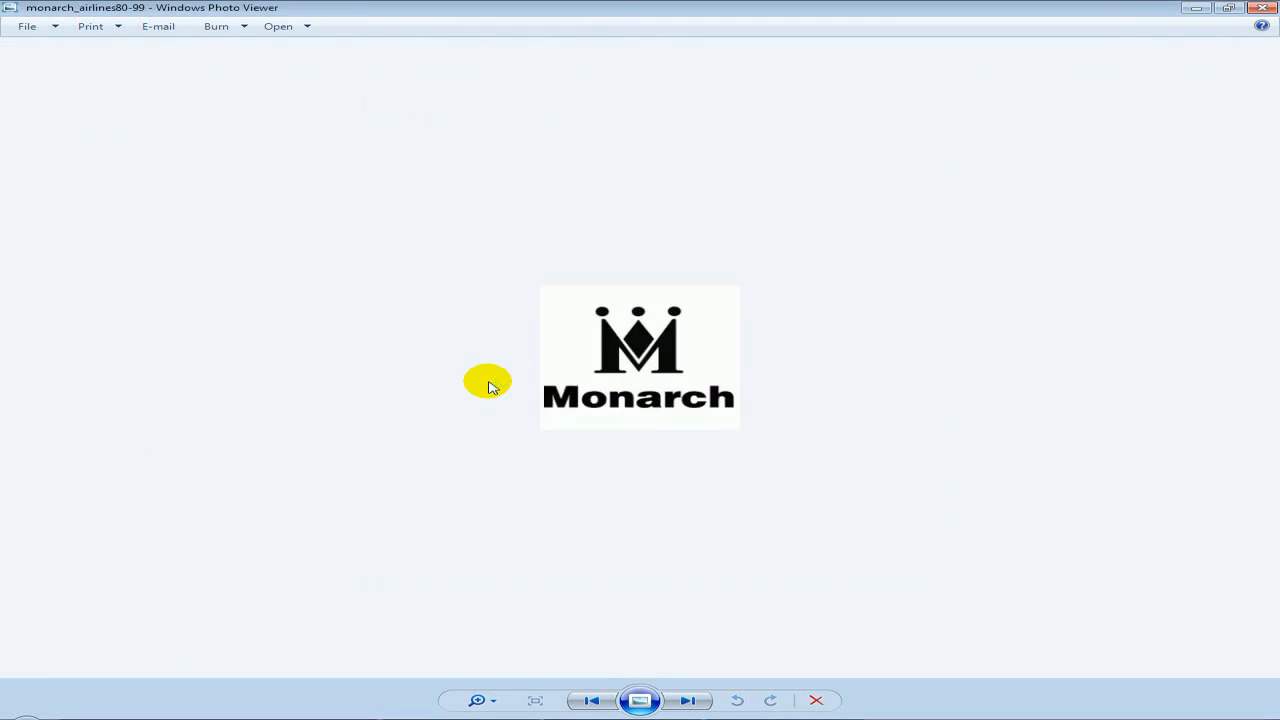
pyautogui.click(688, 700)
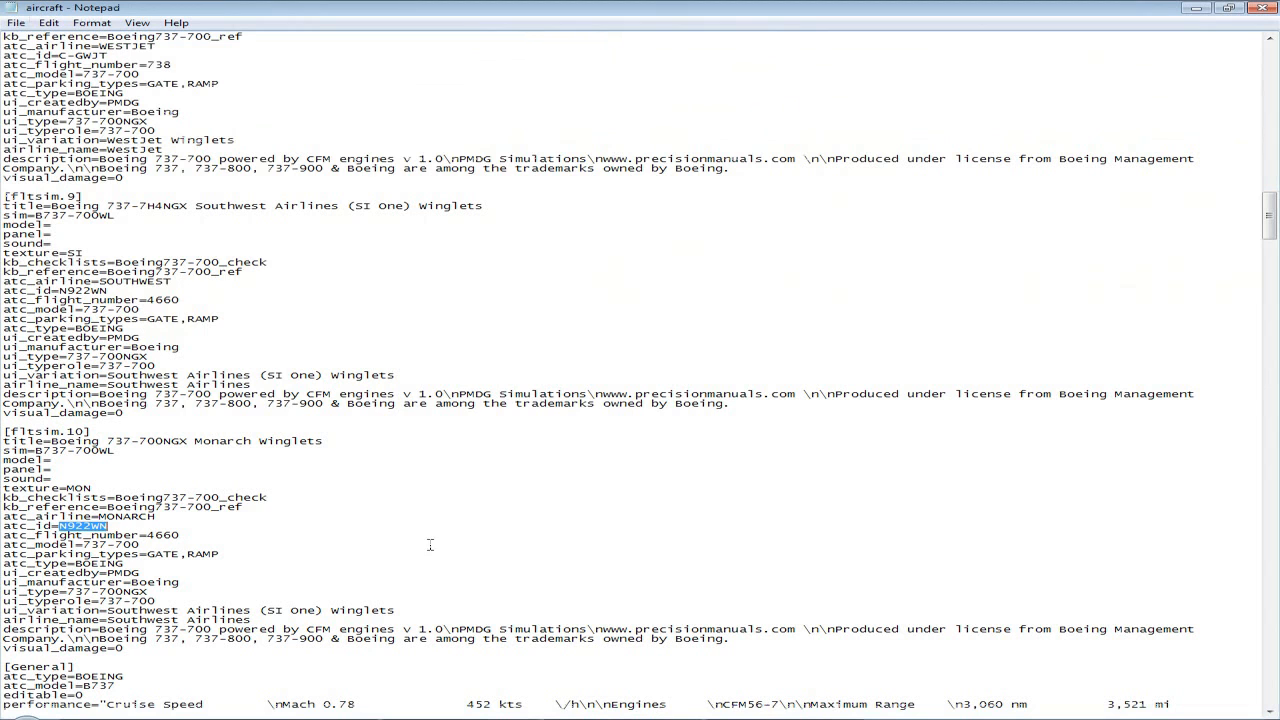
# - Set atc_id to G-MONF and ui_variation/airline_name to Monarch, then close the registration photo
pyautogui.write('G')
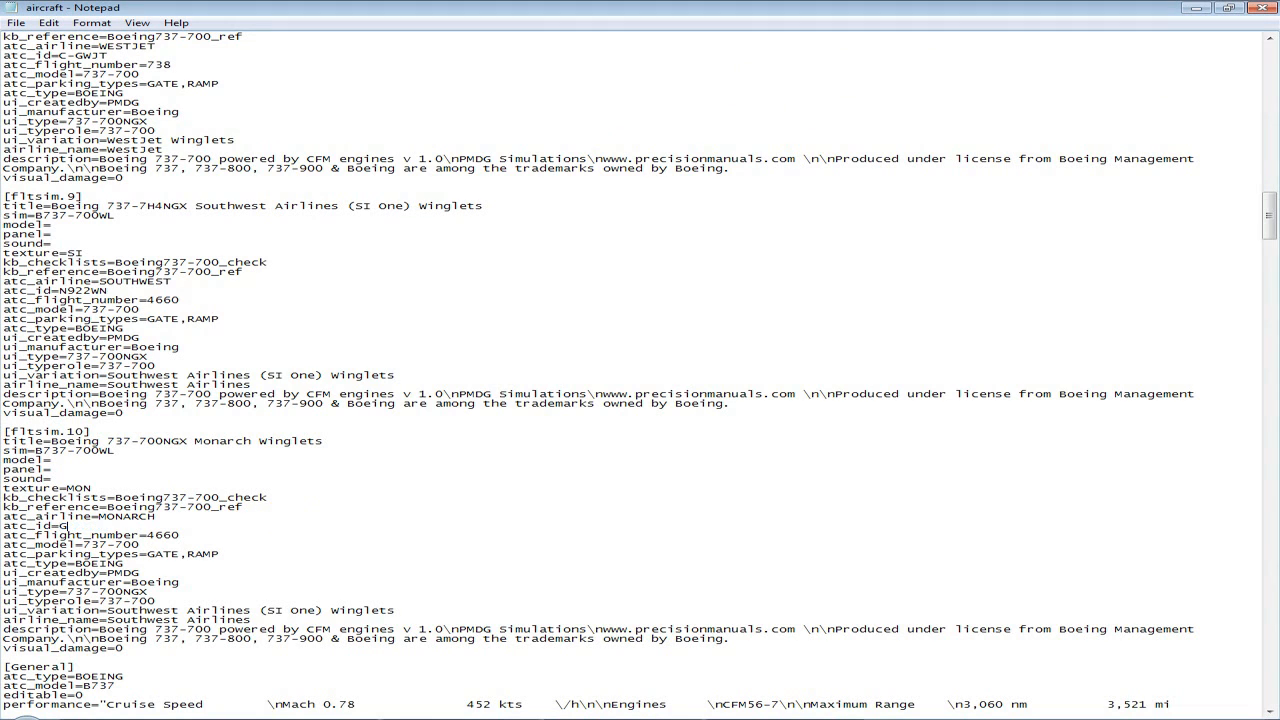
pyautogui.write('-MONF')
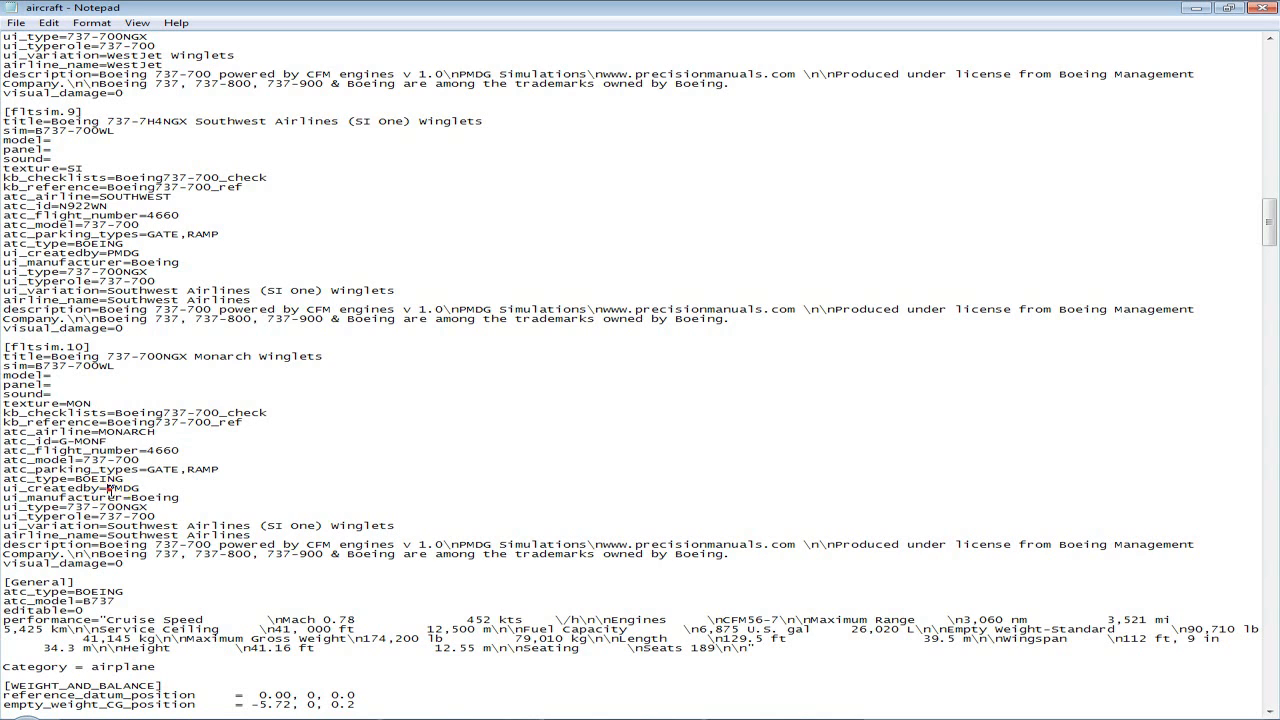
pyautogui.doubleClick(152, 496)
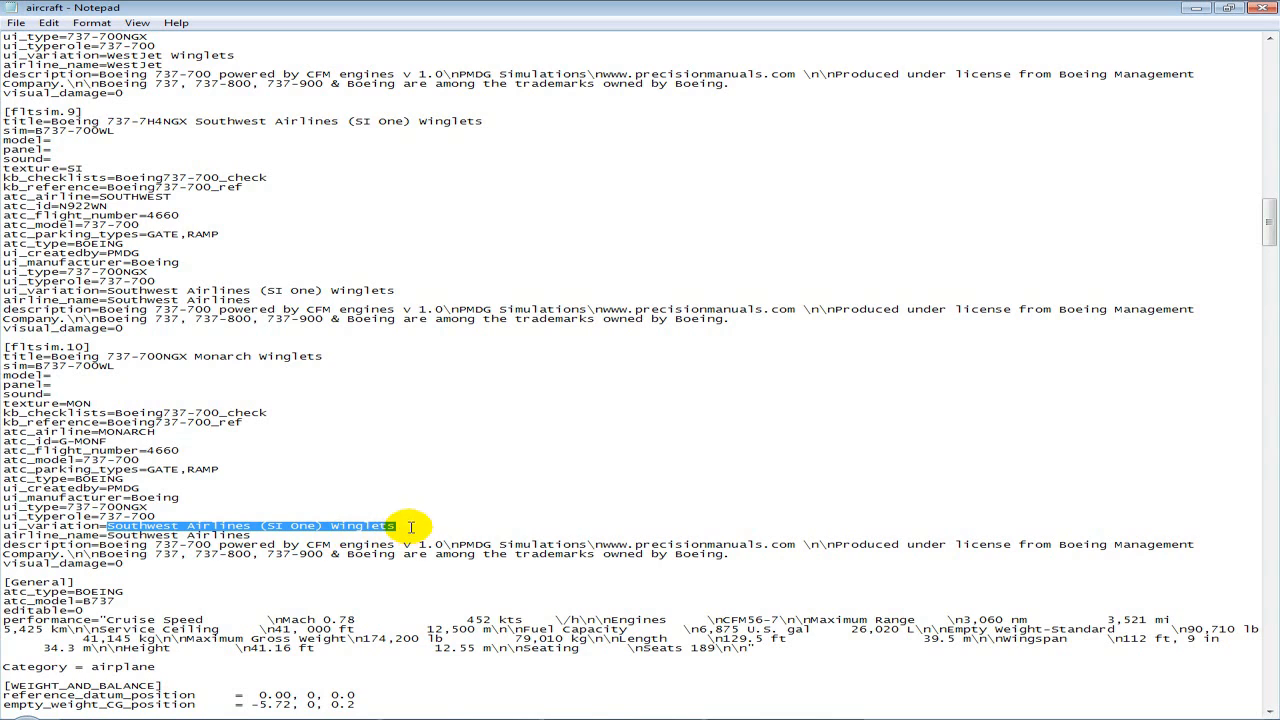
pyautogui.write('Monarch')
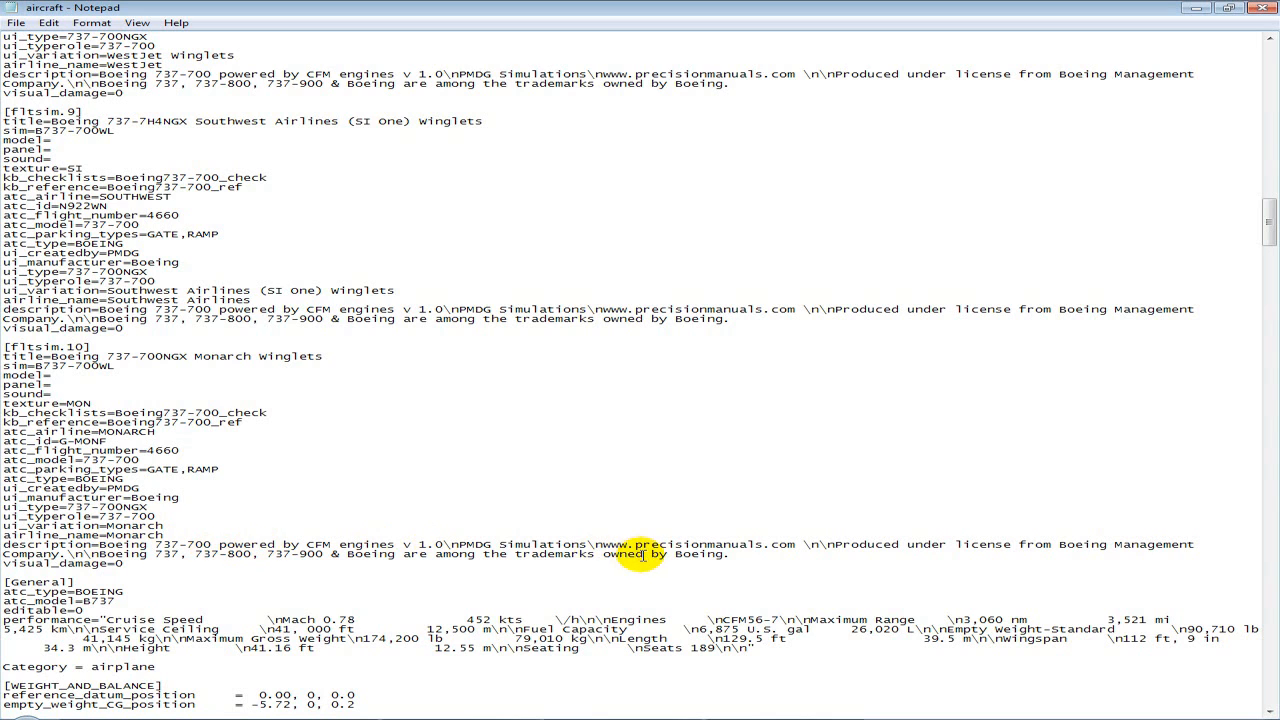
pyautogui.moveTo(216, 380)
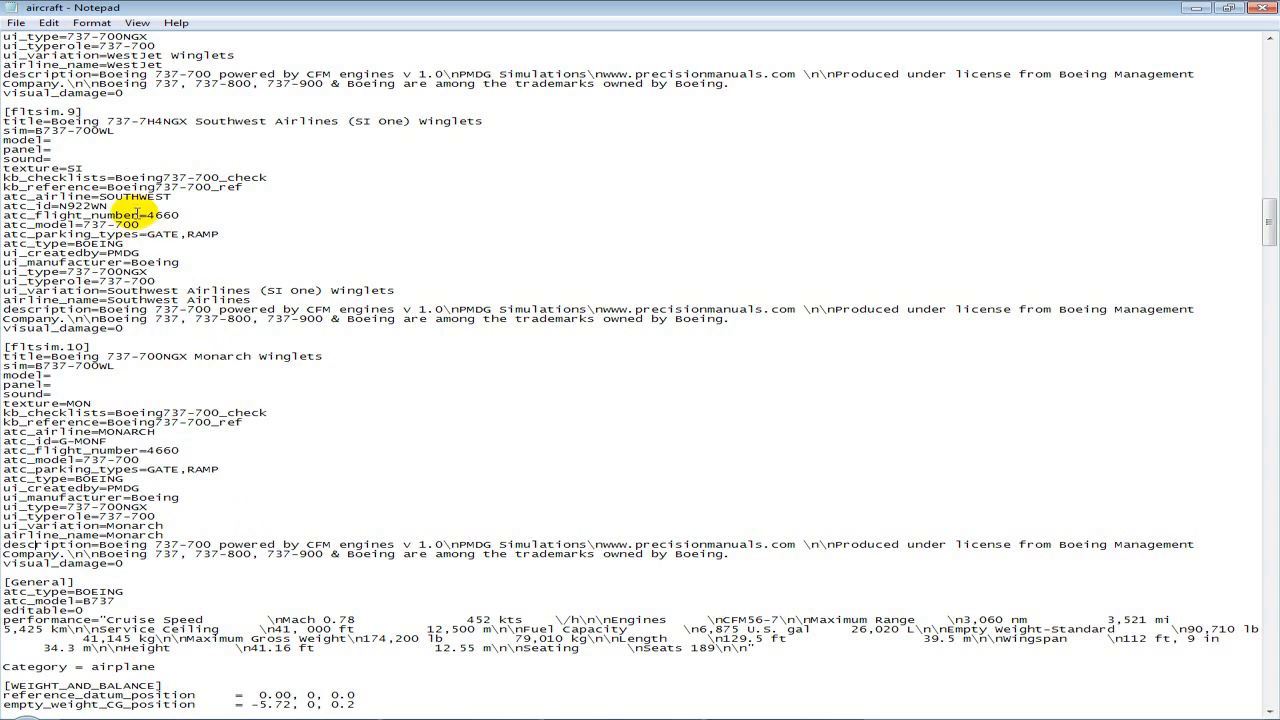
pyautogui.click(16, 22)
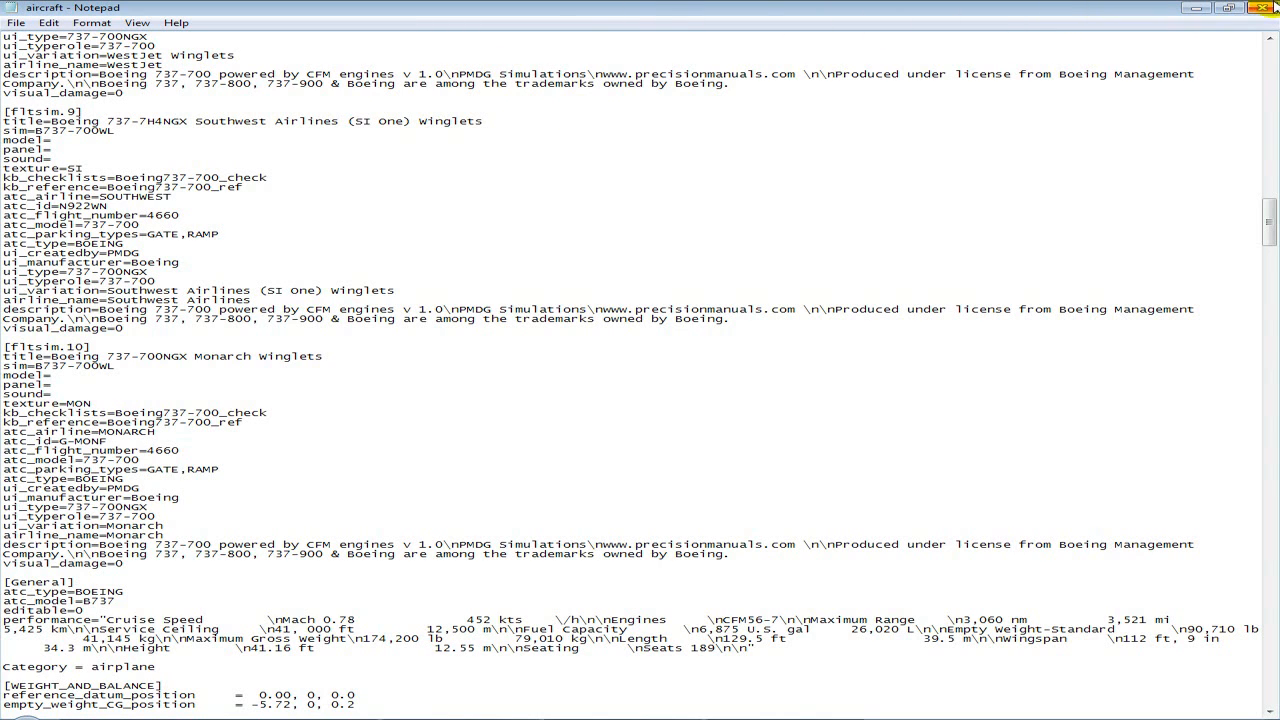
pyautogui.moveTo(1264, 10)
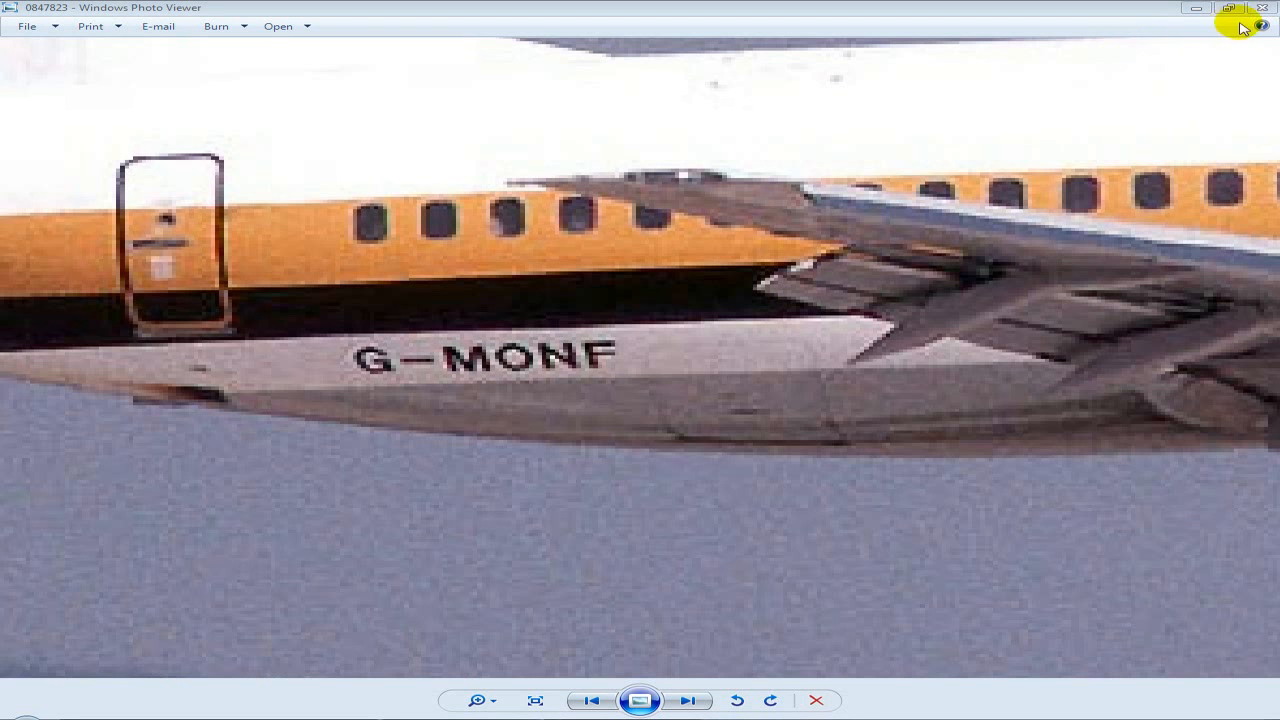
pyautogui.click(1262, 8)
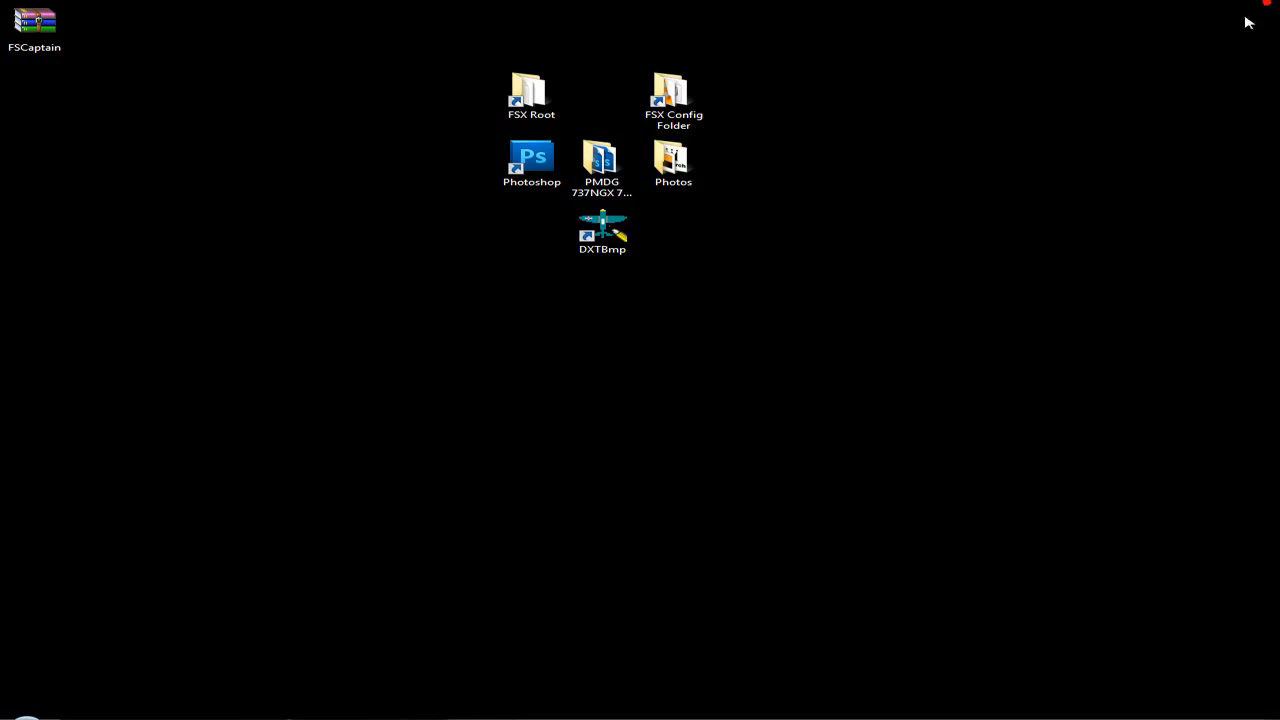